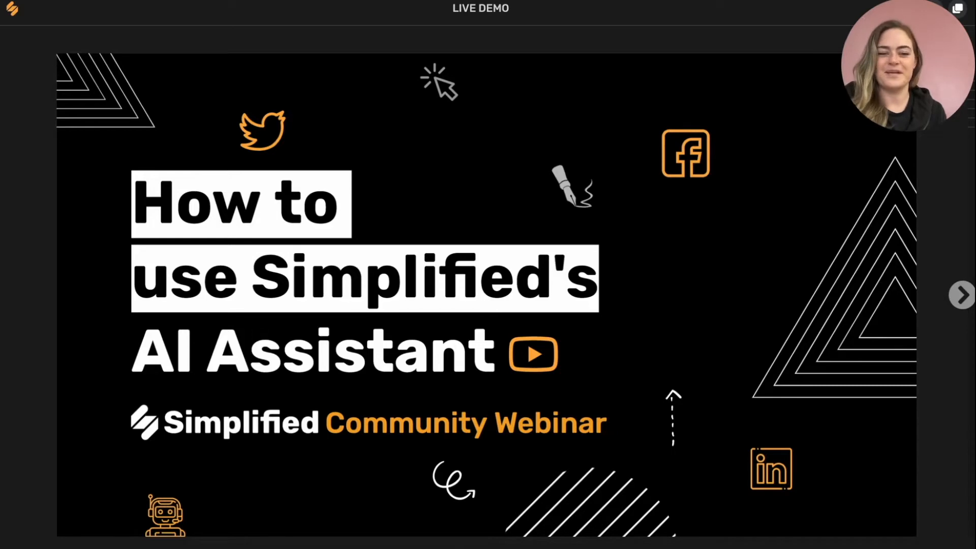
Advance the webinar deck through the agenda and AI definition slides to the customer review
click(960, 295)
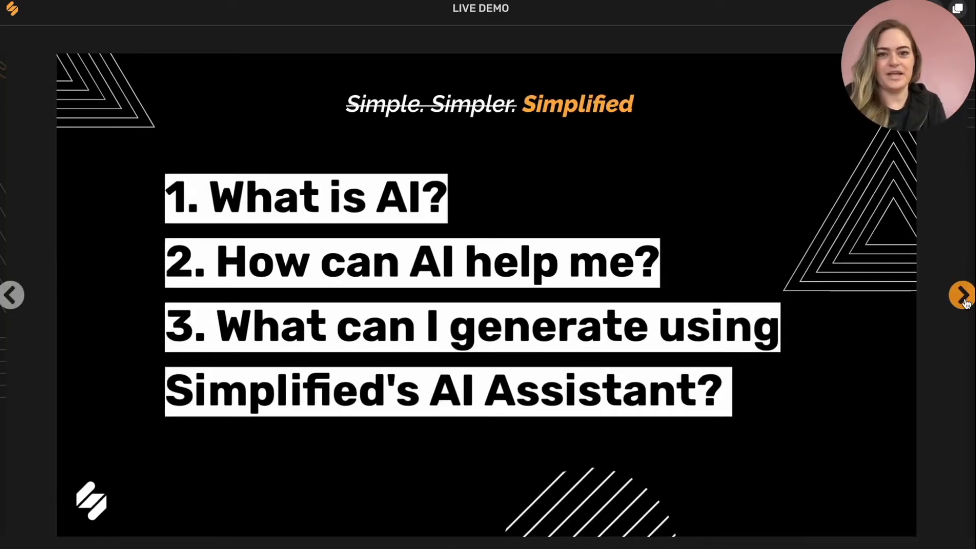
click(961, 295)
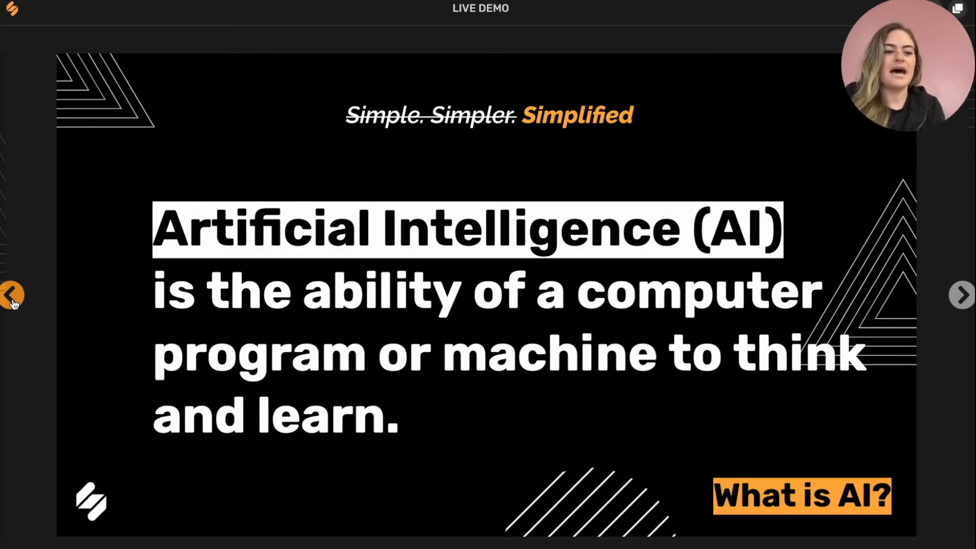
mouse_move(962, 294)
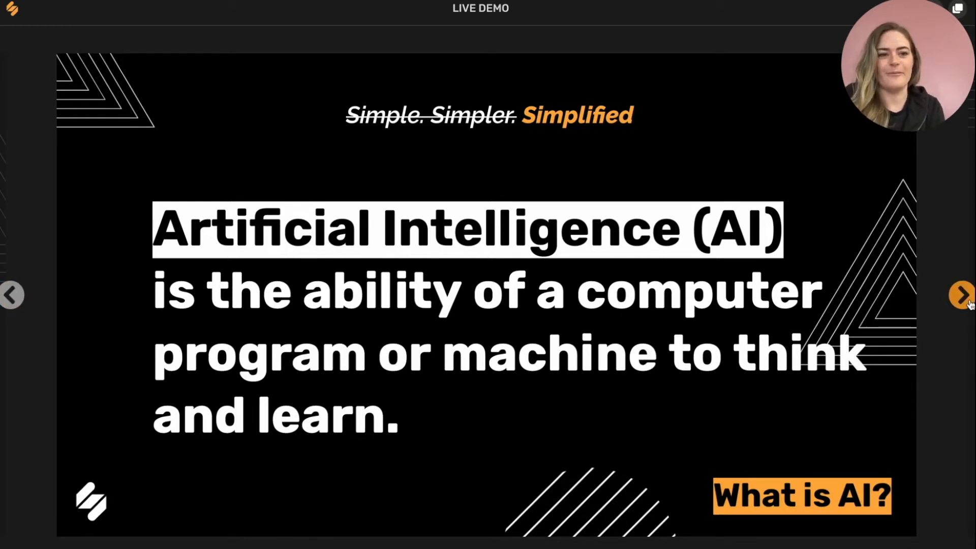
click(960, 294)
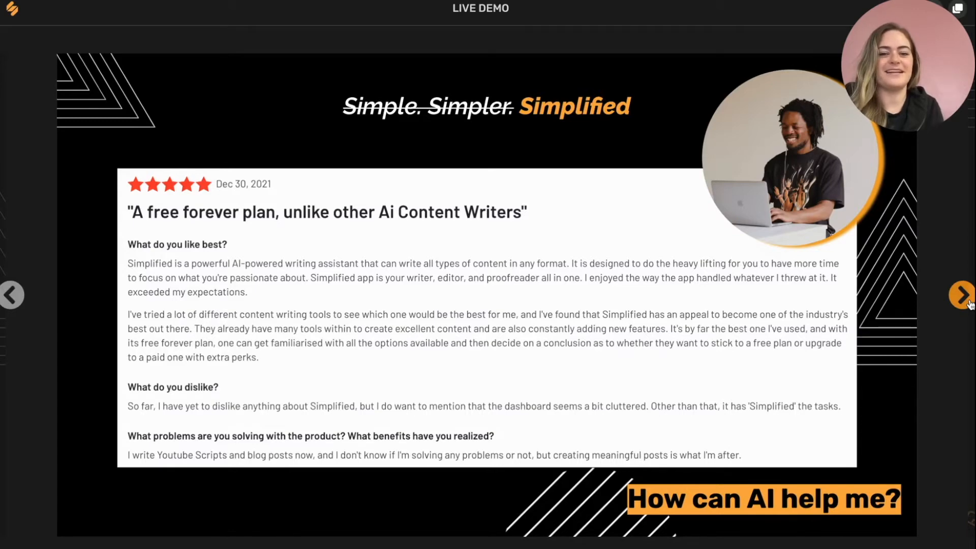
Advance past the Short Form Assistant and Long Form Writer slides to the Simplified dashboard
click(964, 294)
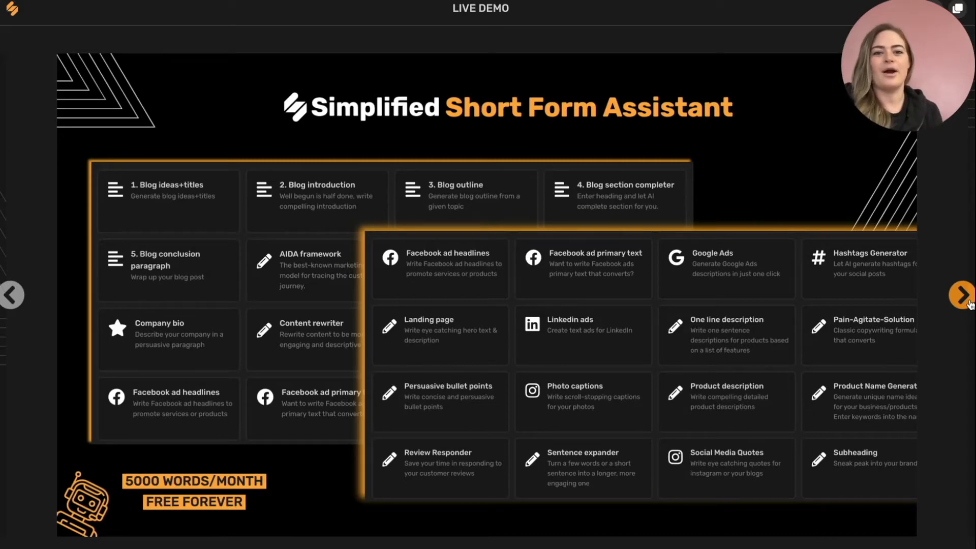
click(964, 294)
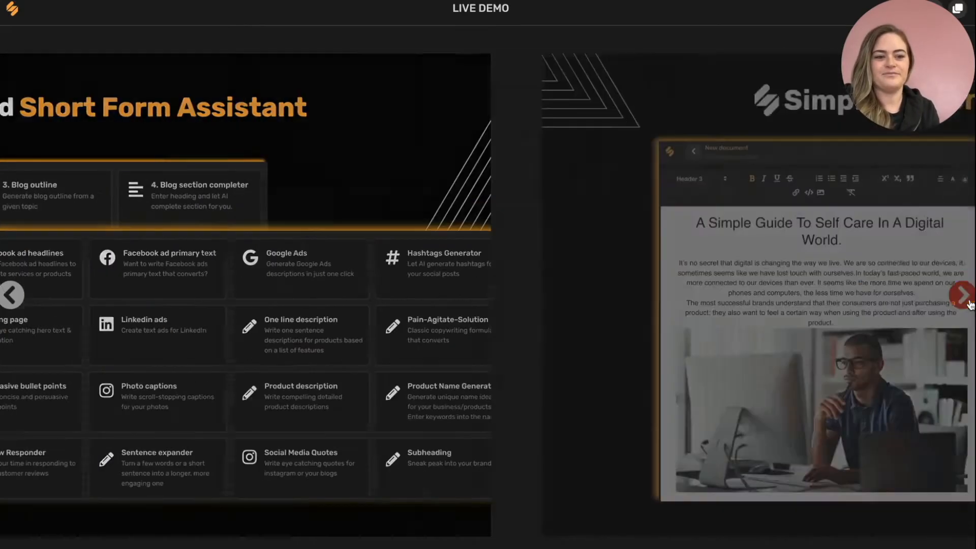
click(962, 294)
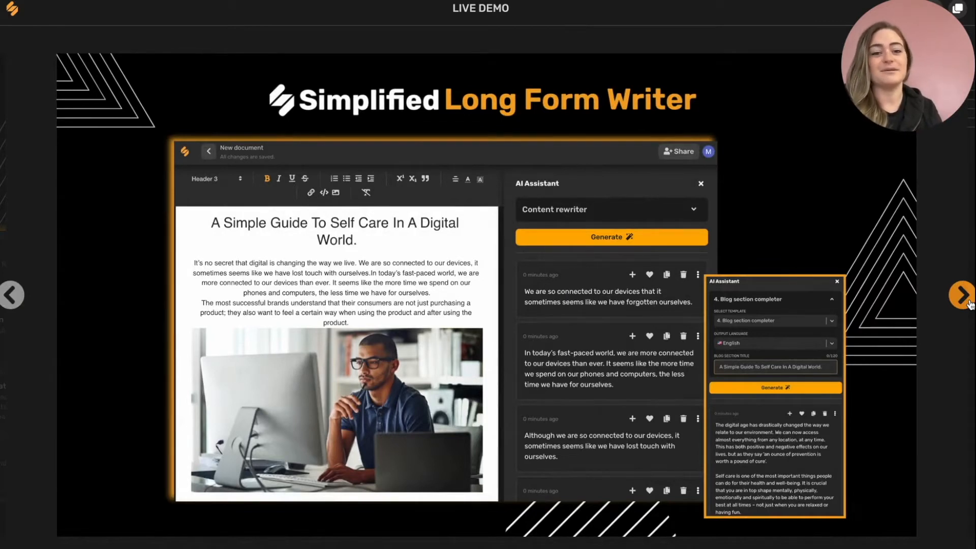
click(962, 294)
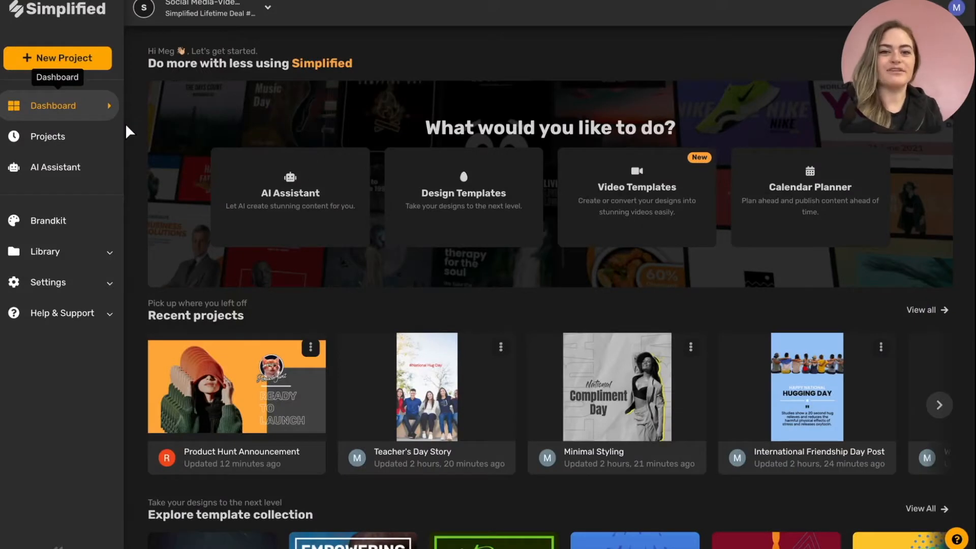
mouse_move(268, 193)
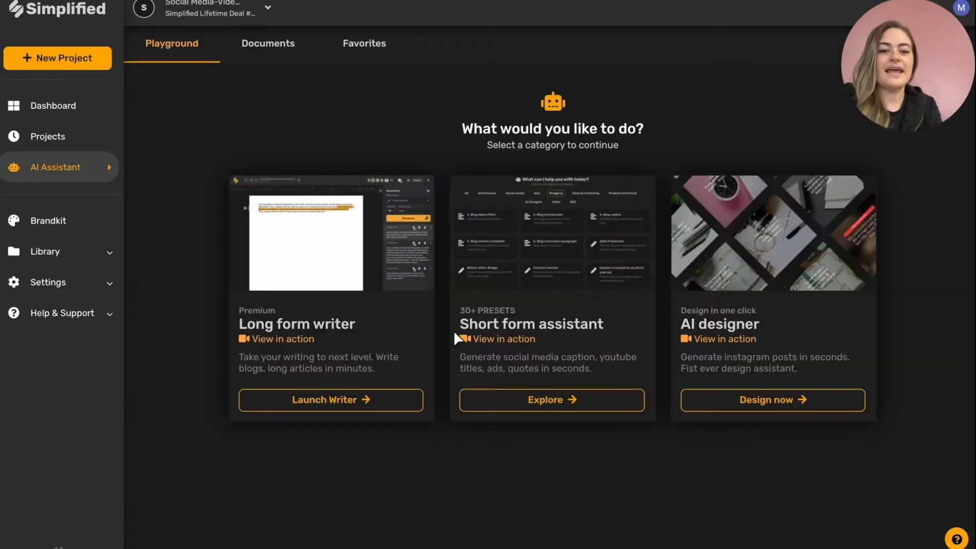
Start a new long-form document and browse the AI Assistant template list
click(331, 400)
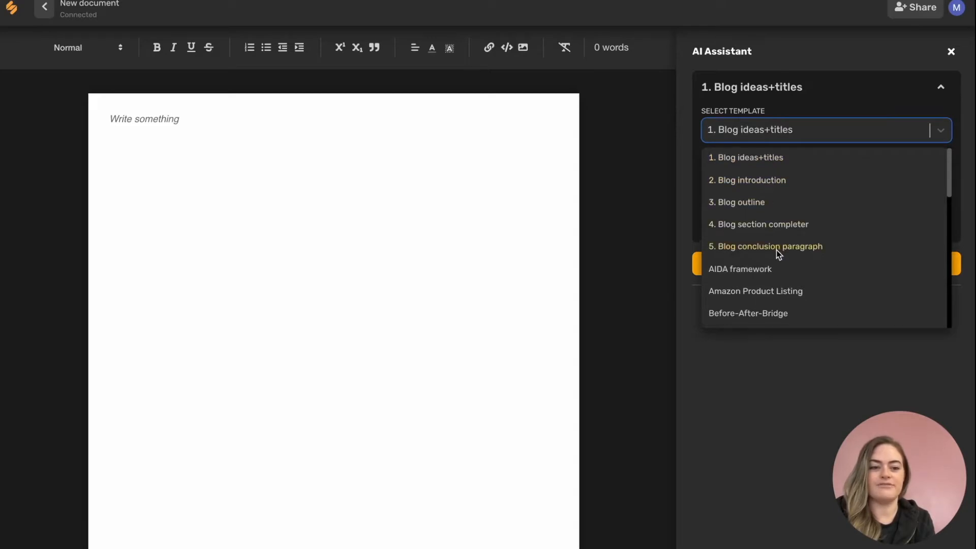
scroll(down, 3)
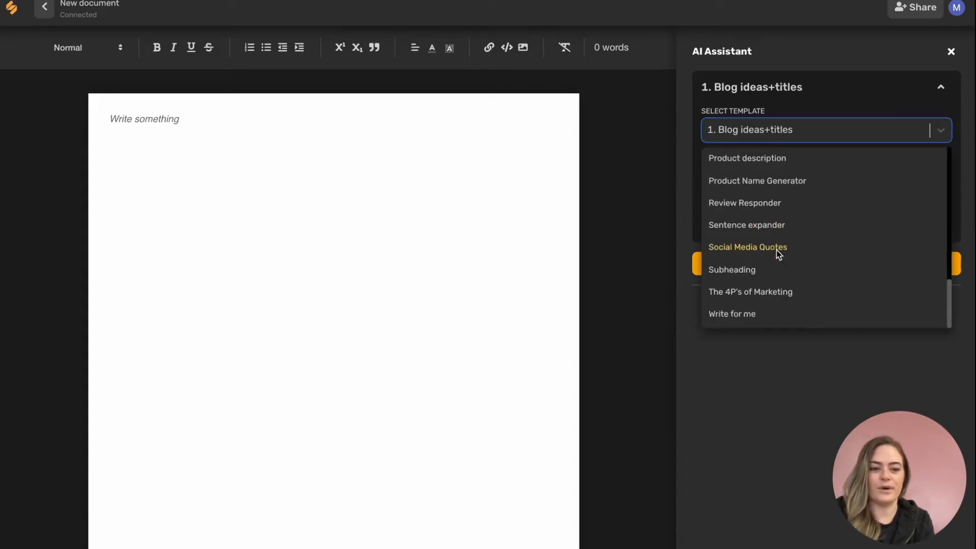
scroll(up, 3)
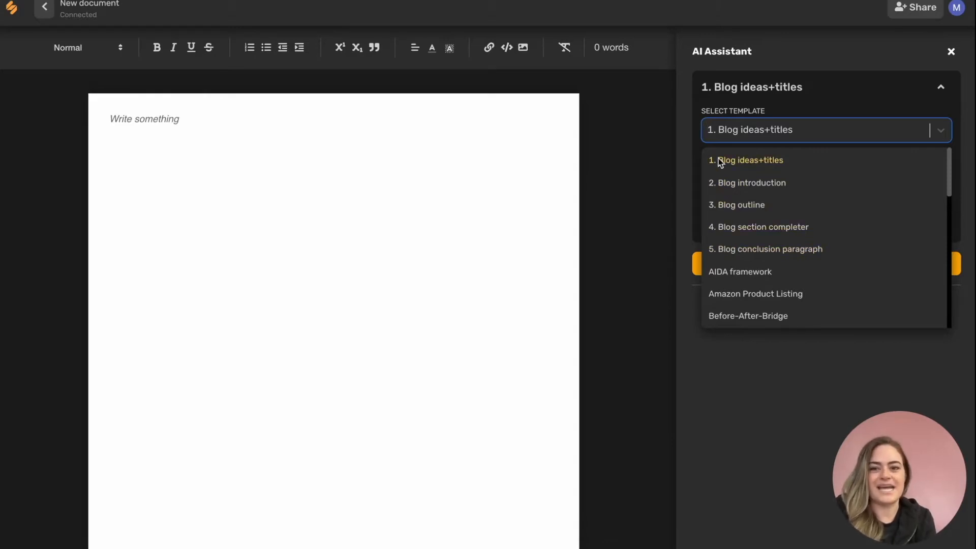
mouse_move(763, 167)
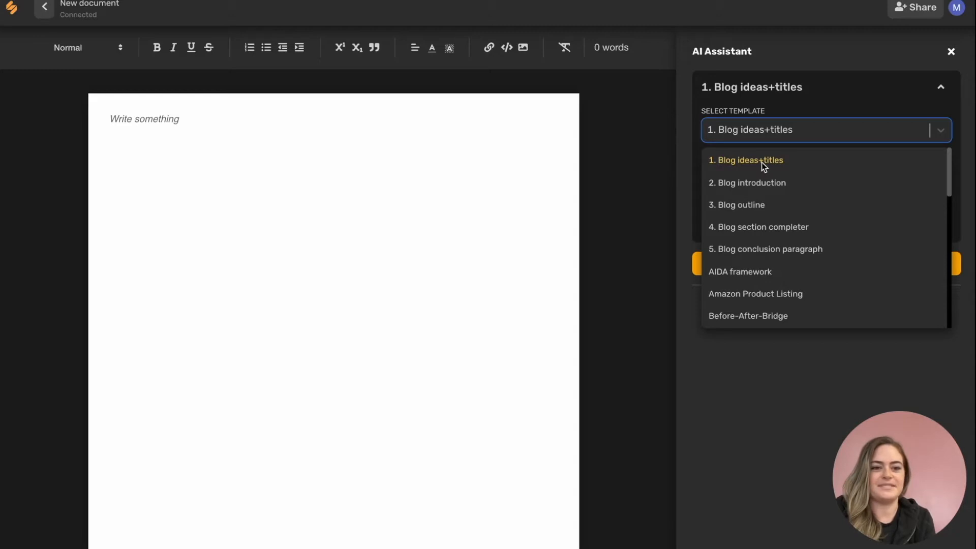
Generate Blog ideas+titles with Informal tone, English, topic 'self care in a digital world'
click(745, 160)
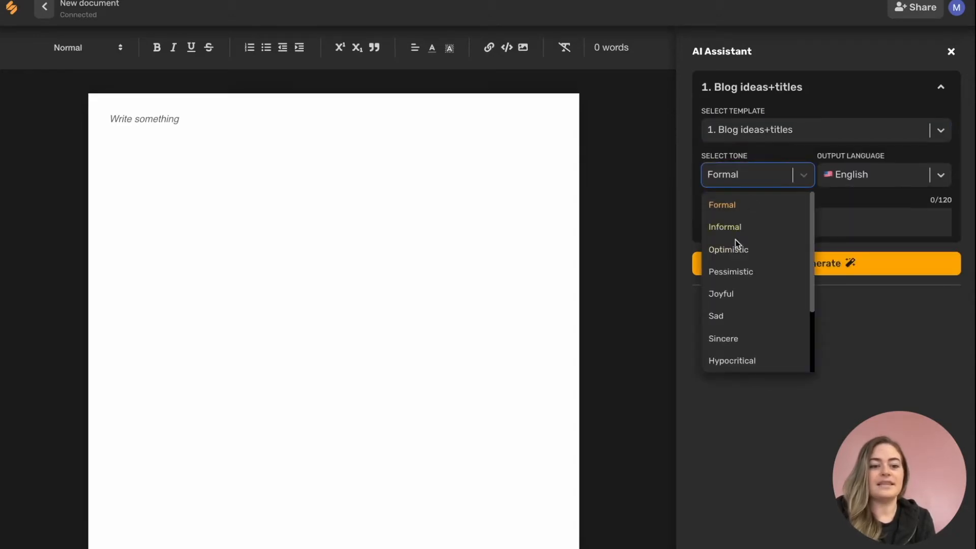
scroll(down, 3)
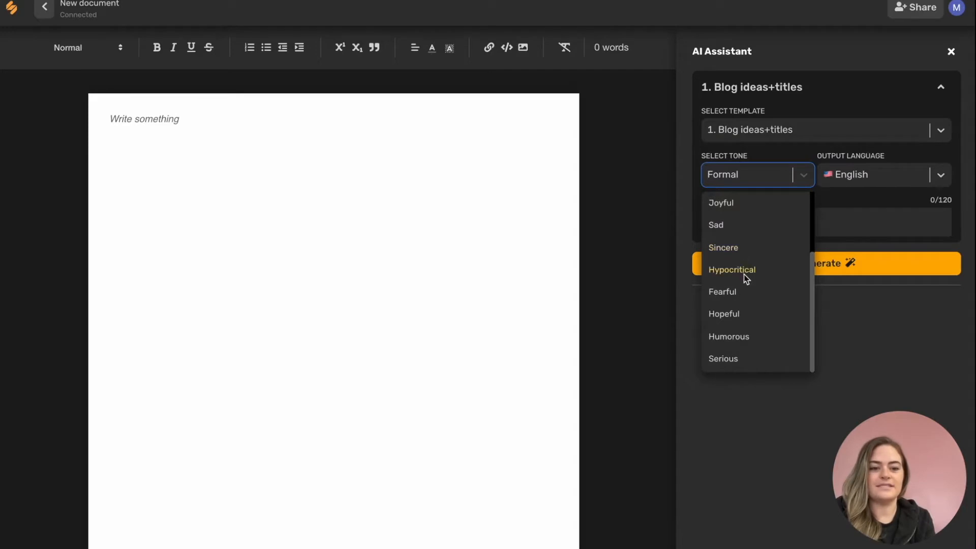
scroll(up, 3)
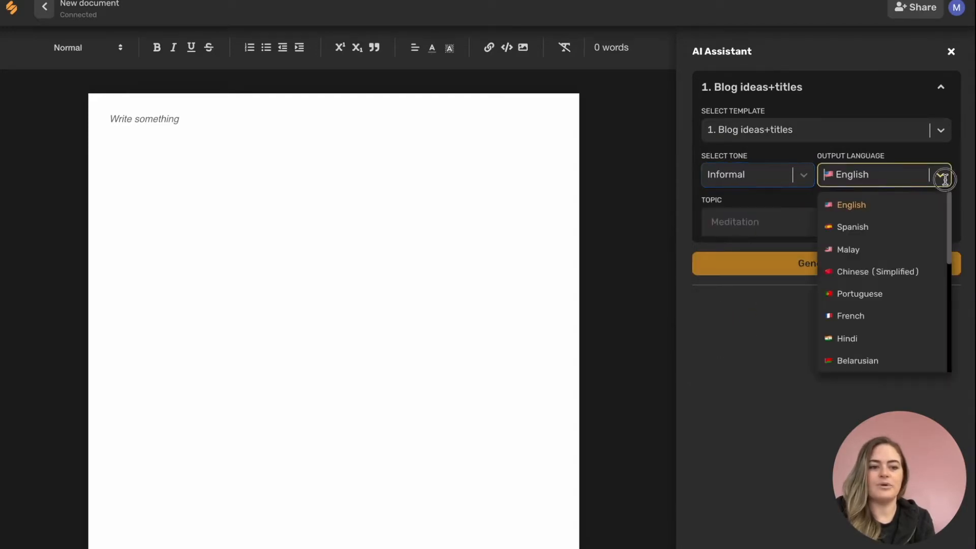
scroll(down, 3)
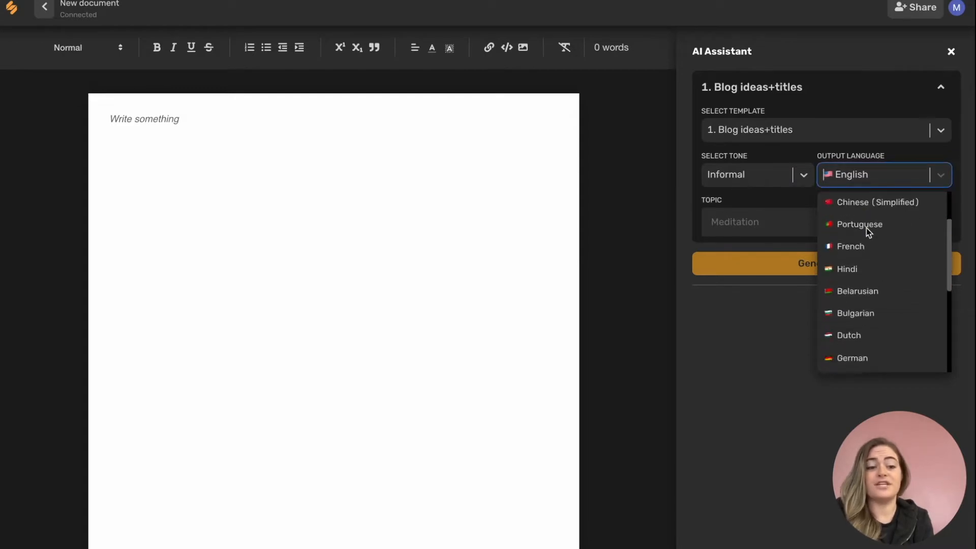
scroll(up, 3)
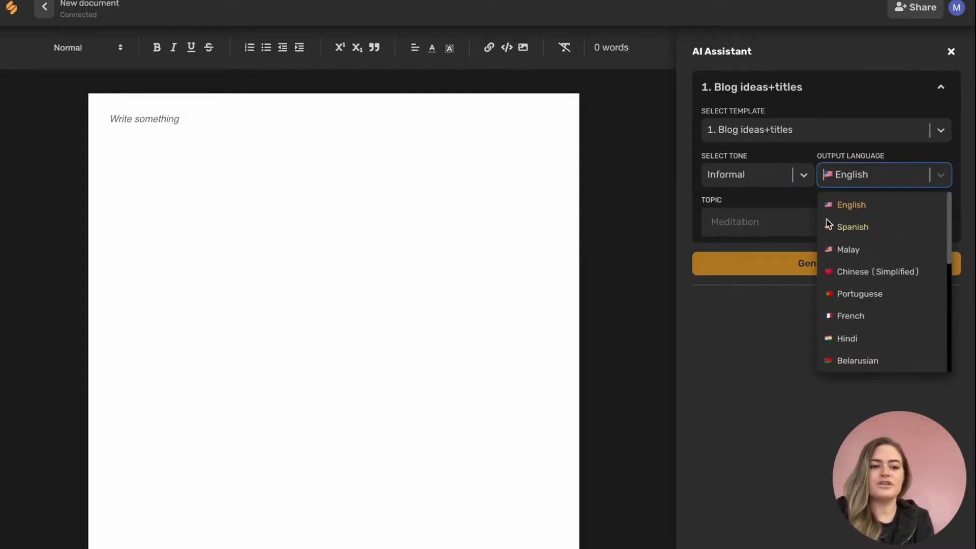
click(758, 222)
text(self care in a digital world)
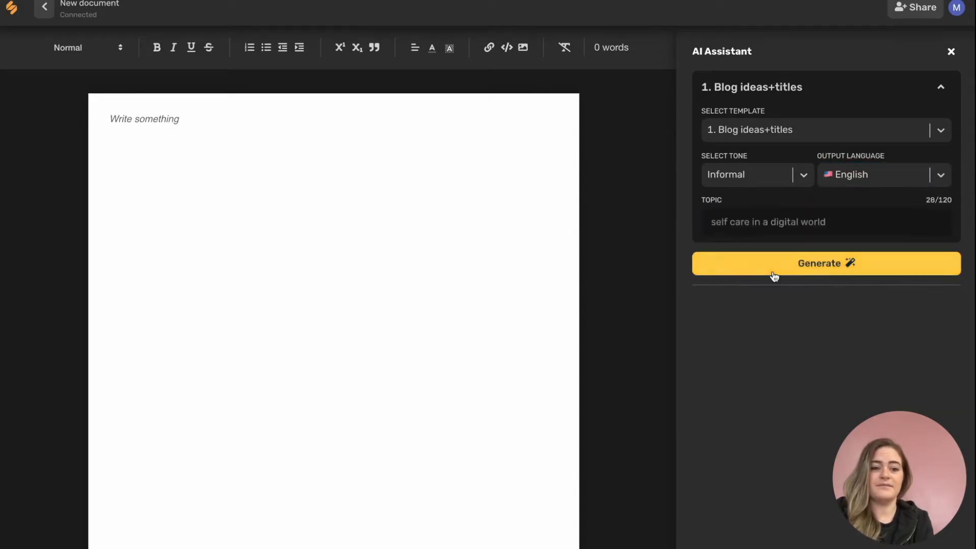
click(941, 87)
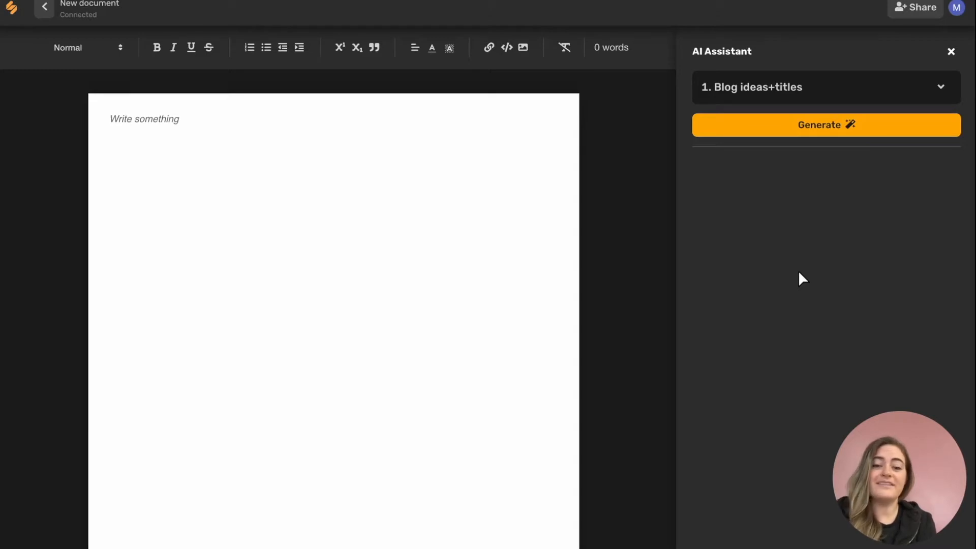
Insert 'A Modern Guide To Taking Care Of Yourself In A Digital World' as a Header 2
click(825, 125)
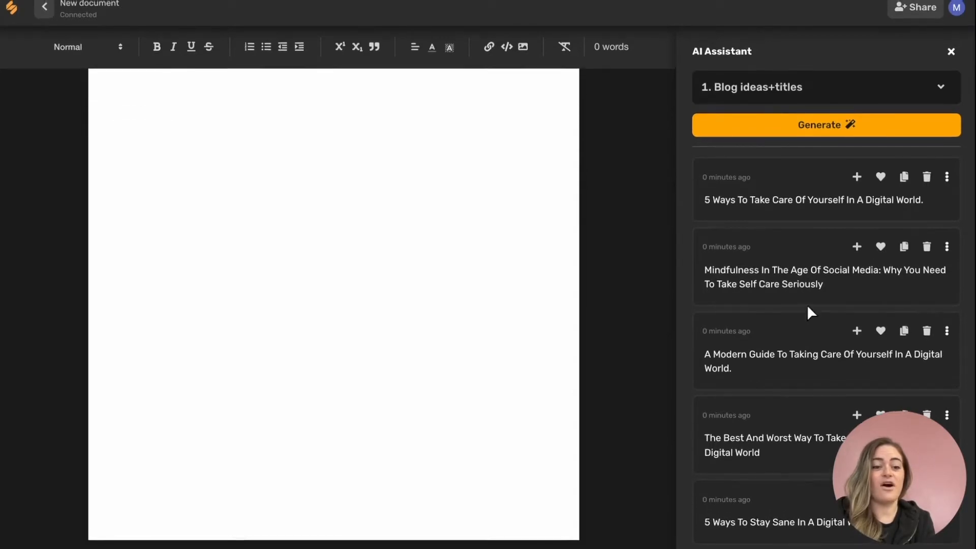
mouse_move(842, 217)
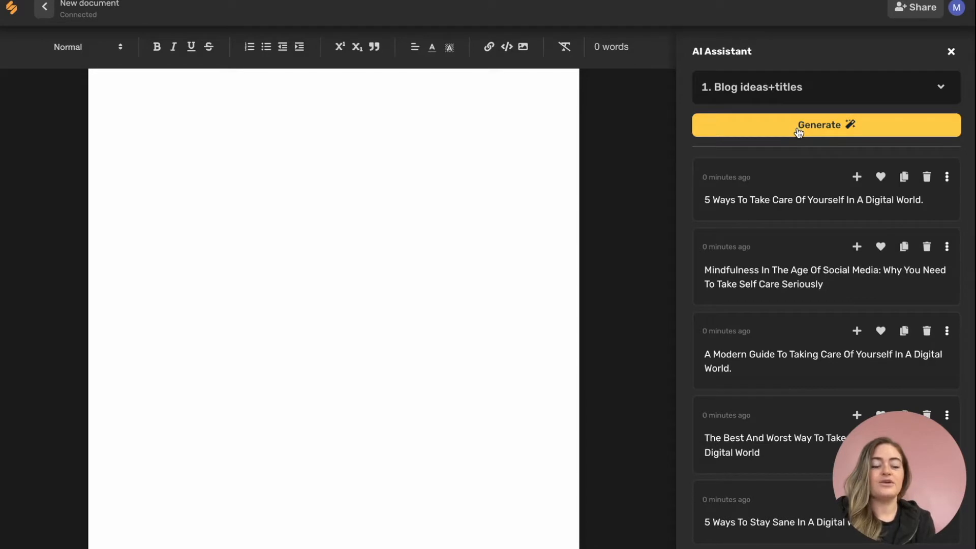
click(826, 125)
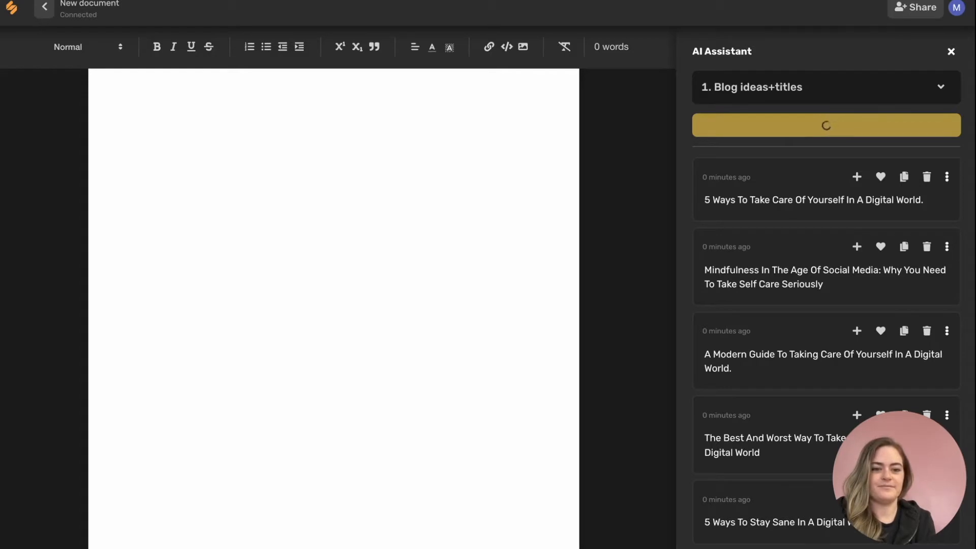
scroll(down, 3)
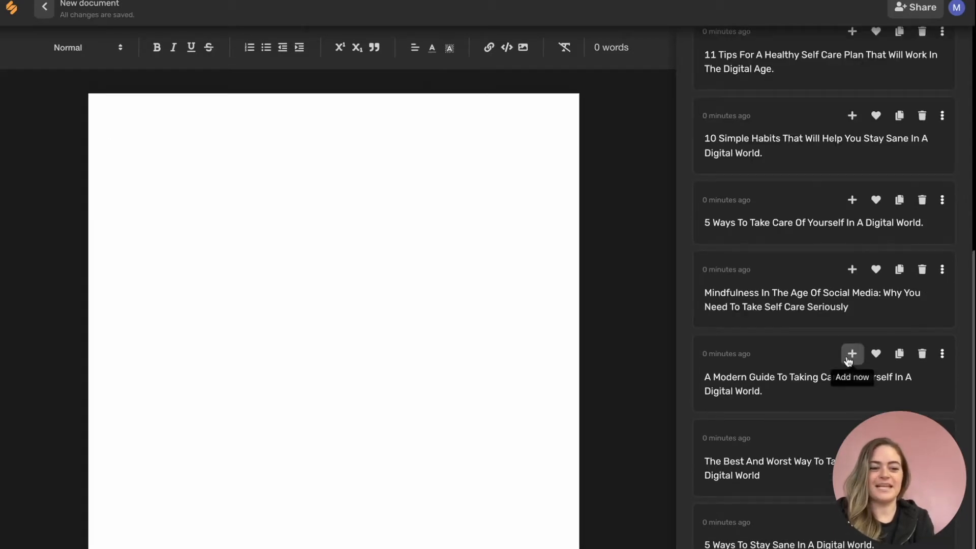
click(852, 354)
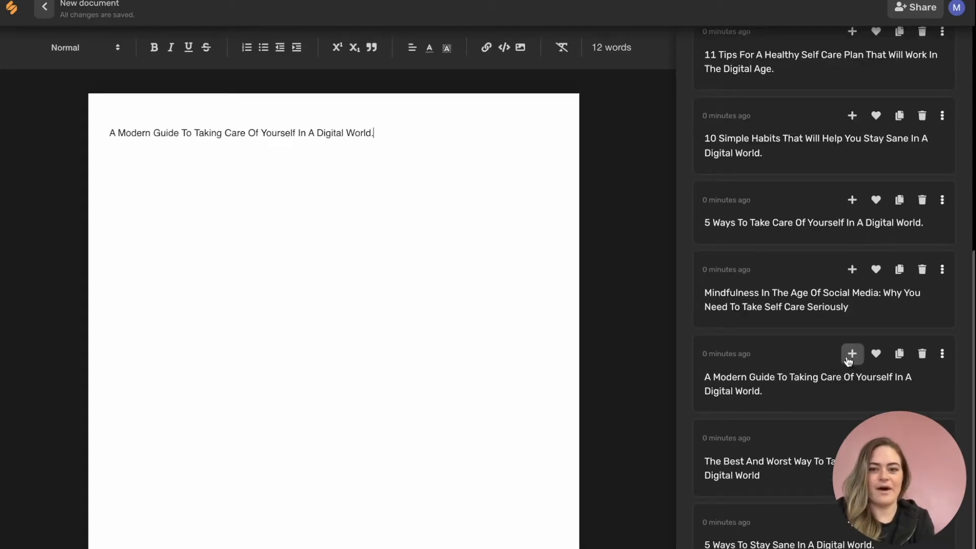
mouse_move(383, 150)
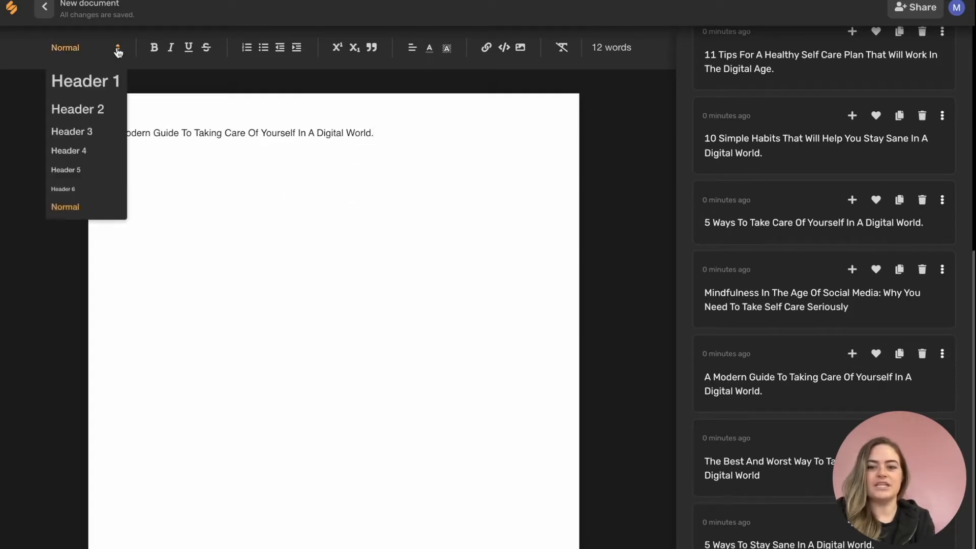
click(77, 109)
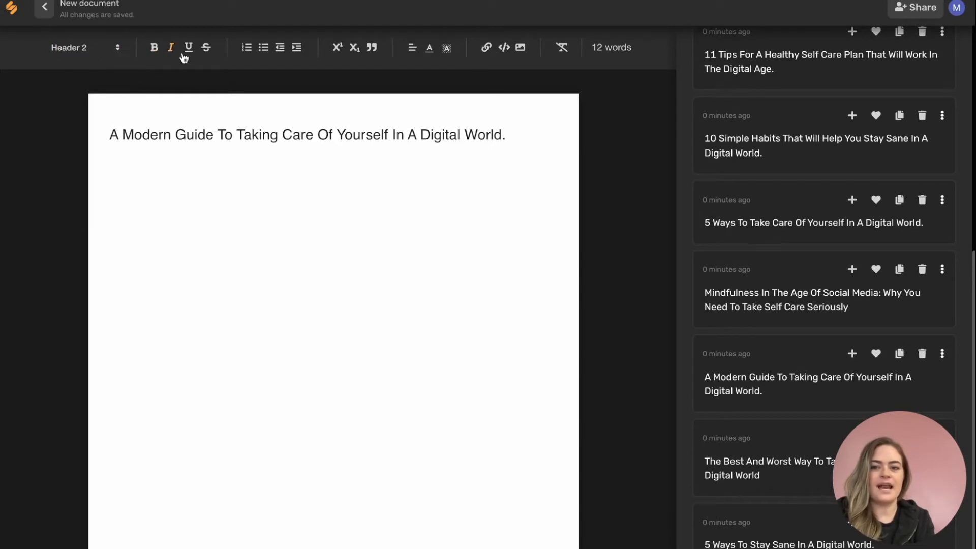
mouse_move(336, 48)
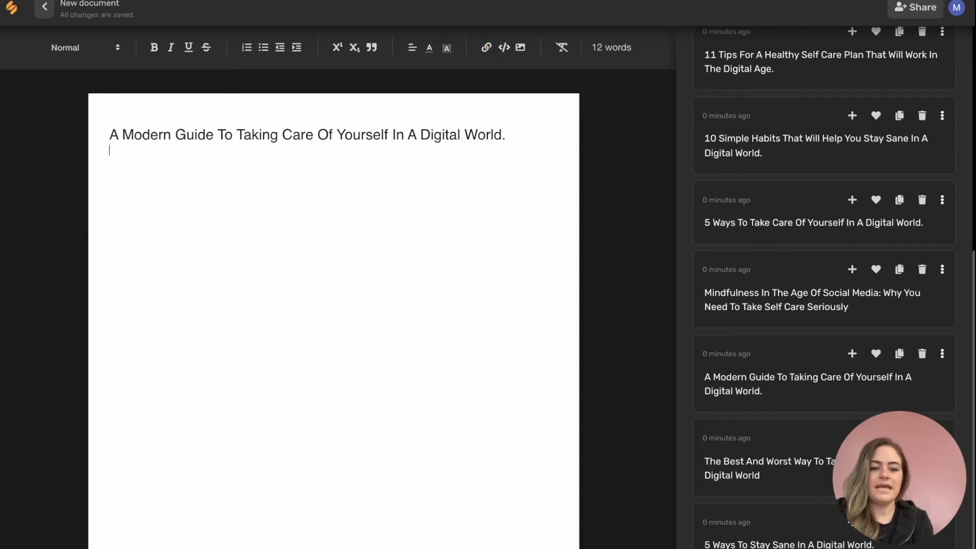
Generate introduction drafts using the Blog introduction template with the document title as topic
click(823, 124)
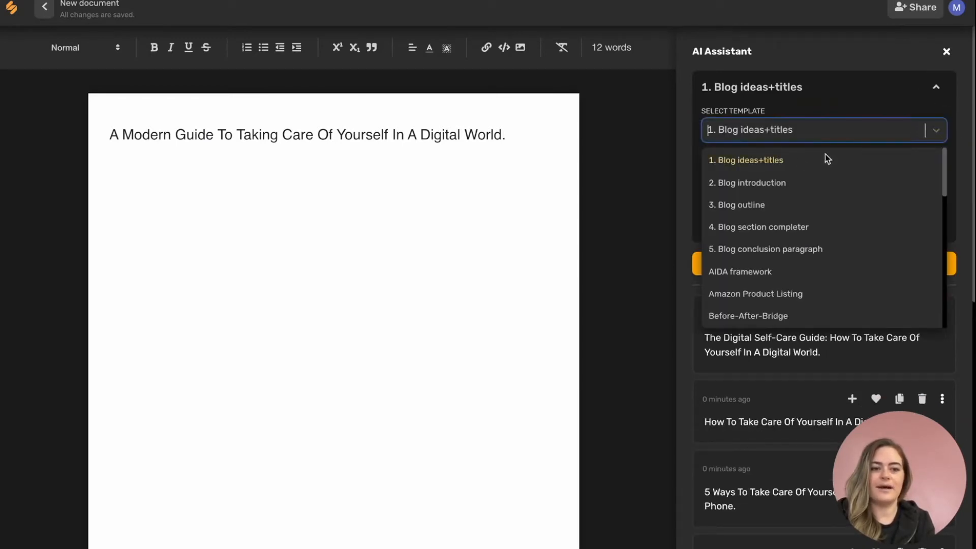
click(752, 182)
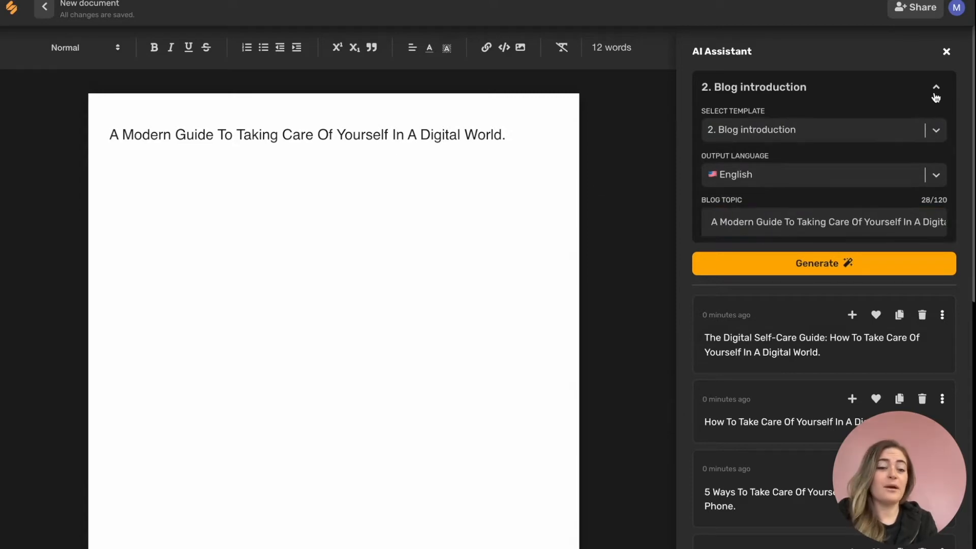
double_click(362, 134)
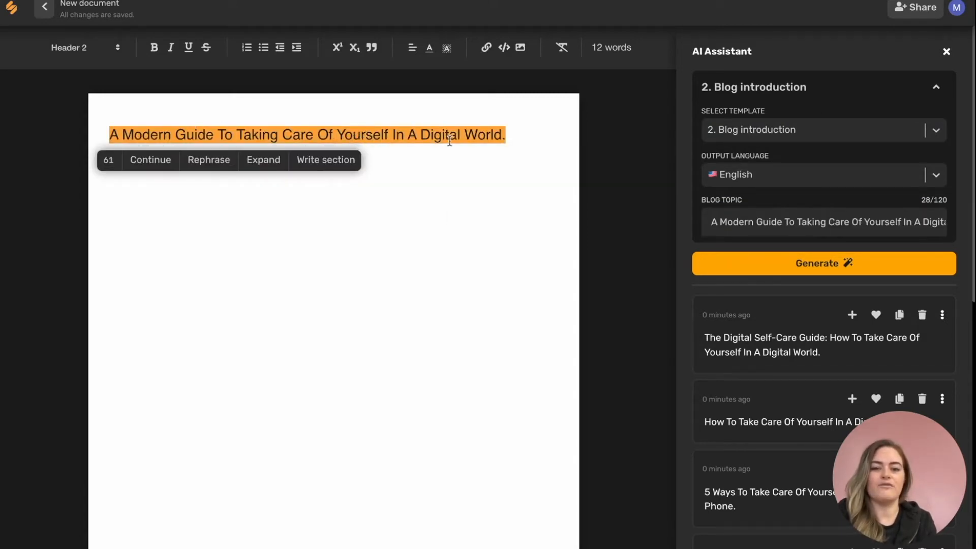
click(827, 222)
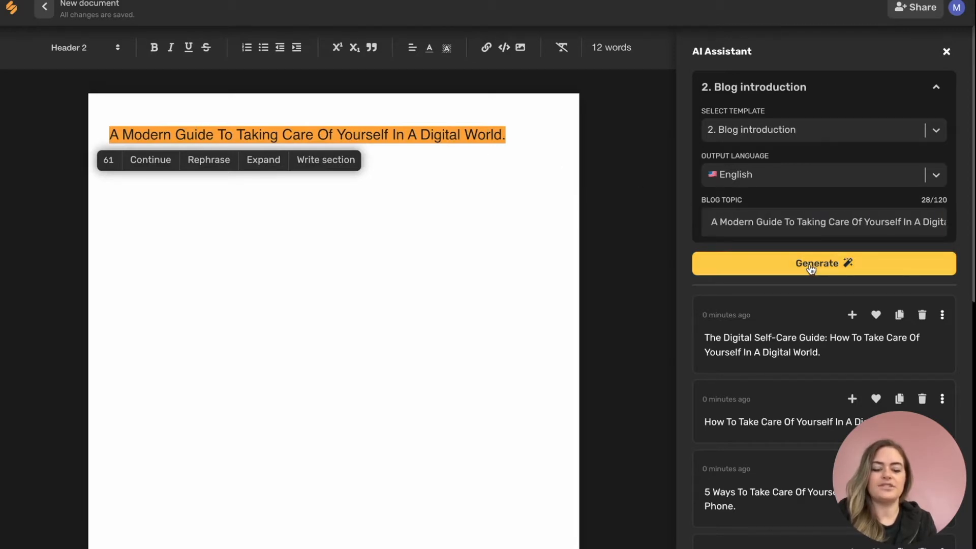
click(935, 87)
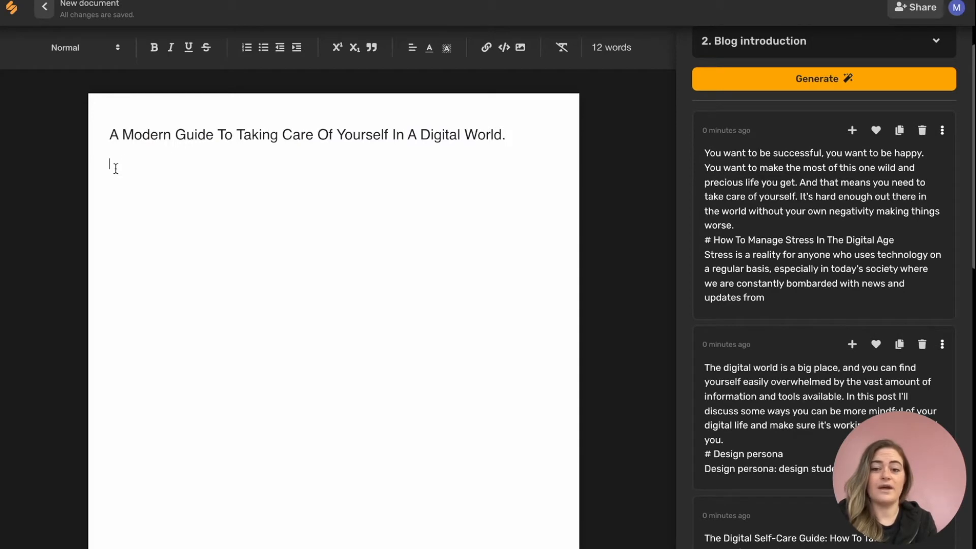
scroll(down, 3)
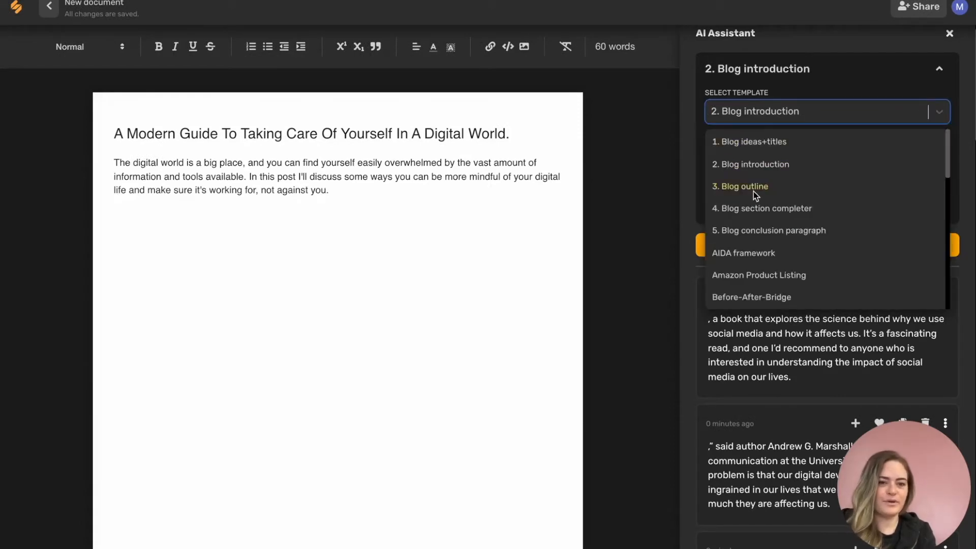
Switch to the Blog outline template and generate outline drafts for the title
click(744, 186)
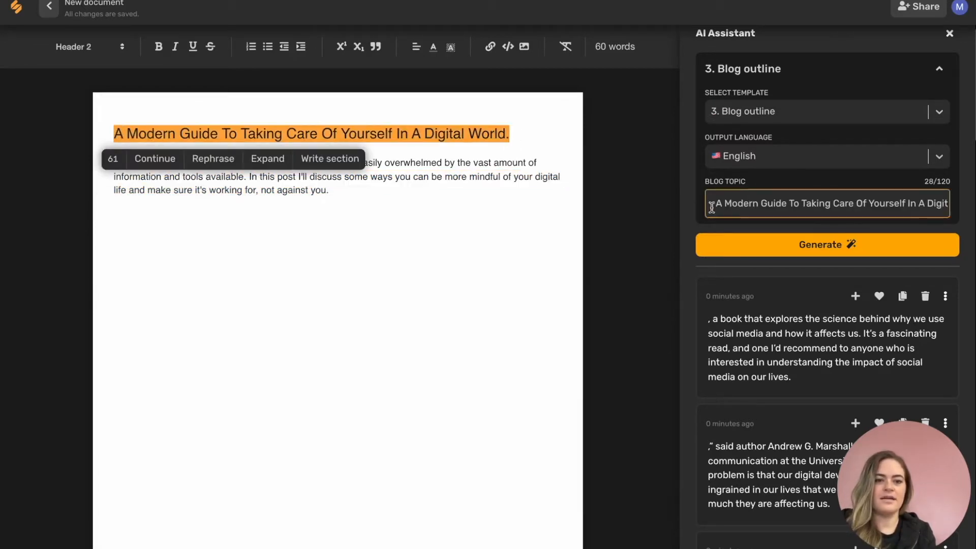
mouse_move(835, 256)
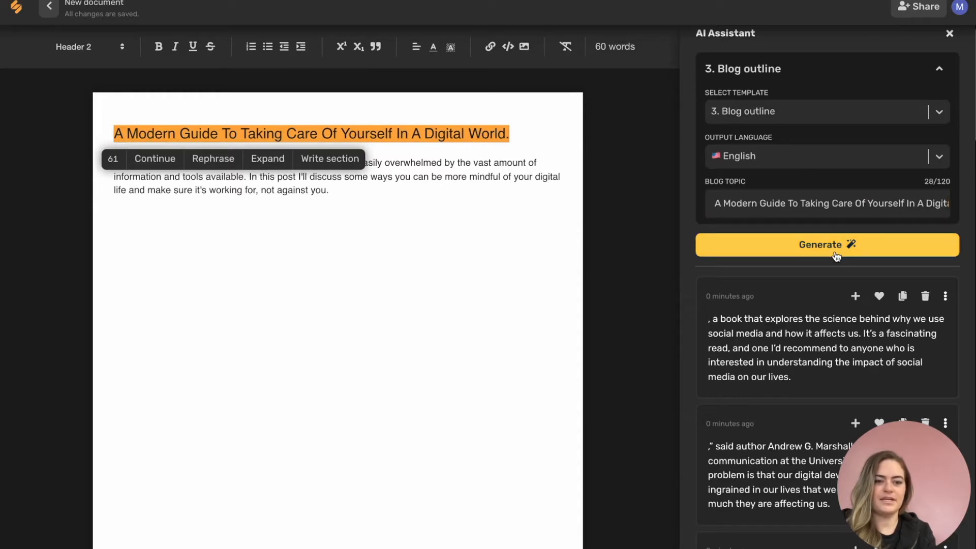
click(940, 69)
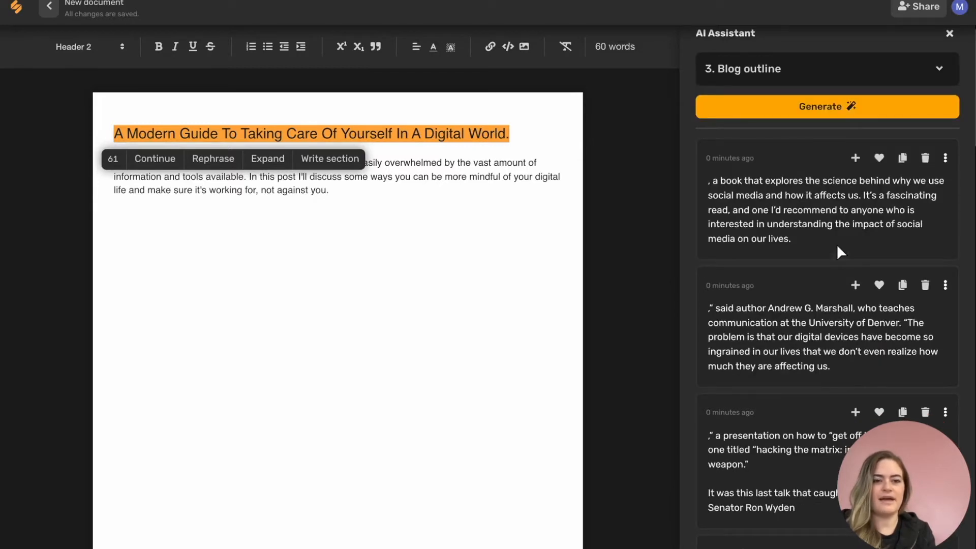
mouse_move(826, 106)
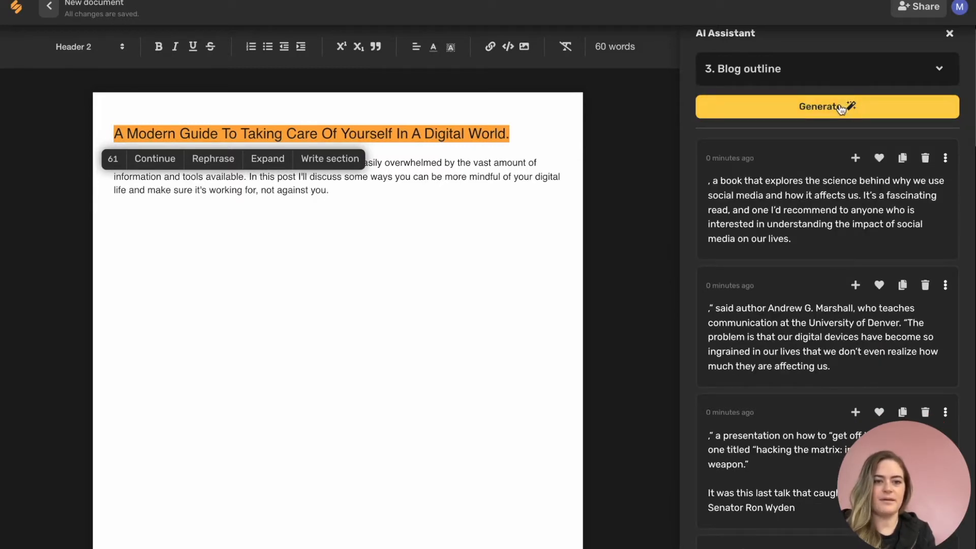
click(826, 106)
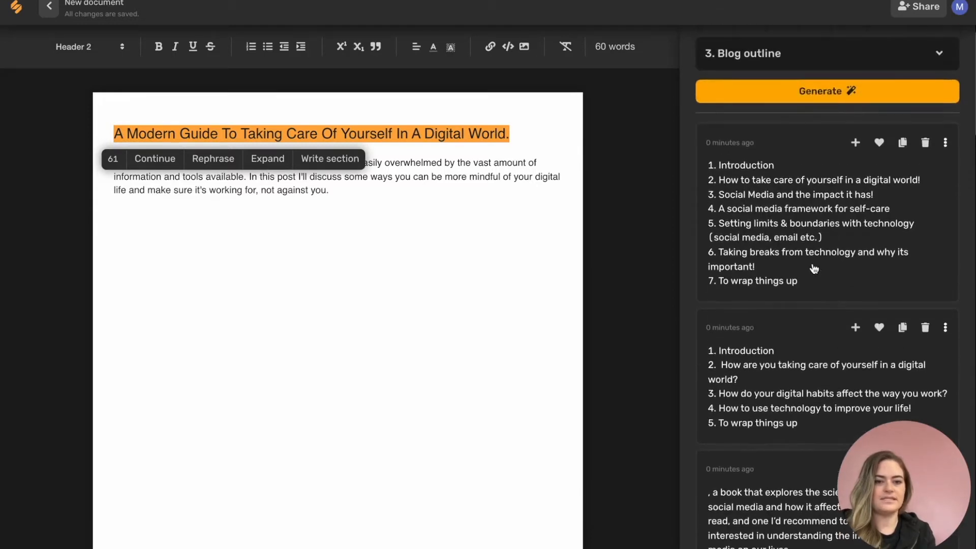
mouse_move(845, 266)
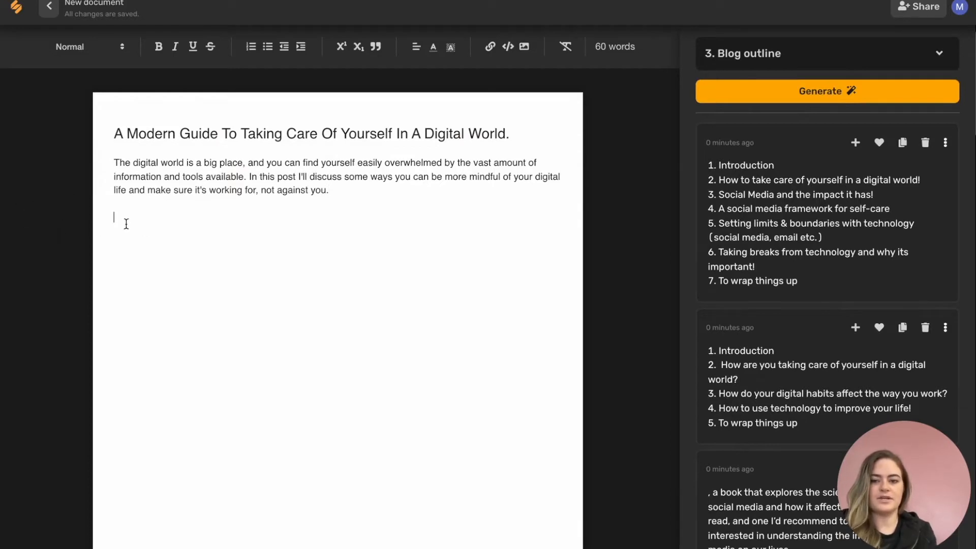
mouse_move(855, 142)
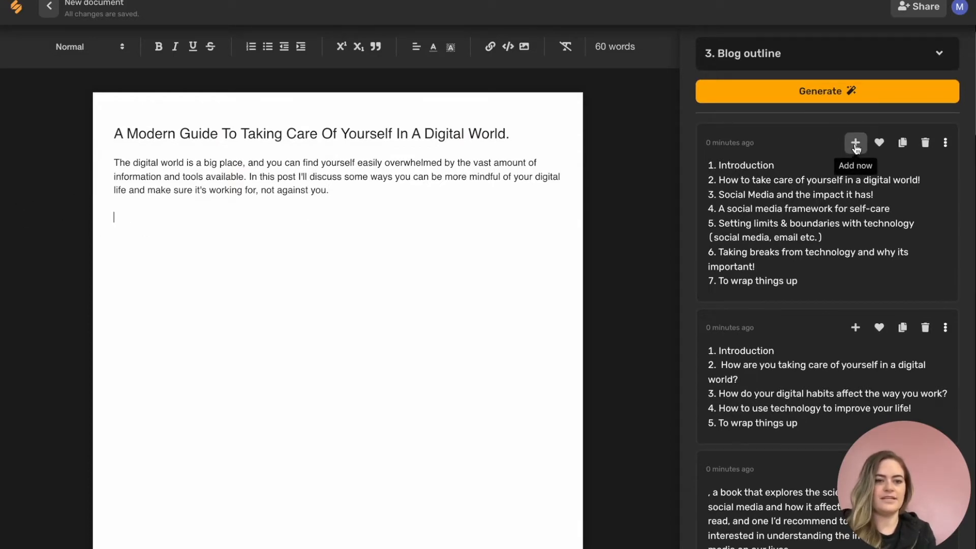
Insert the seven-point outline, remove the '2.' prefix, and space headings onto separate lines
click(854, 143)
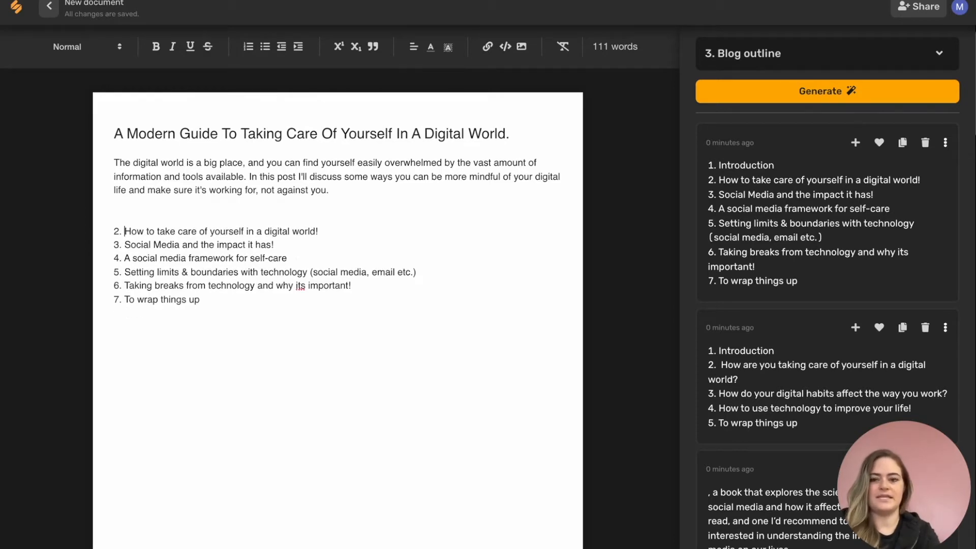
key(Backspace)
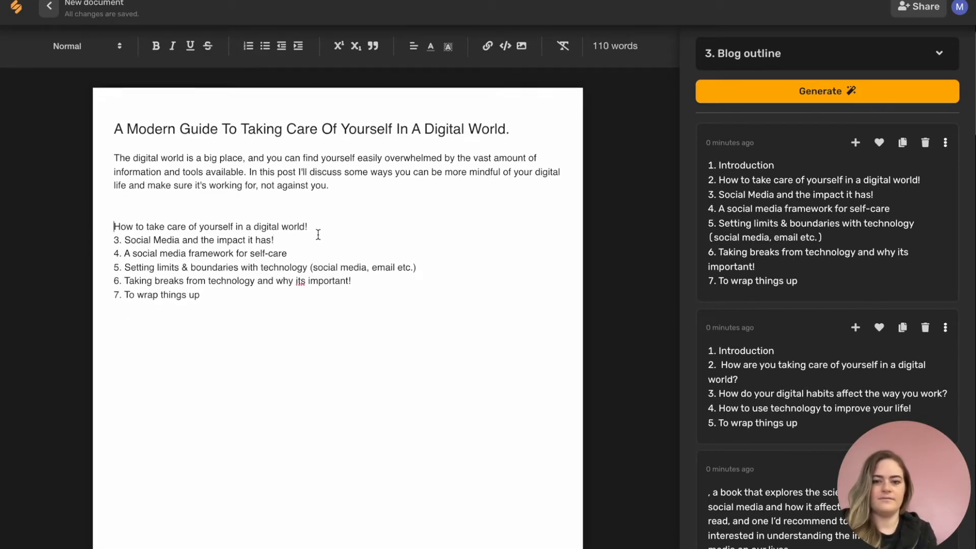
key(Enter)
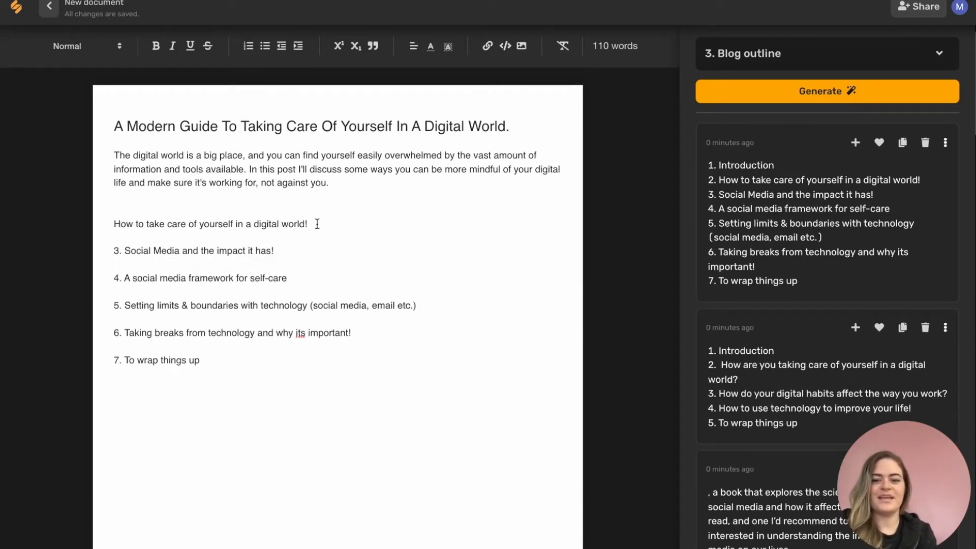
Select the first outline heading and Expand it into section text on digital well-being
triple_click(210, 224)
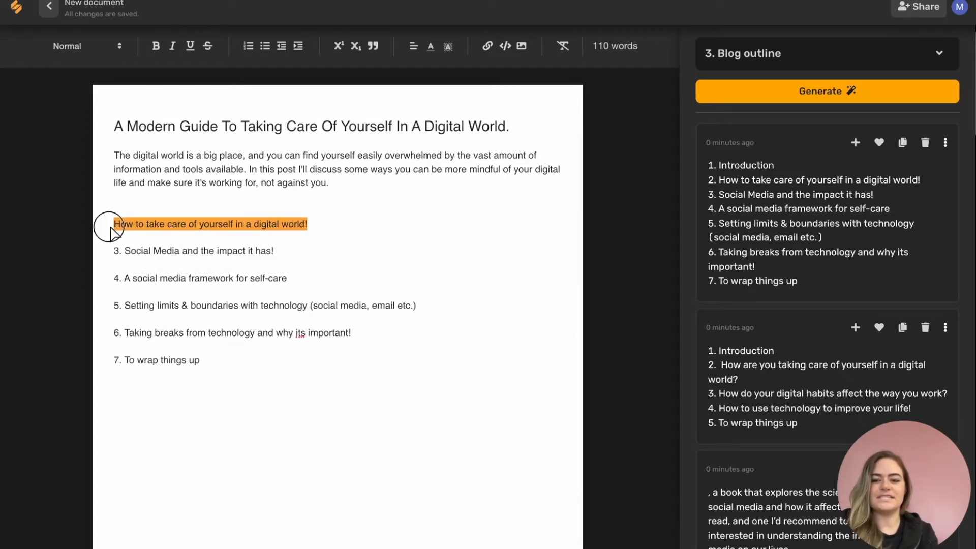
click(210, 224)
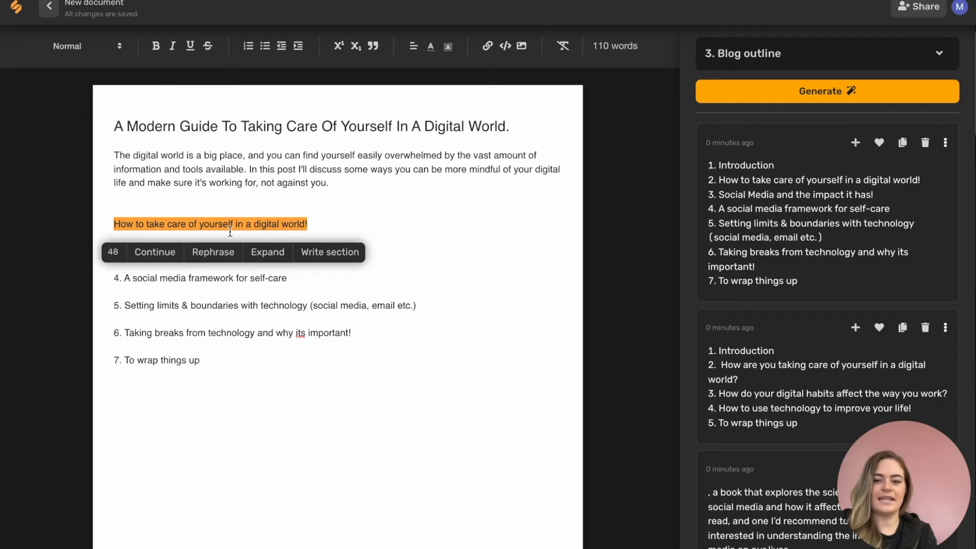
mouse_move(329, 252)
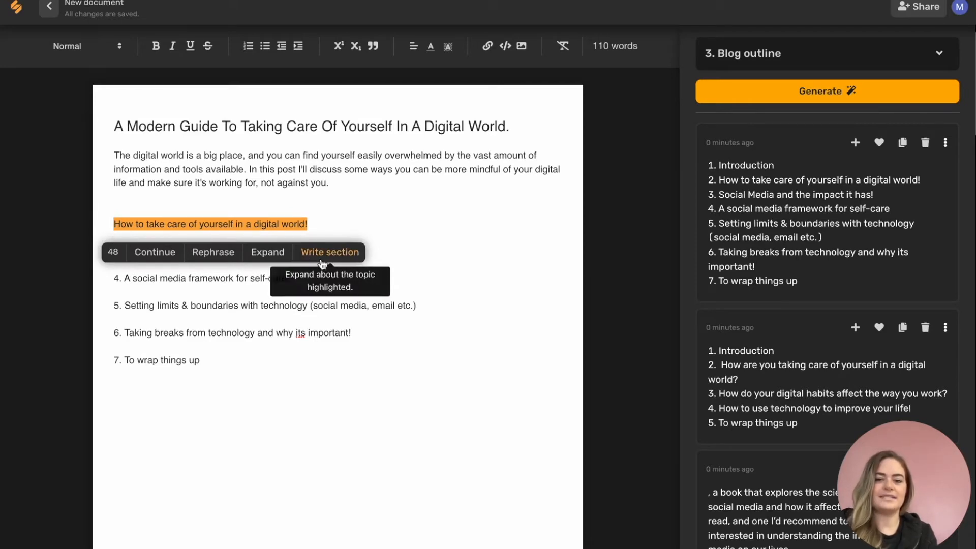
mouse_move(213, 252)
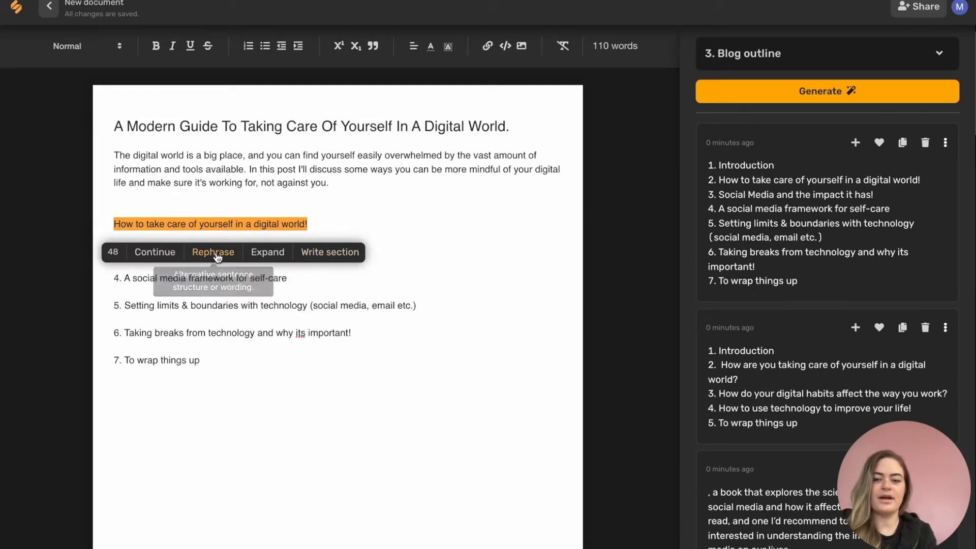
mouse_move(330, 252)
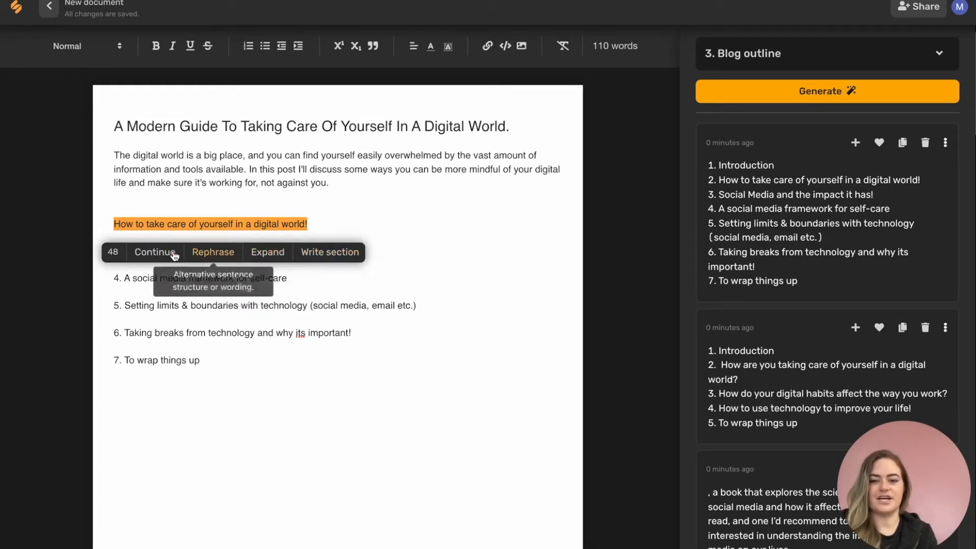
mouse_move(155, 252)
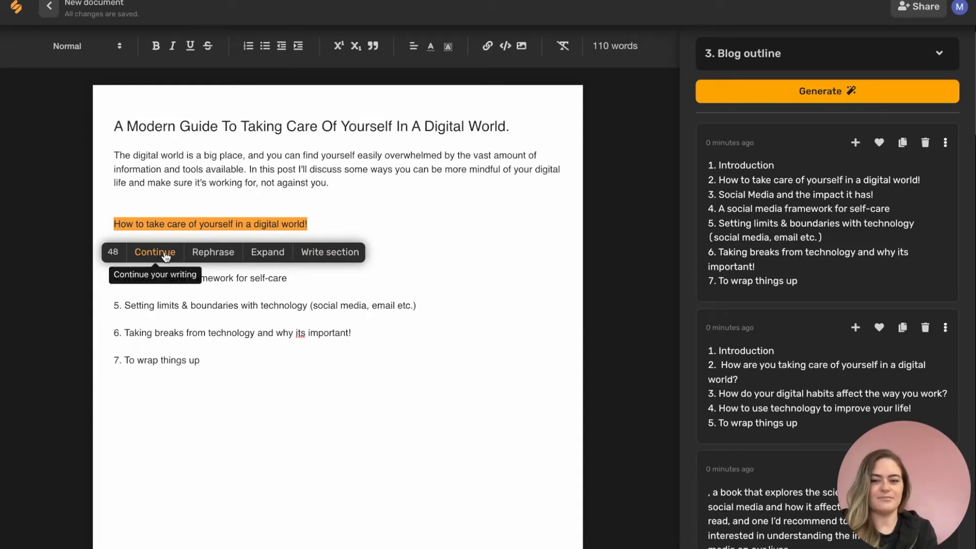
mouse_move(213, 252)
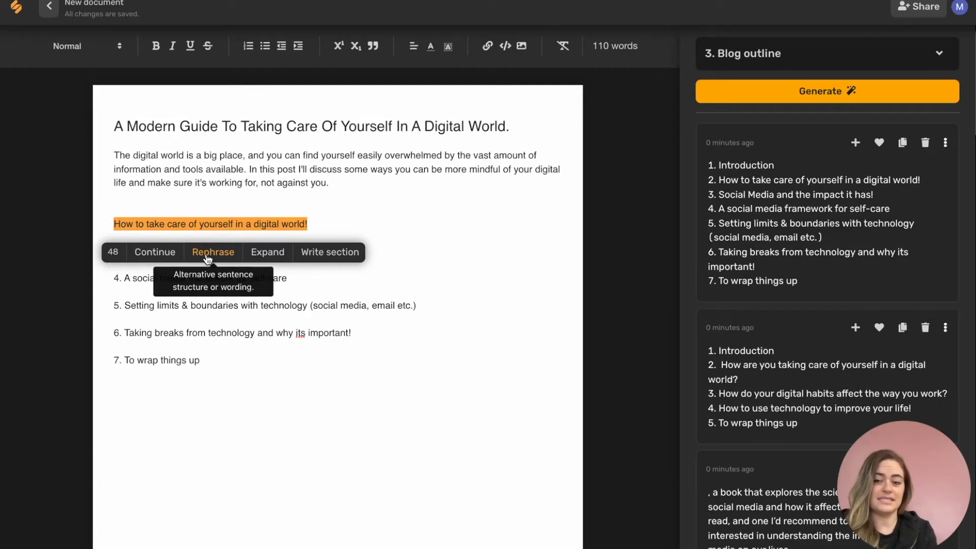
mouse_move(332, 185)
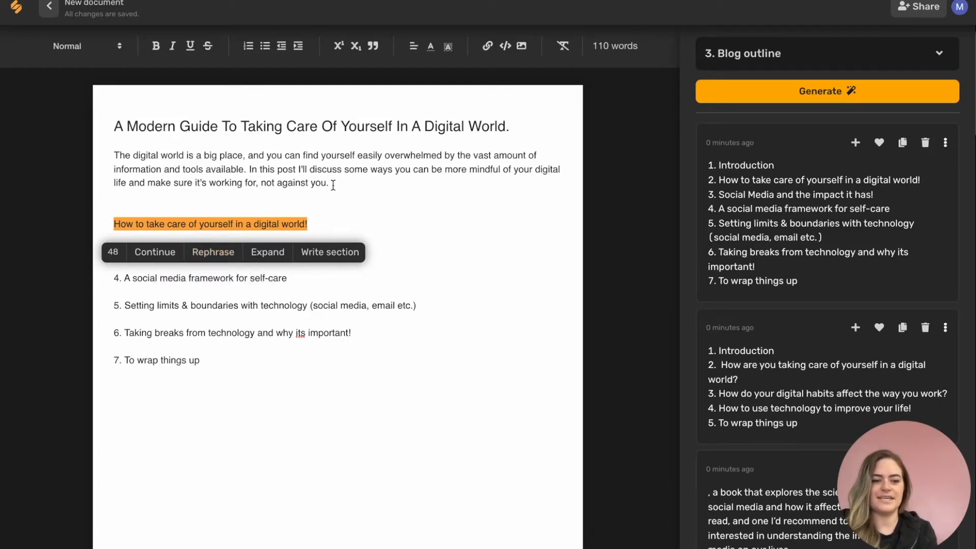
mouse_move(267, 253)
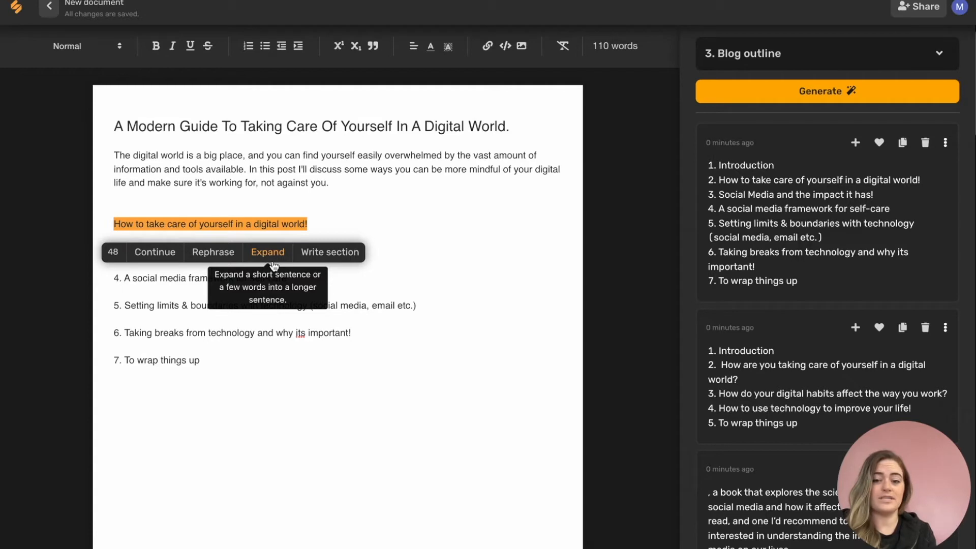
click(267, 252)
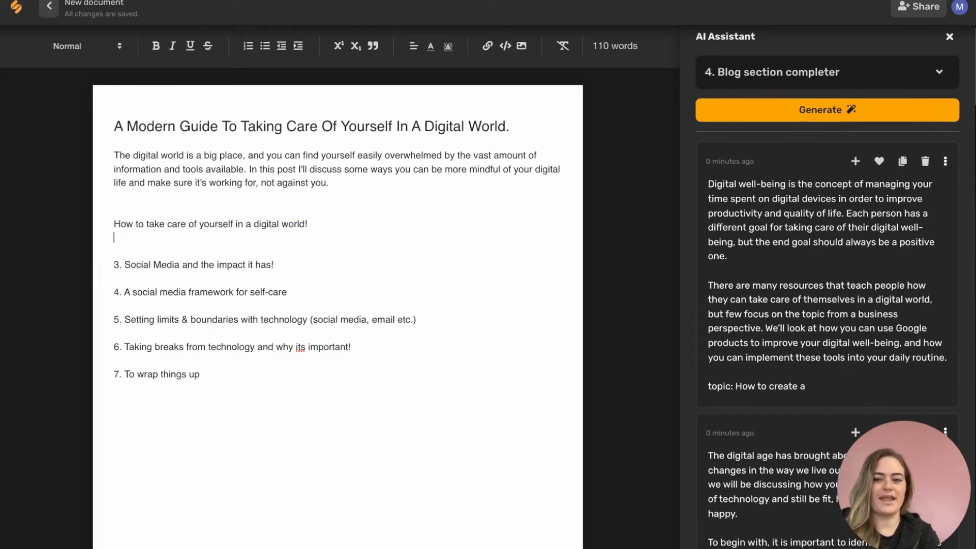
Insert the generated digital-age and stress section under the first heading
scroll(down, 3)
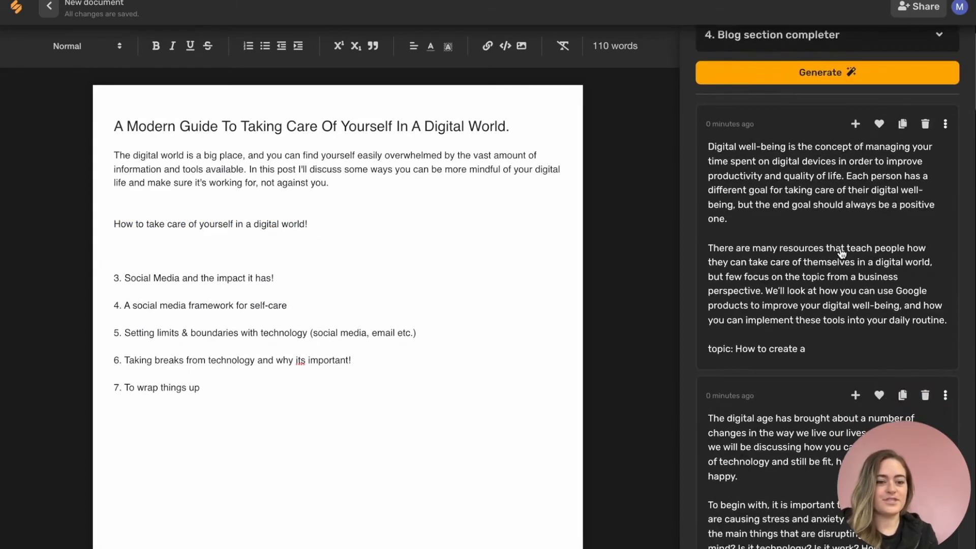
scroll(down, 3)
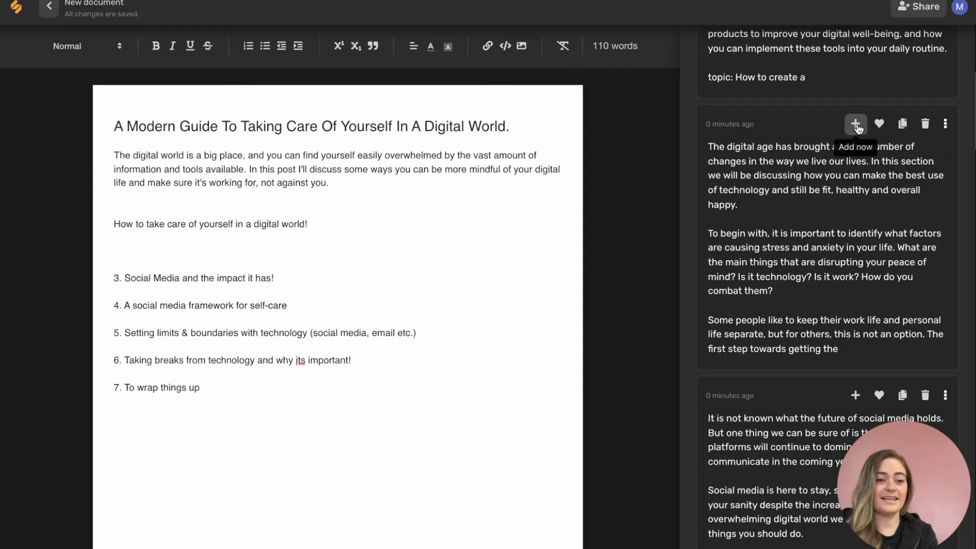
click(855, 123)
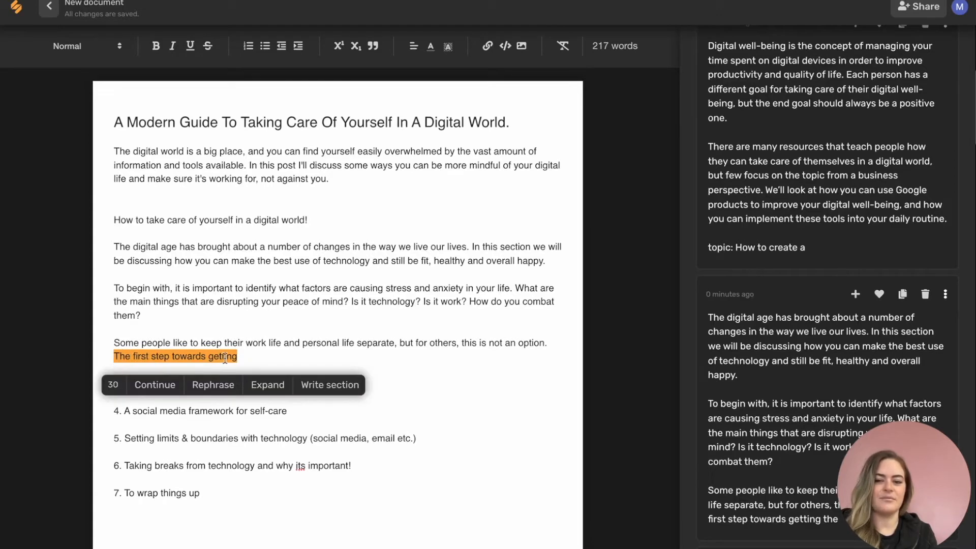
Type 'a better balance i' at the paragraph end and have the AI continue writing
click(155, 385)
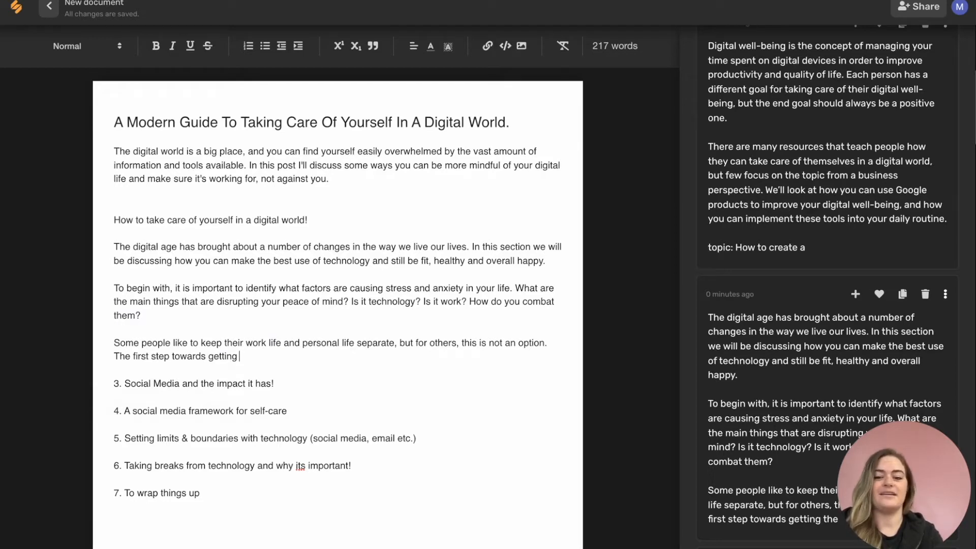
text(a better balance is)
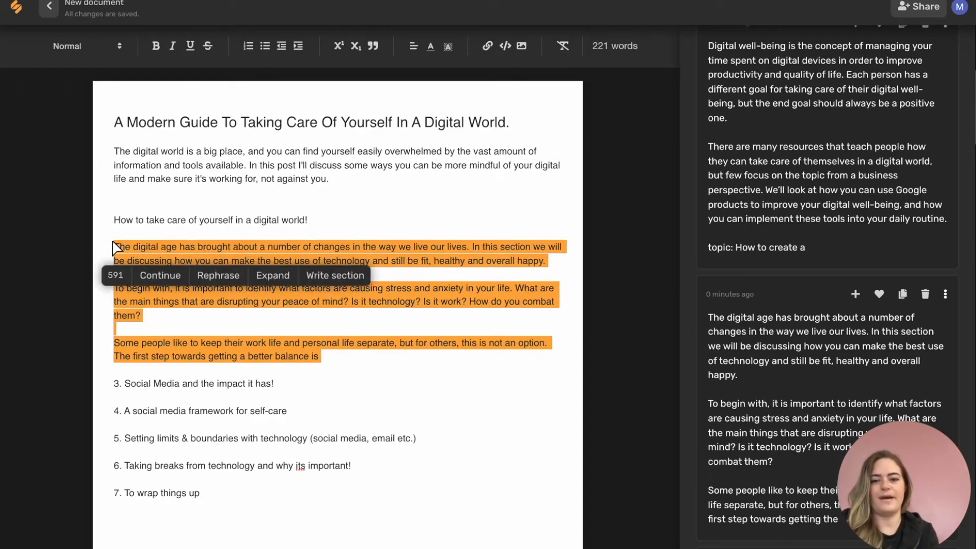
mouse_move(160, 275)
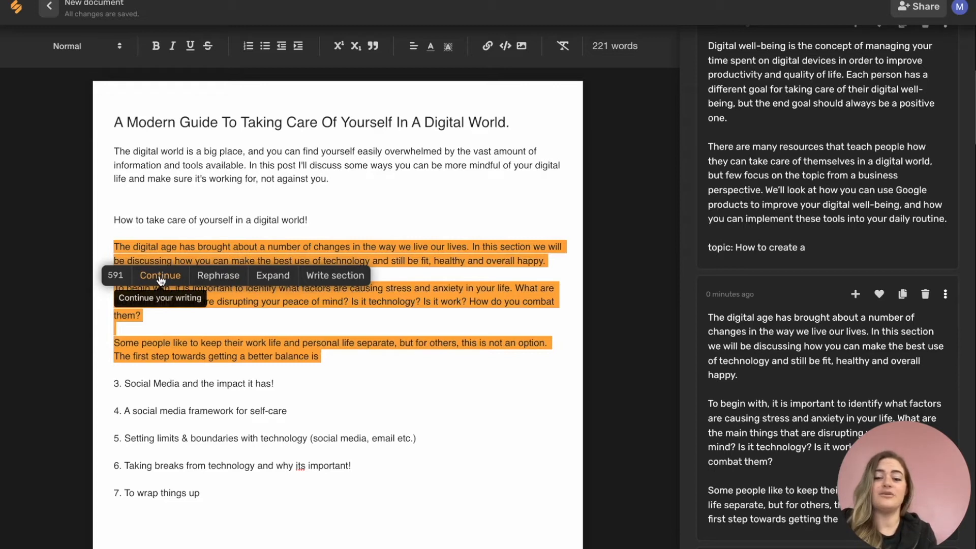
click(160, 275)
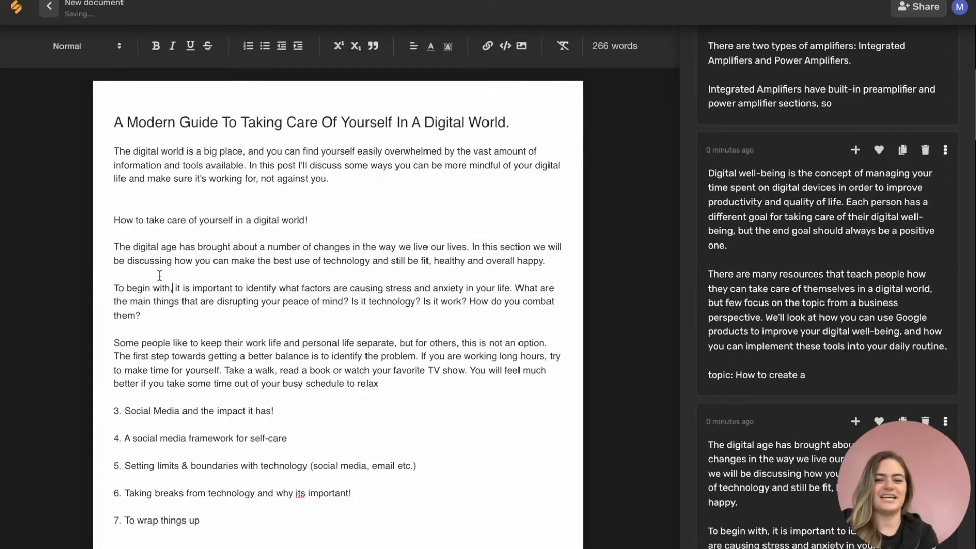
scroll(up, 3)
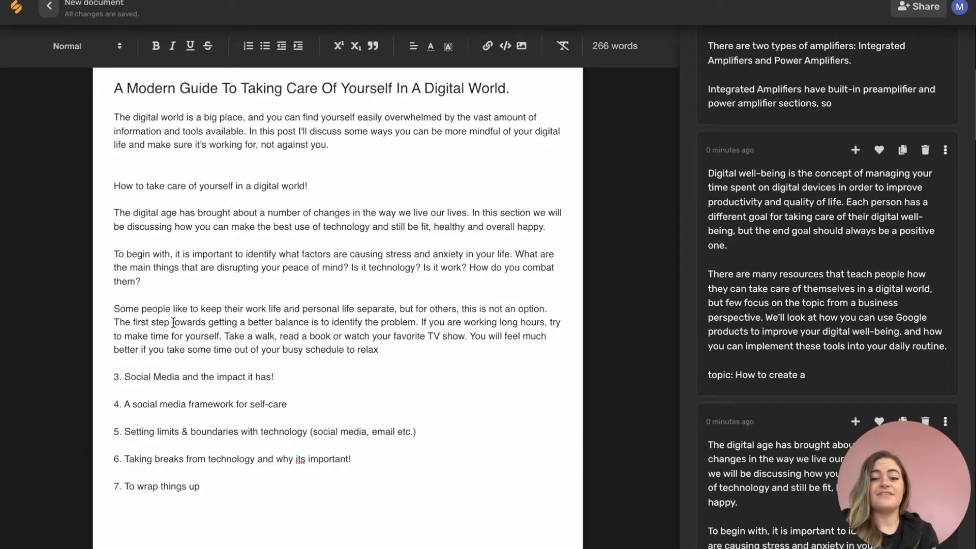
mouse_move(430, 348)
text( on o)
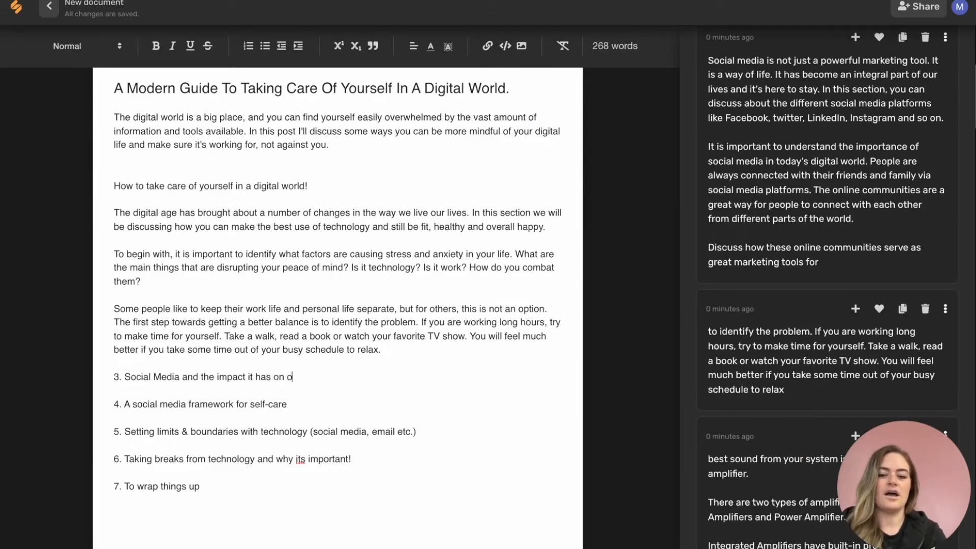
End the social media heading with 'our mental health' and generate the limits heading's section
text(ur mental health)
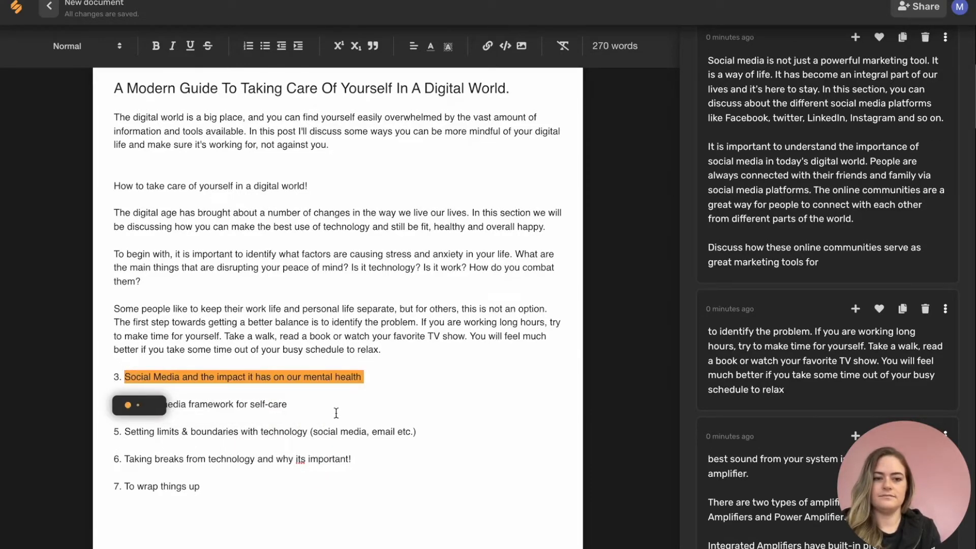
scroll(down, 3)
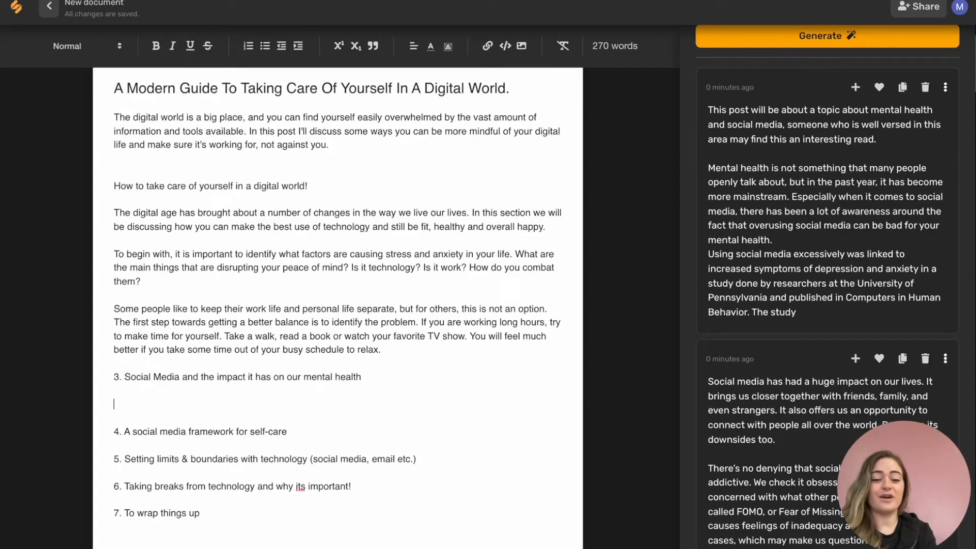
scroll(down, 3)
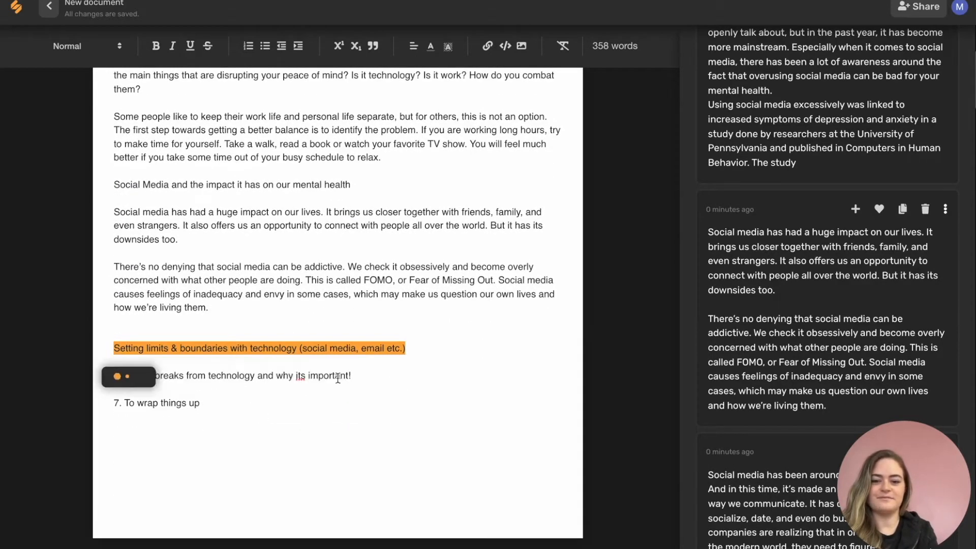
click(826, 86)
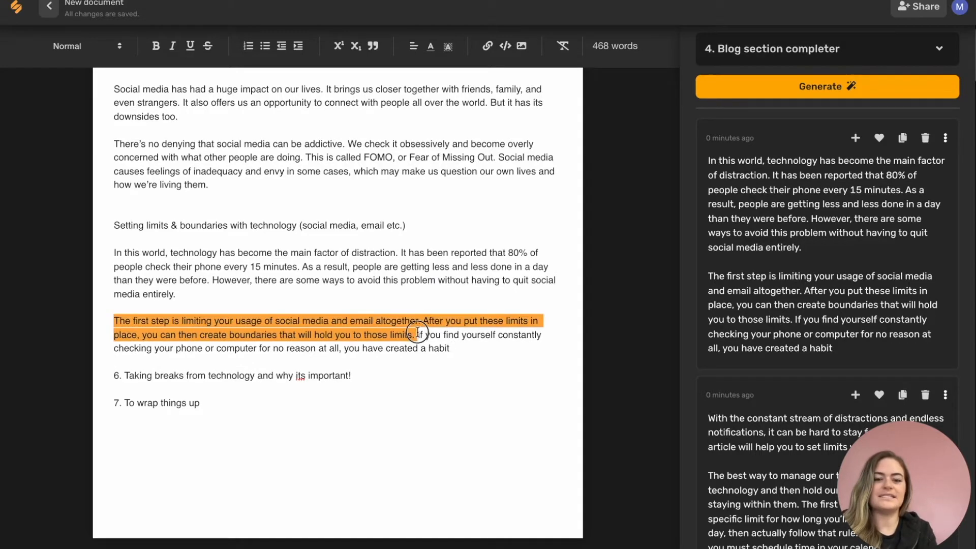
Add the limiting-exposure suggestion after the first limits sentence and delete the breaks heading number
click(416, 332)
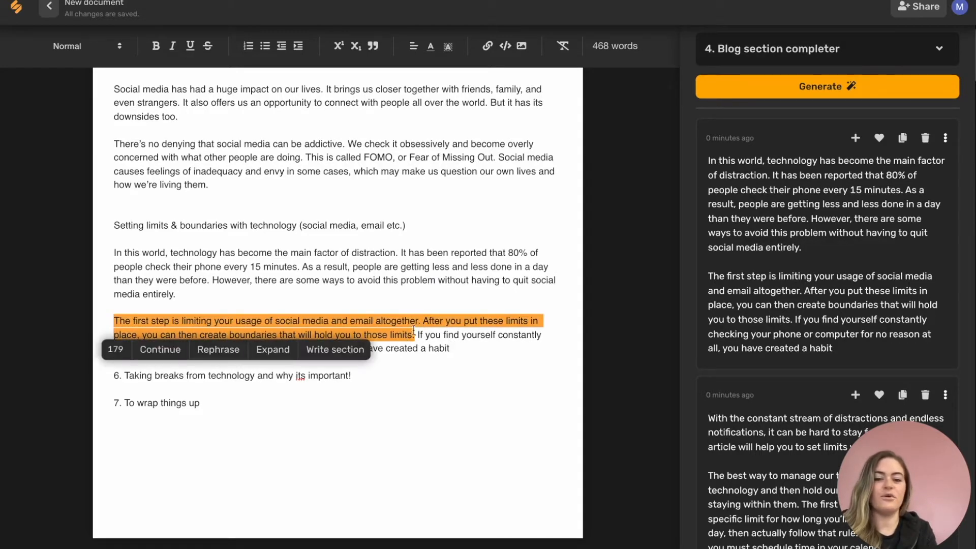
mouse_move(272, 349)
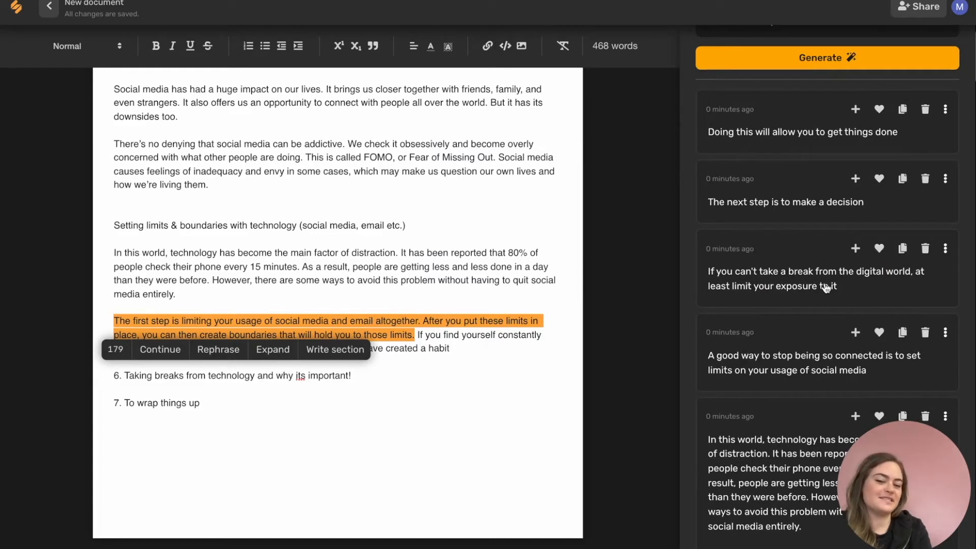
scroll(down, 3)
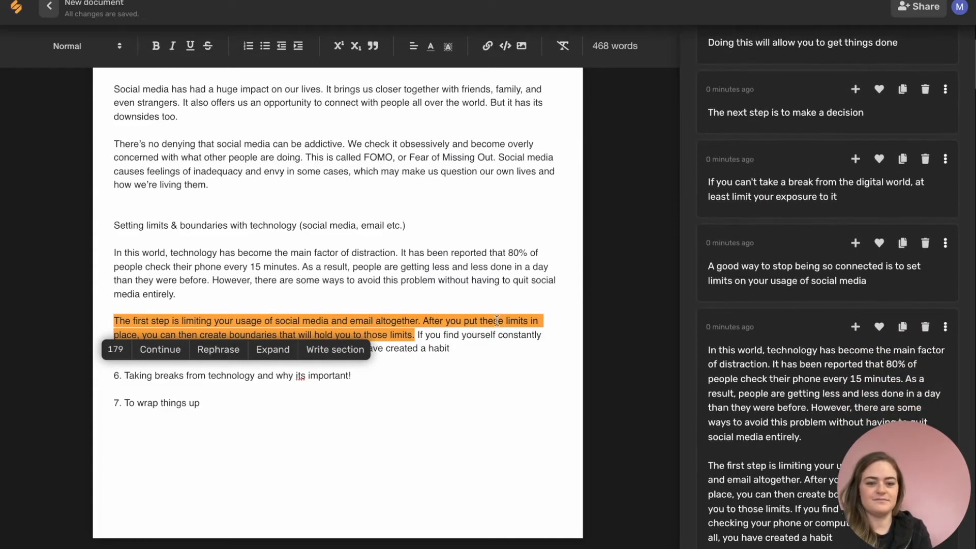
click(576, 287)
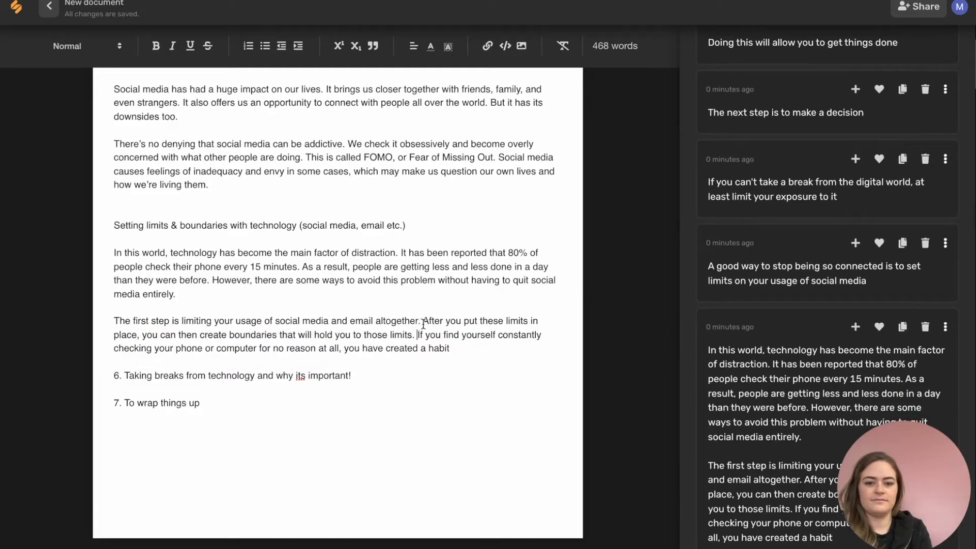
mouse_move(855, 158)
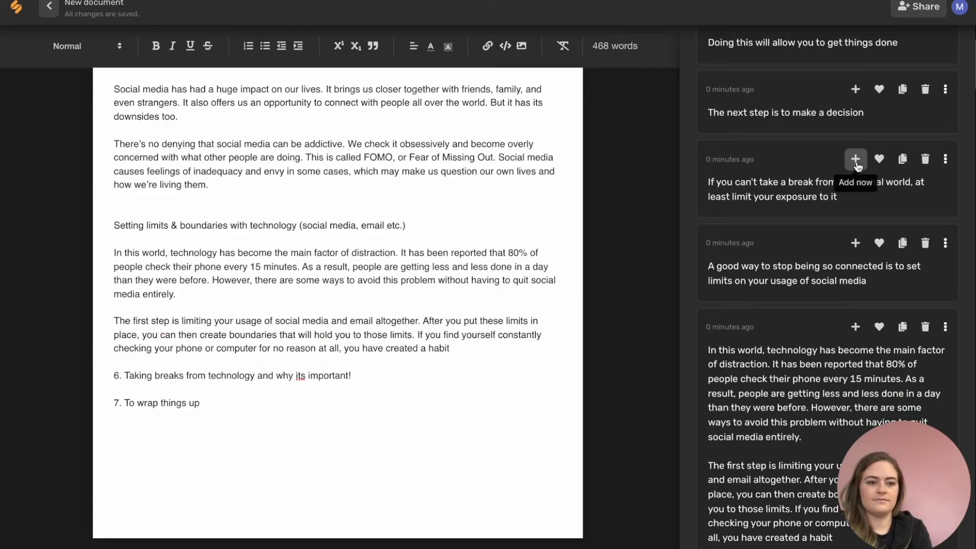
click(855, 159)
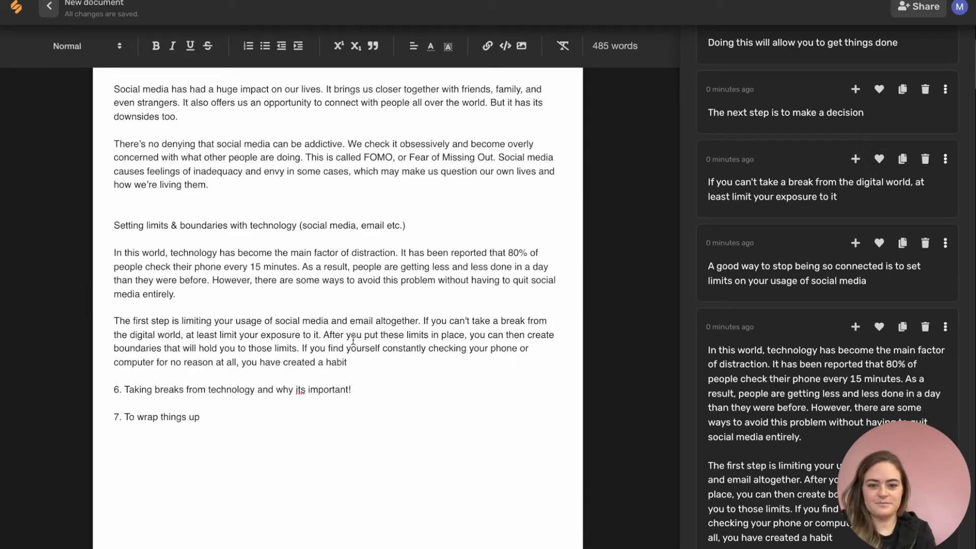
key(Backspace)
text(.)
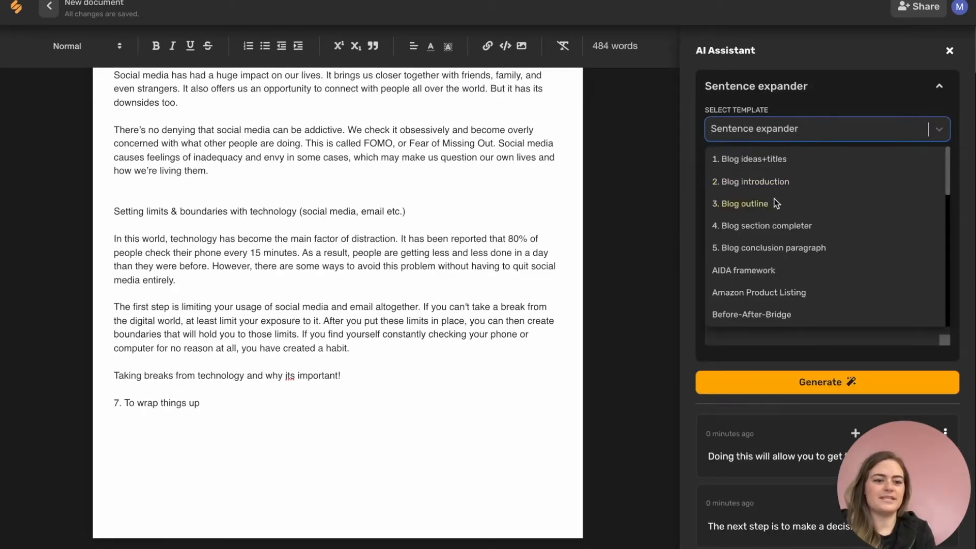
mouse_move(779, 247)
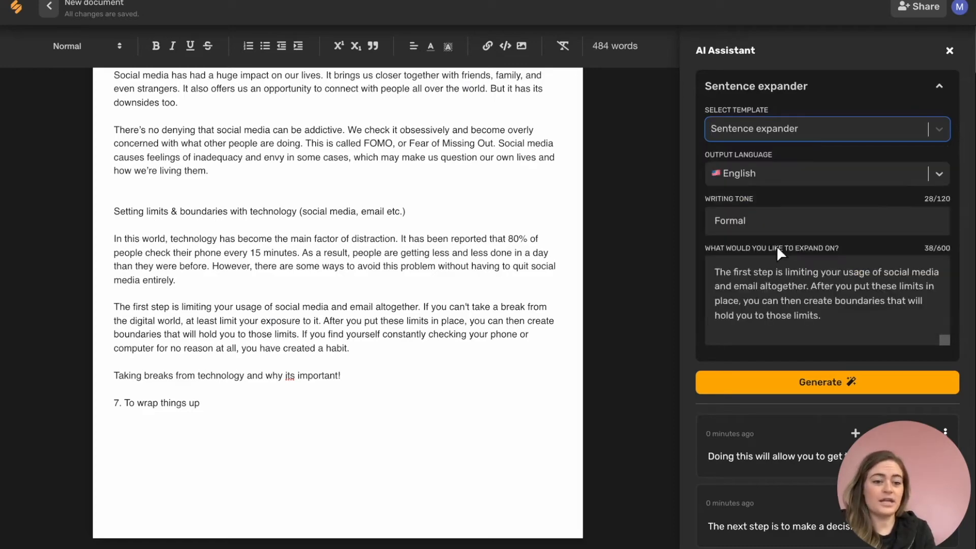
Generate conclusion paragraphs with the blog conclusion template and remove the 'Conclusion:' label
click(826, 128)
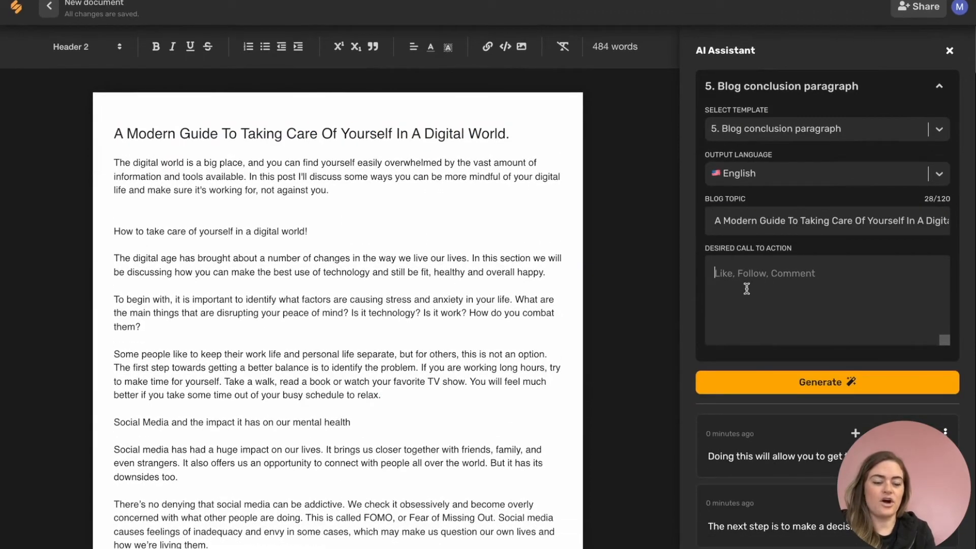
click(826, 381)
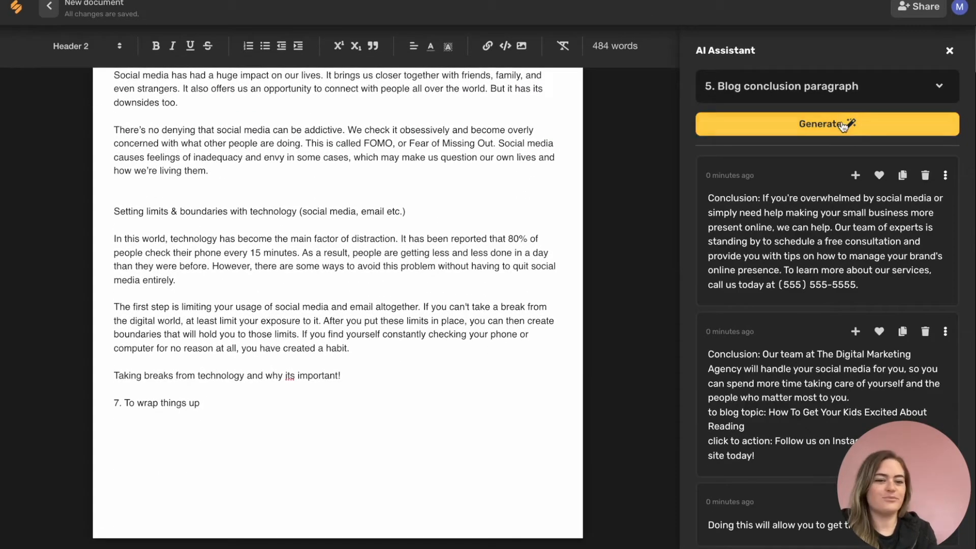
mouse_move(821, 229)
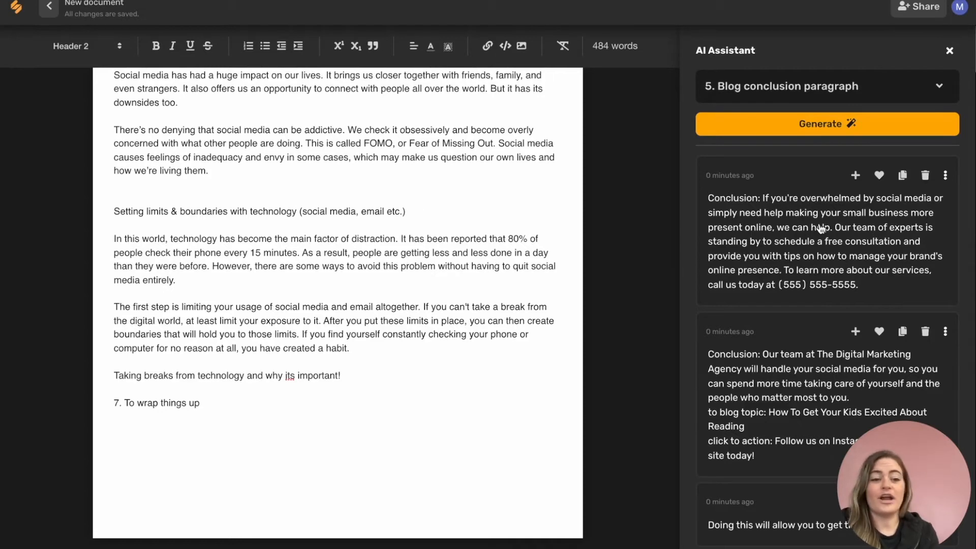
mouse_move(845, 283)
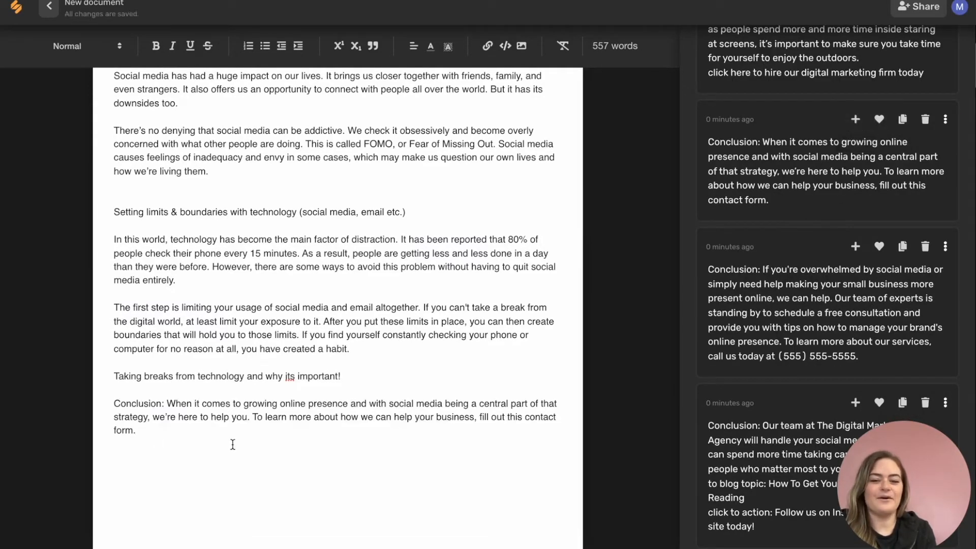
double_click(139, 403)
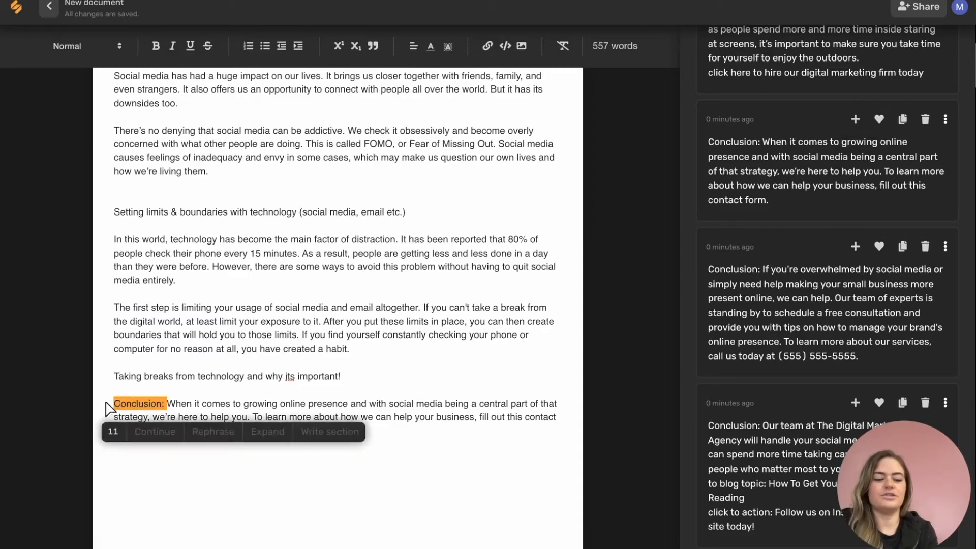
scroll(up, 3)
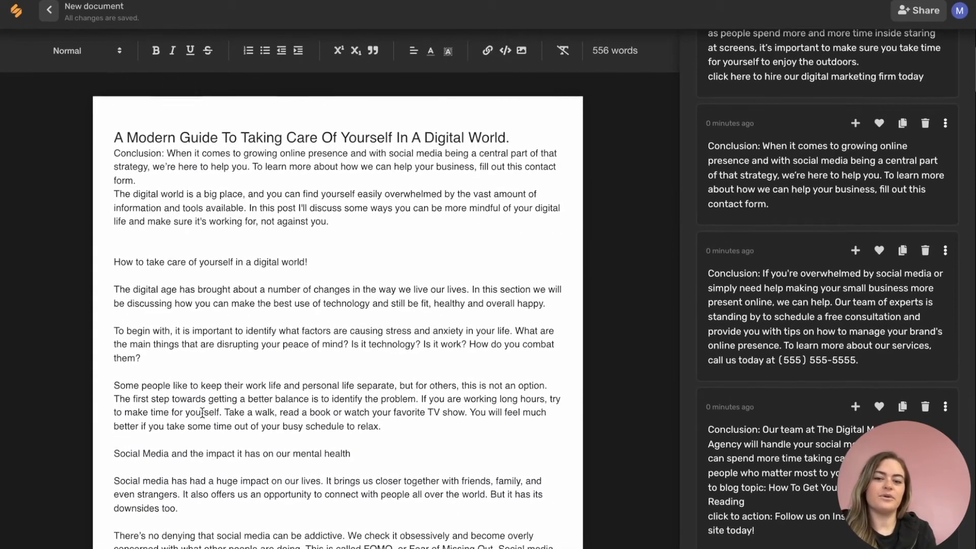
scroll(down, 3)
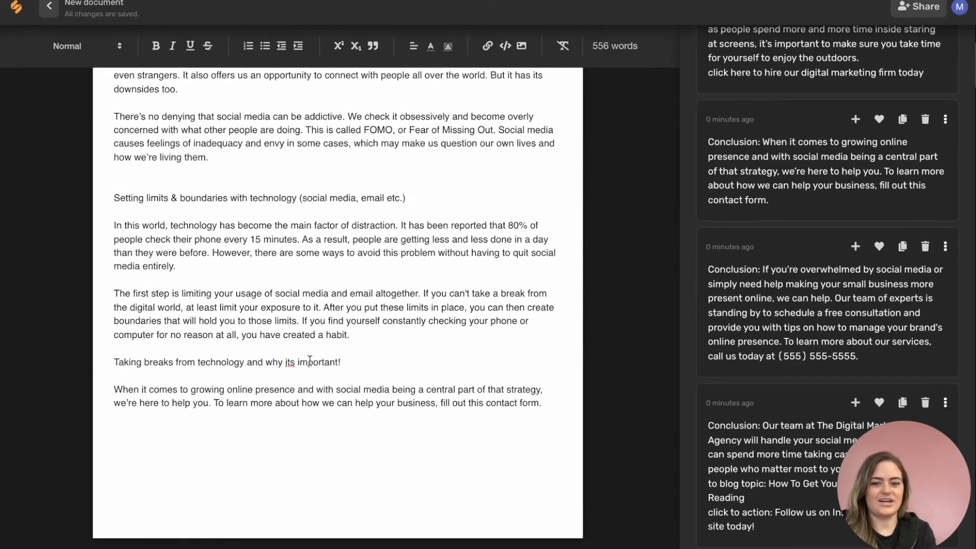
scroll(up, 3)
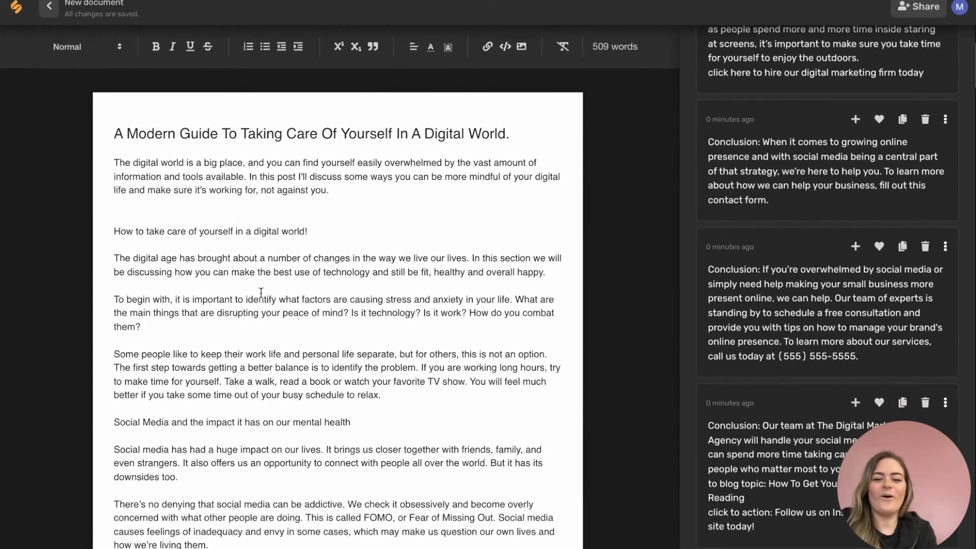
scroll(down, 3)
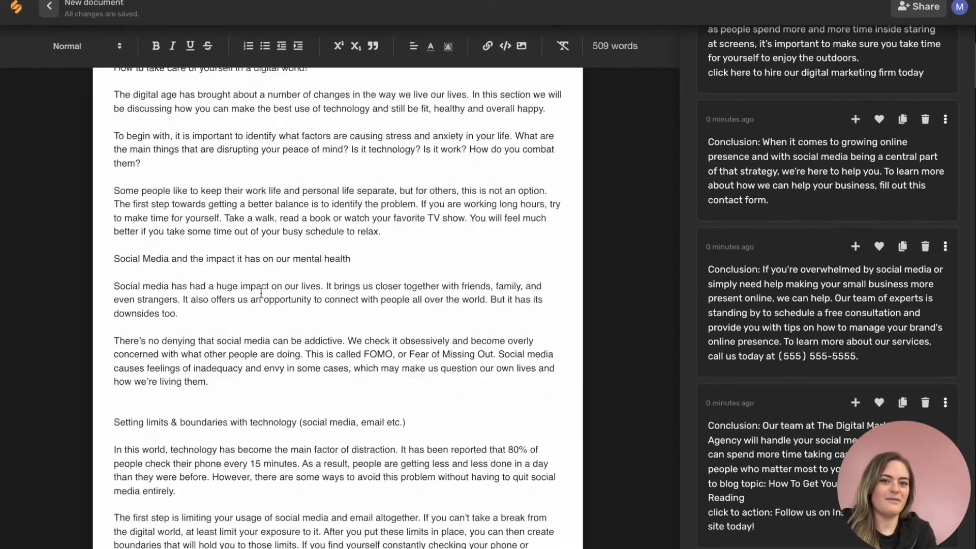
scroll(up, 3)
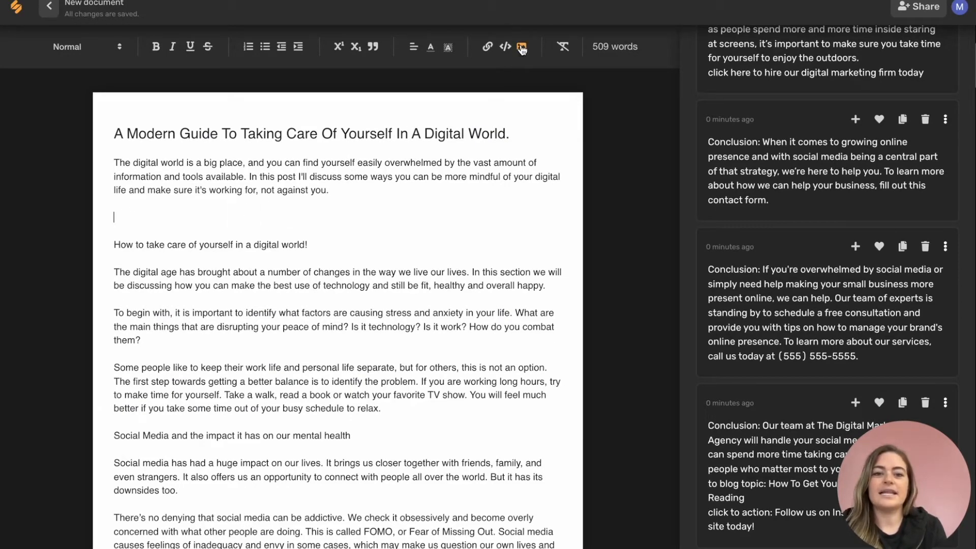
Insert Home Office.jpeg into the post below the introduction paragraph
click(522, 46)
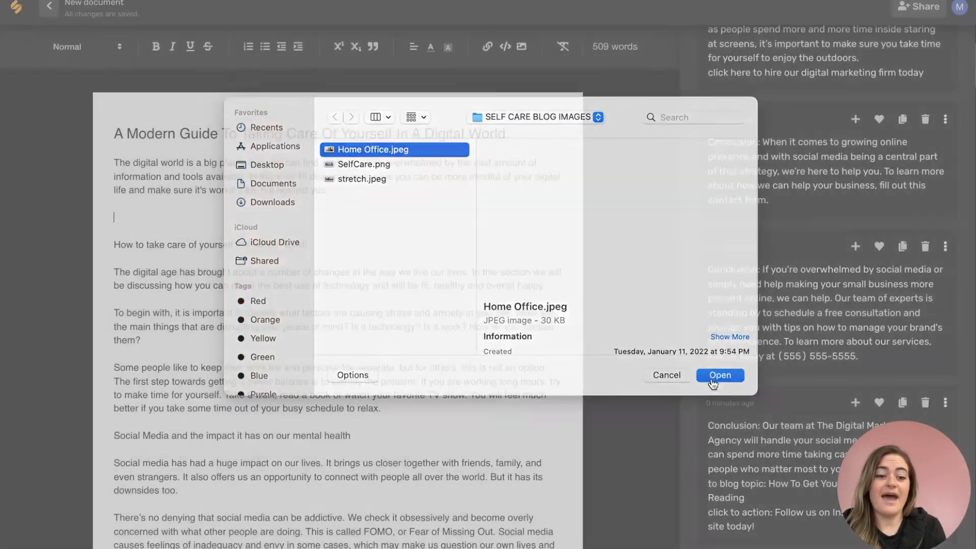
click(720, 374)
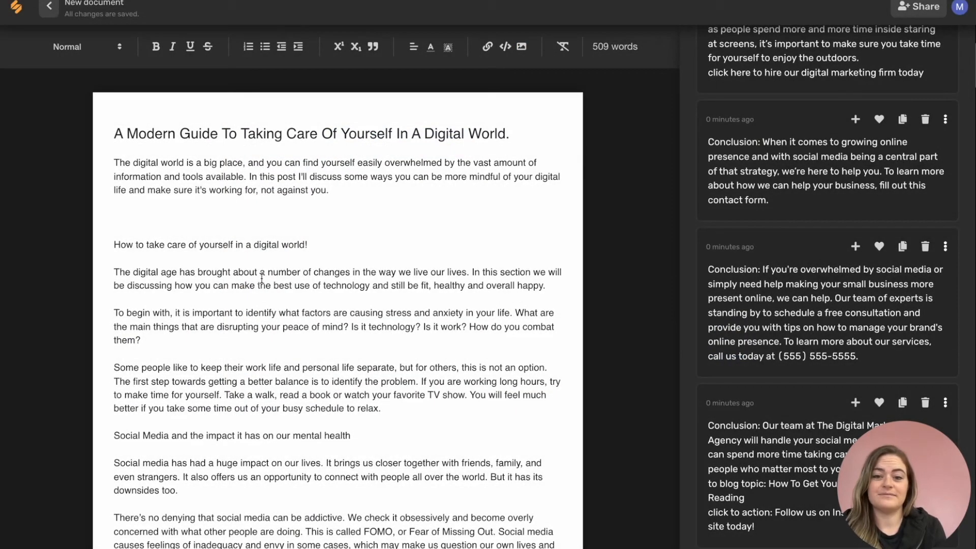
click(522, 47)
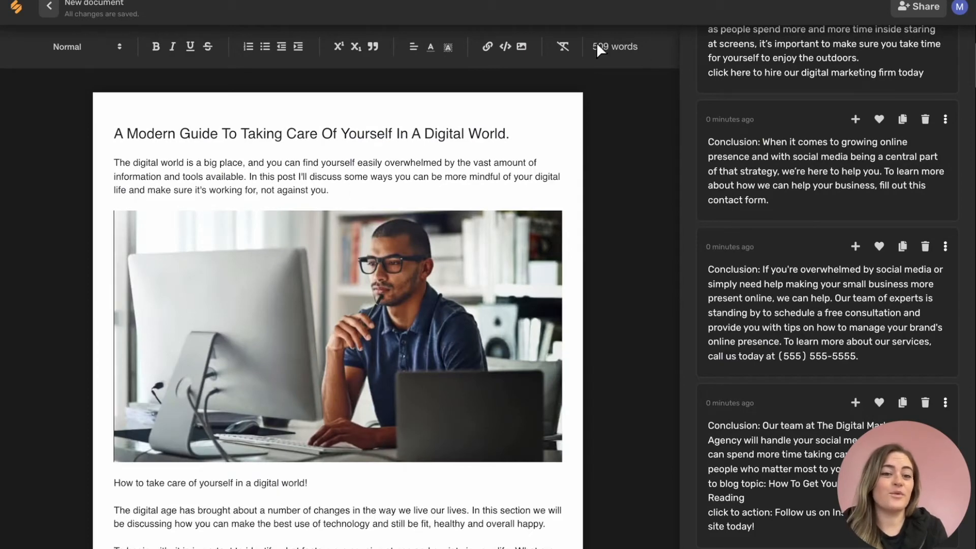
mouse_move(634, 70)
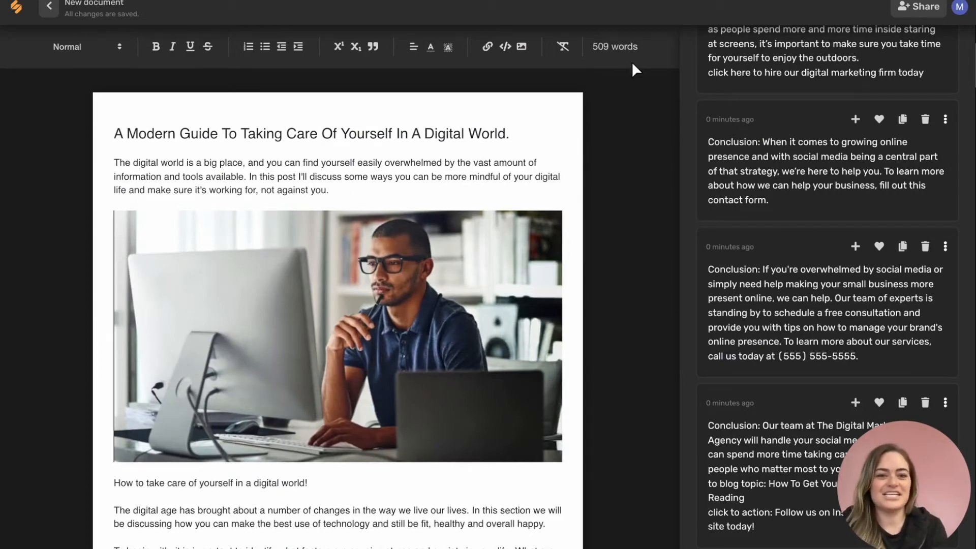
click(854, 119)
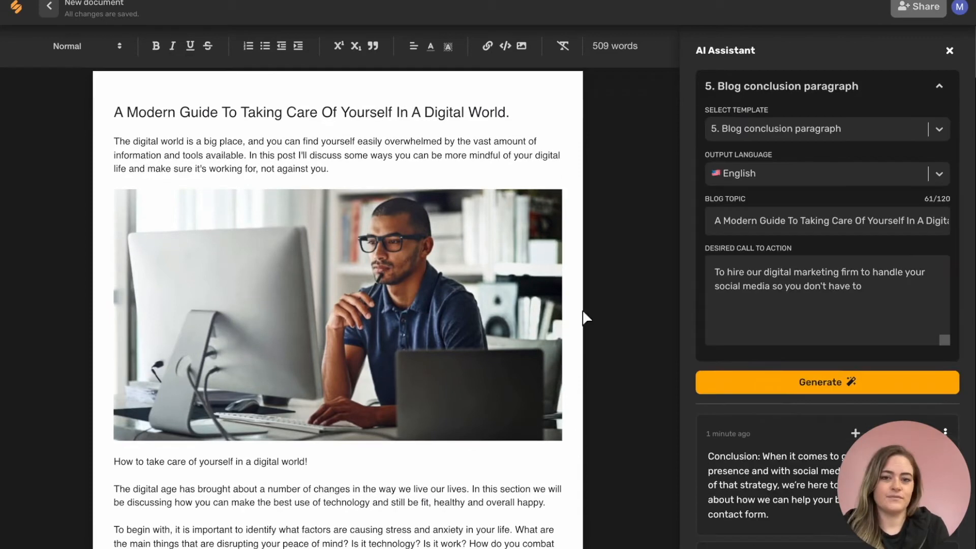
mouse_move(391, 200)
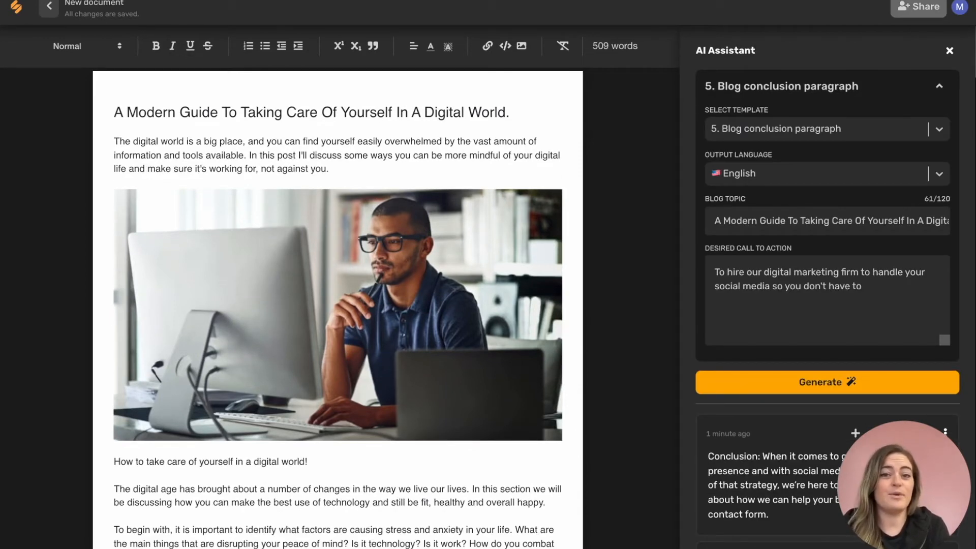
mouse_move(714, 69)
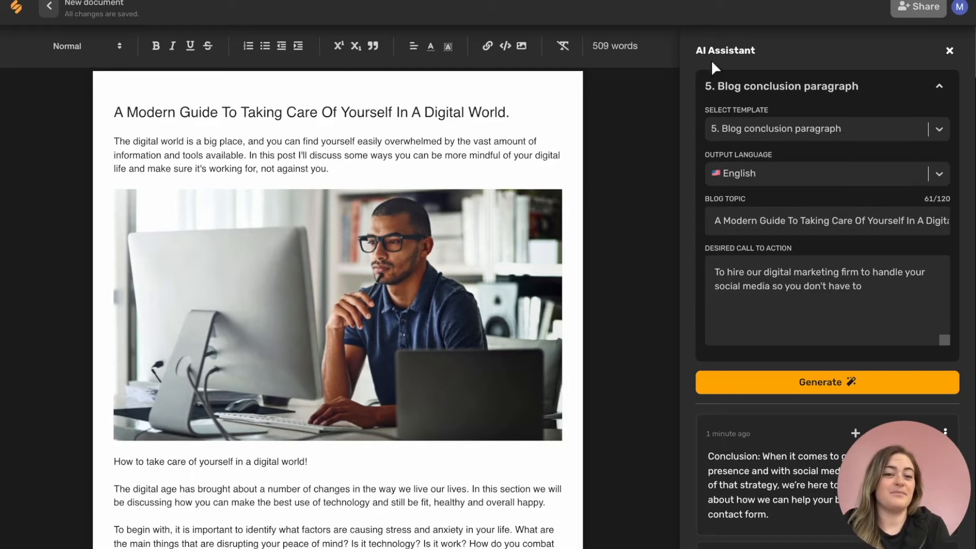
Dismiss the team invite window and rename the document 'Self Care in a Digital World Blog'
click(918, 7)
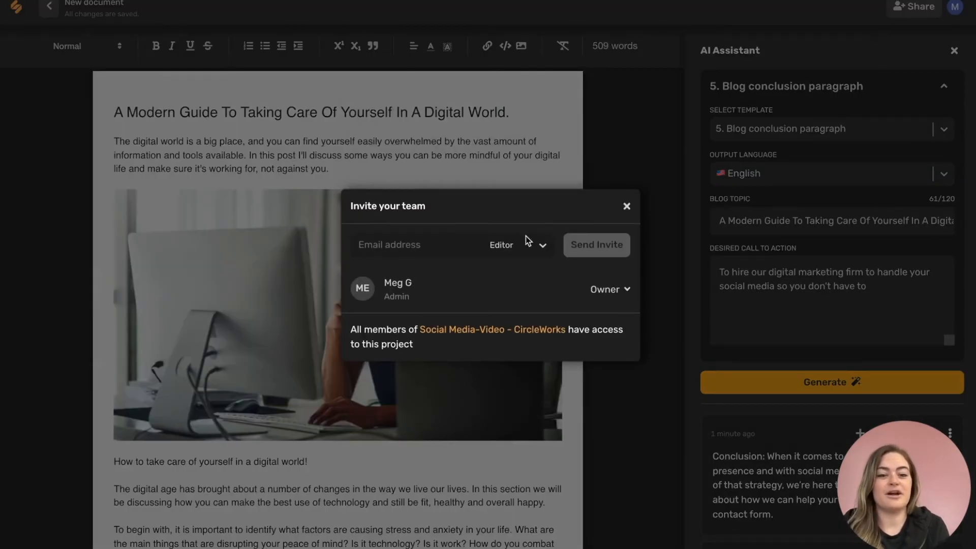
click(424, 244)
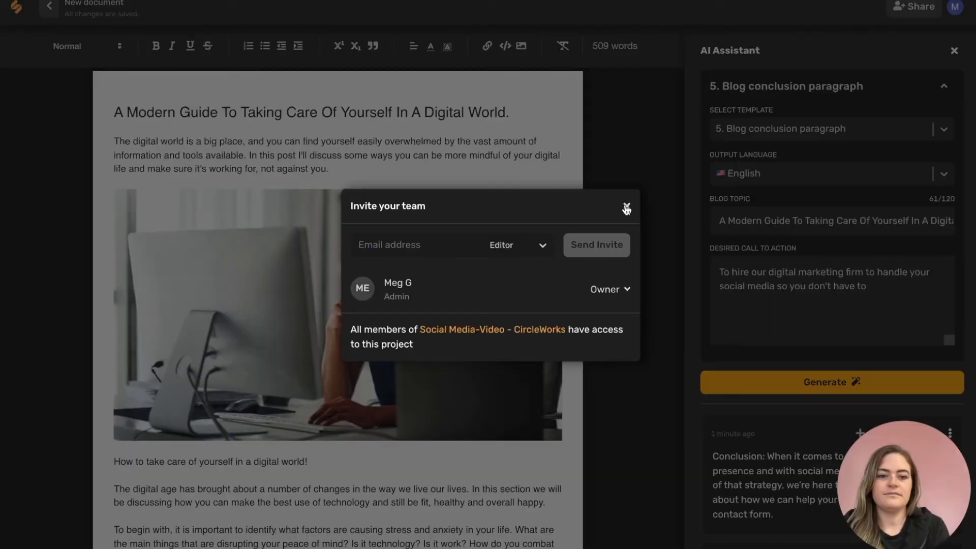
click(627, 208)
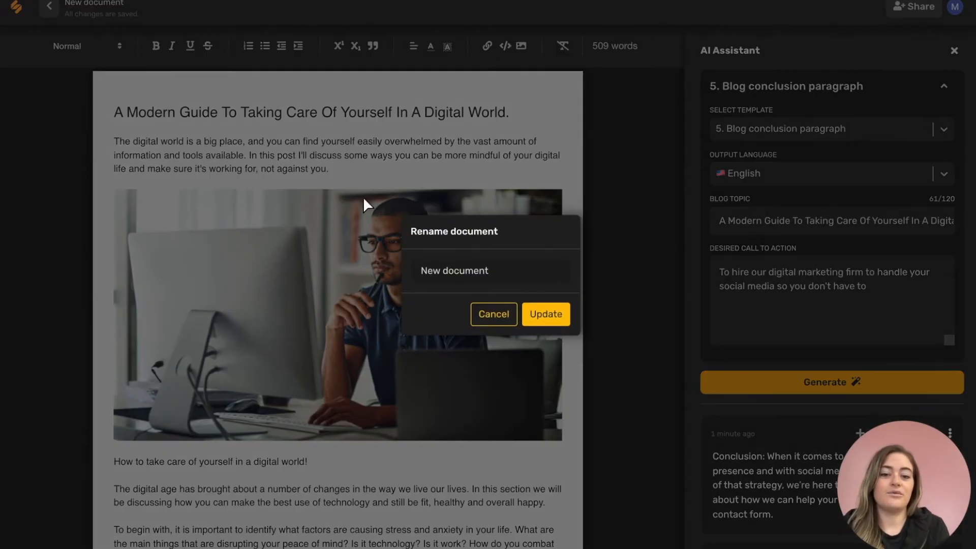
text(s)
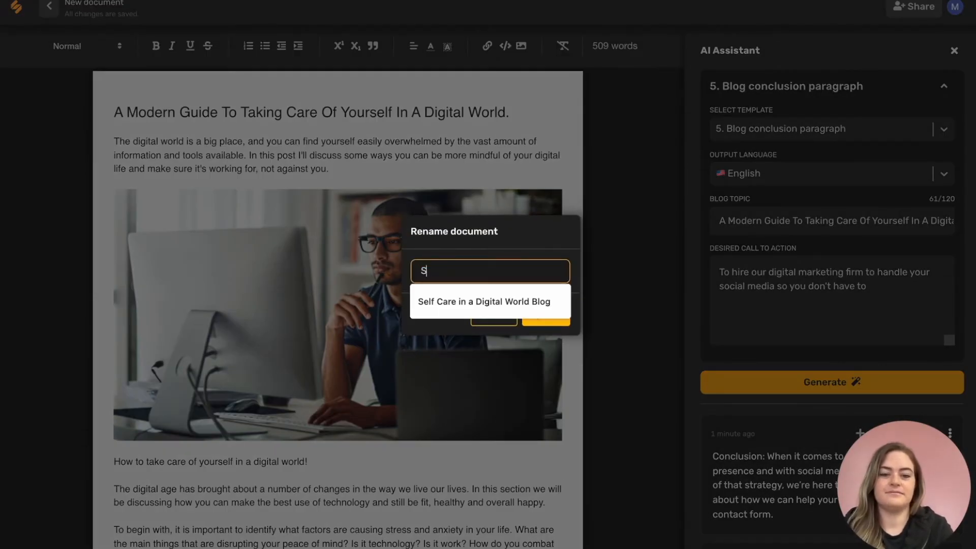
click(483, 301)
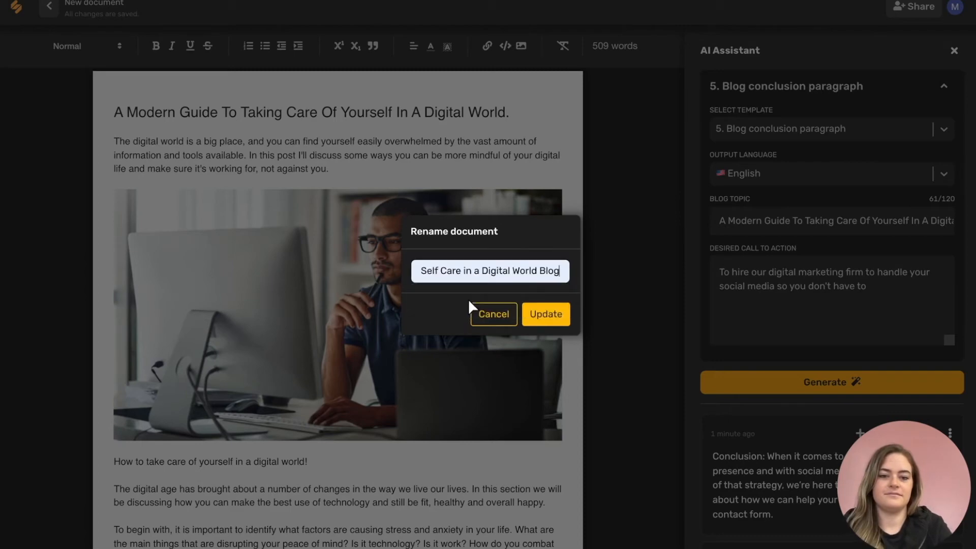
click(545, 314)
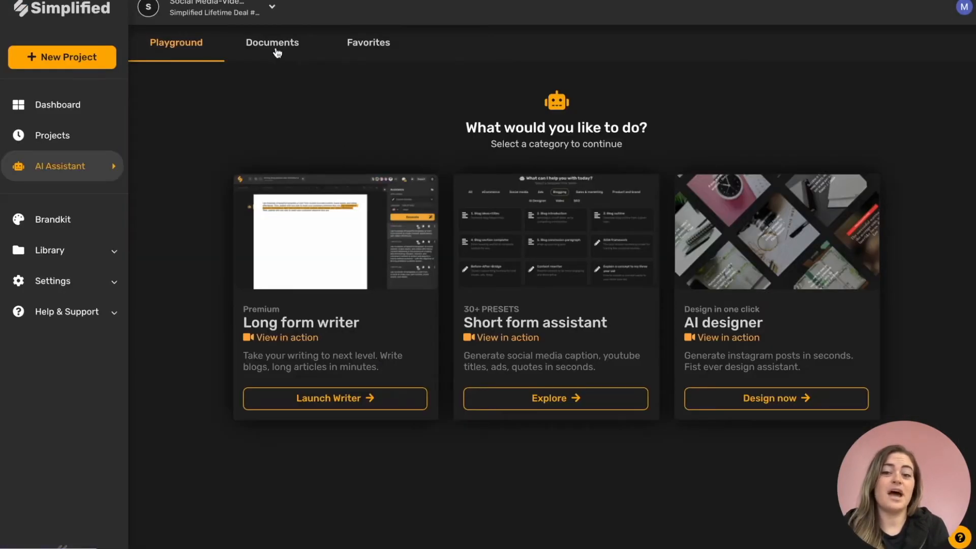
click(272, 43)
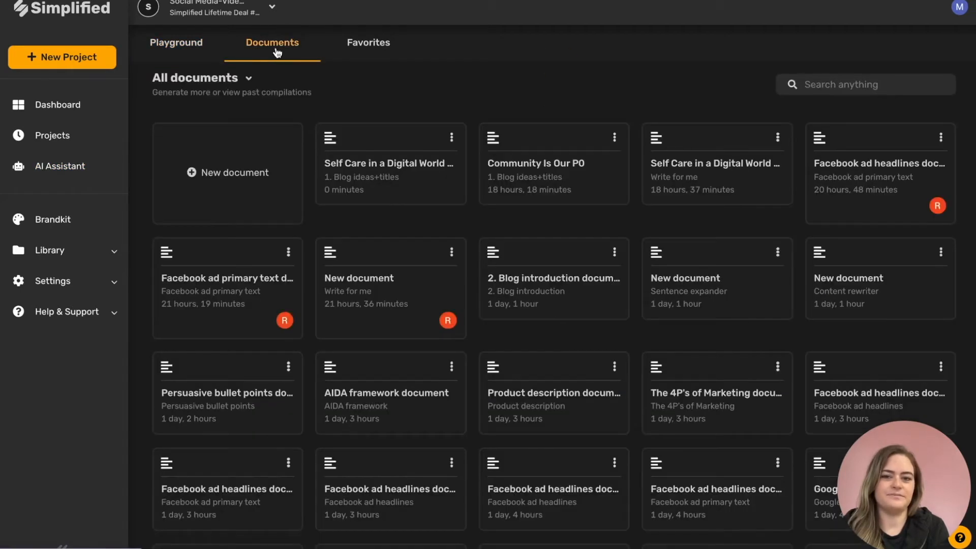
scroll(down, 3)
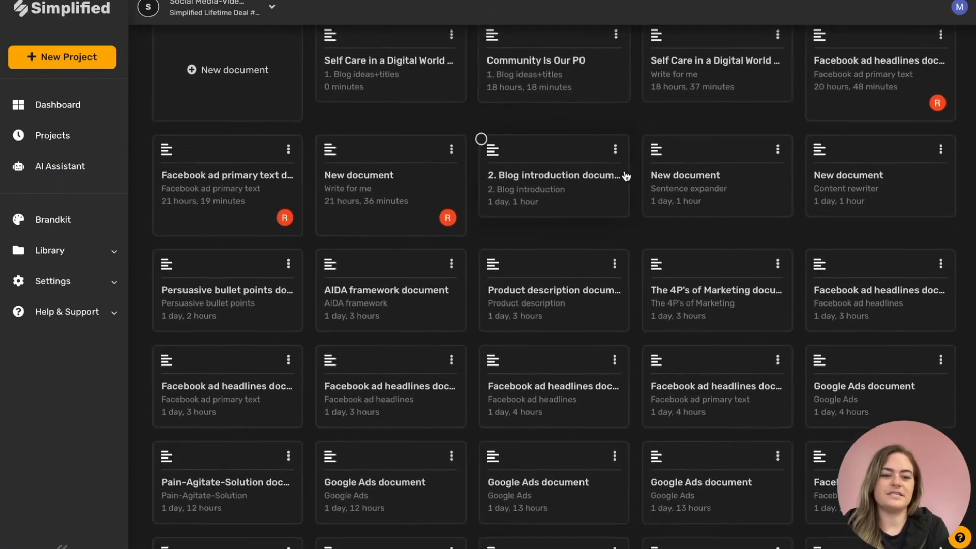
scroll(up, 3)
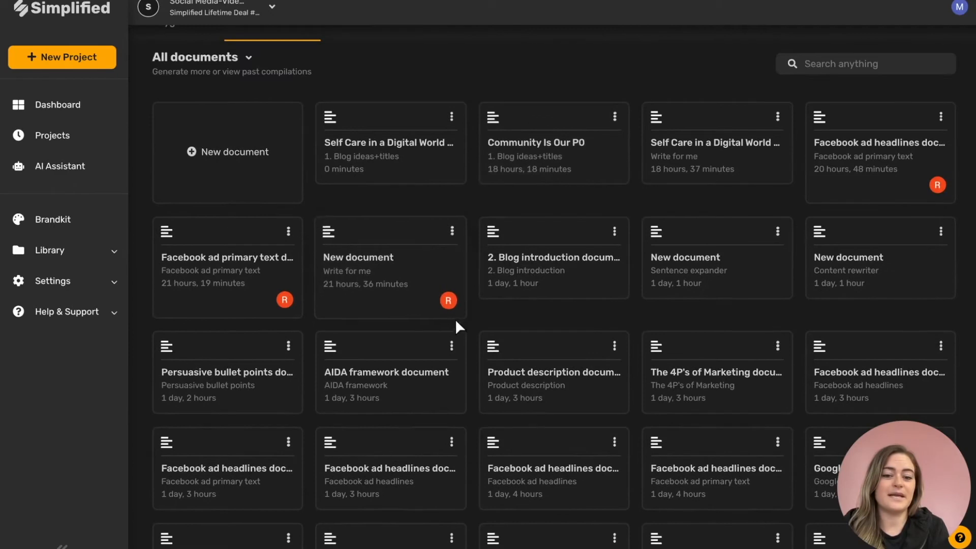
mouse_move(447, 300)
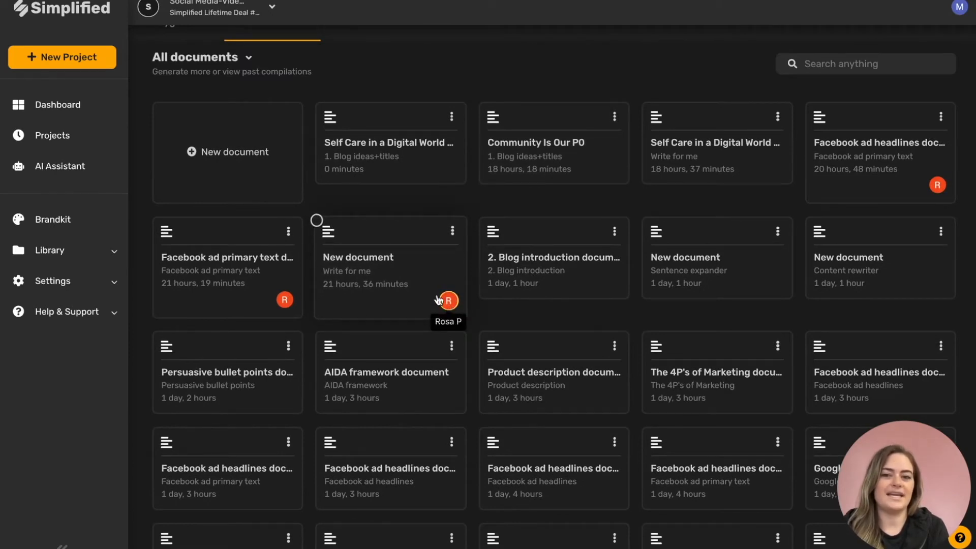
click(368, 42)
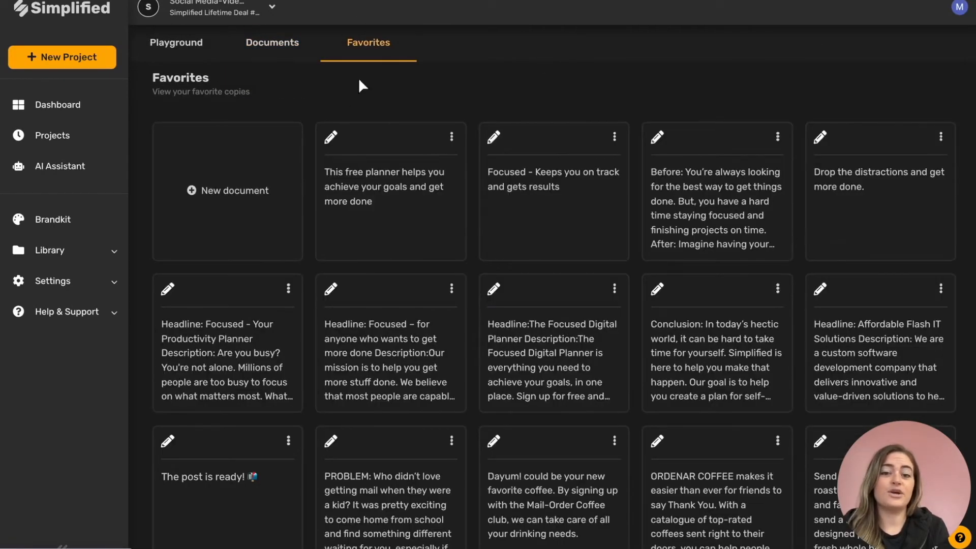
mouse_move(365, 52)
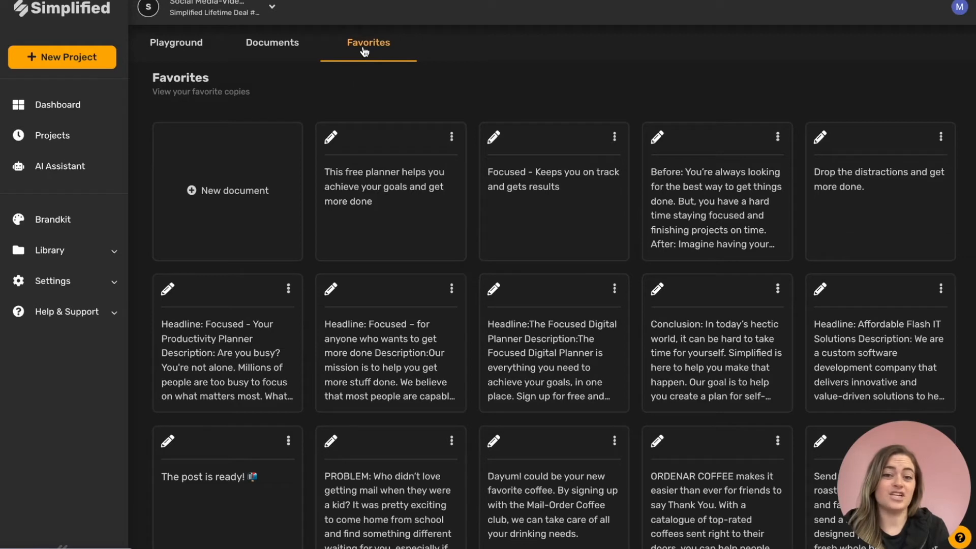
mouse_move(193, 51)
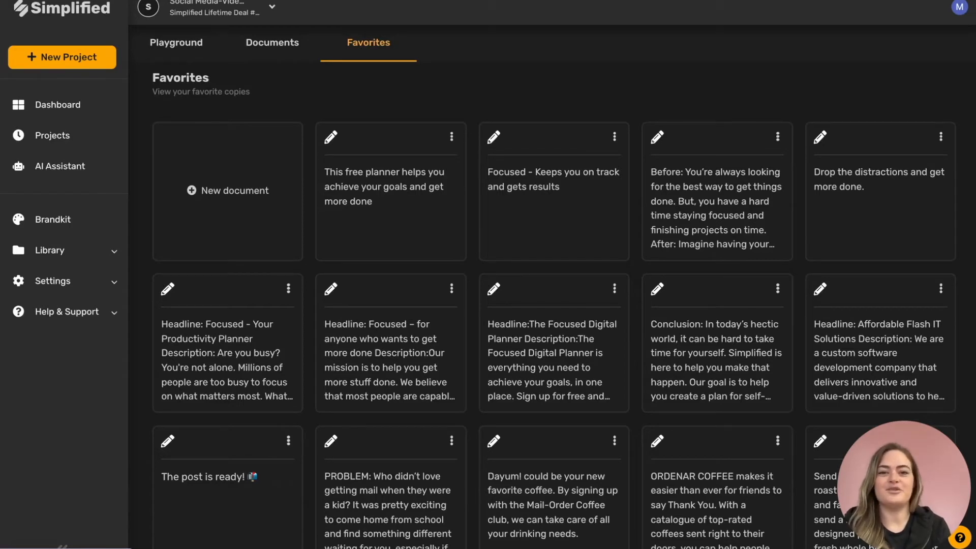
mouse_move(59, 166)
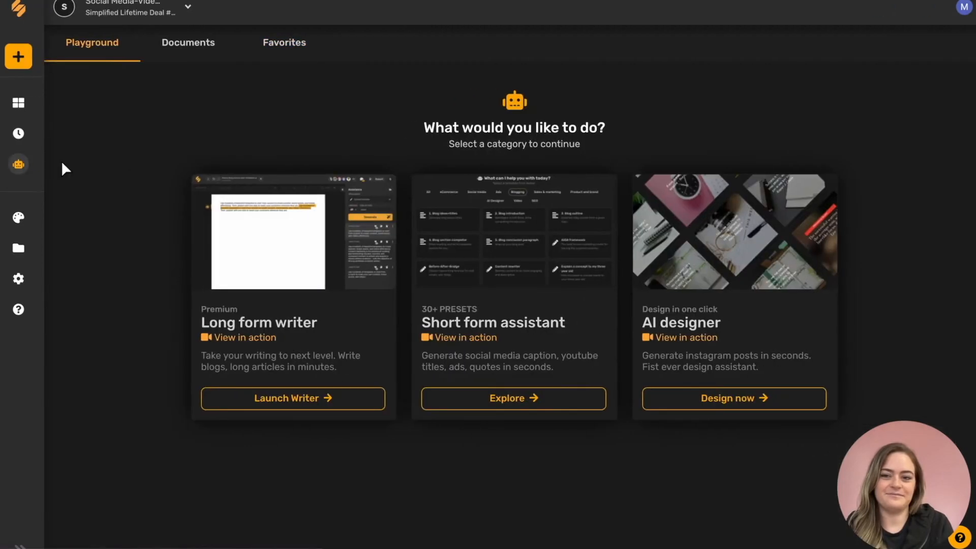
Open the writing templates gallery and the short form template gallery
click(512, 398)
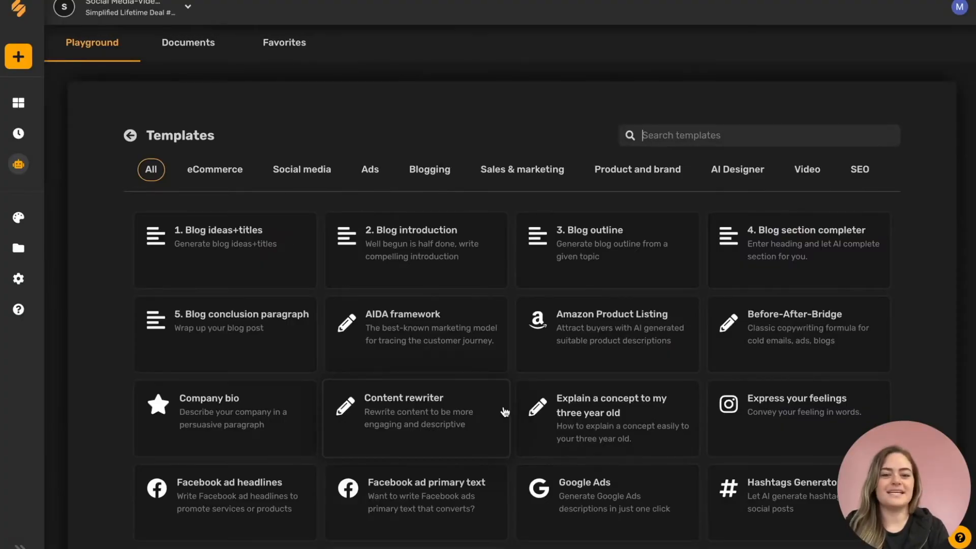
scroll(down, 3)
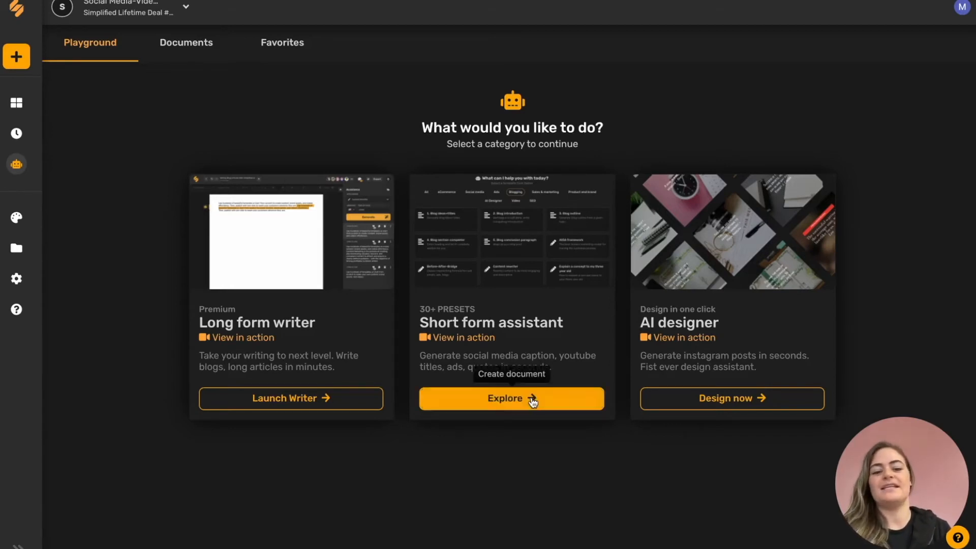
click(510, 398)
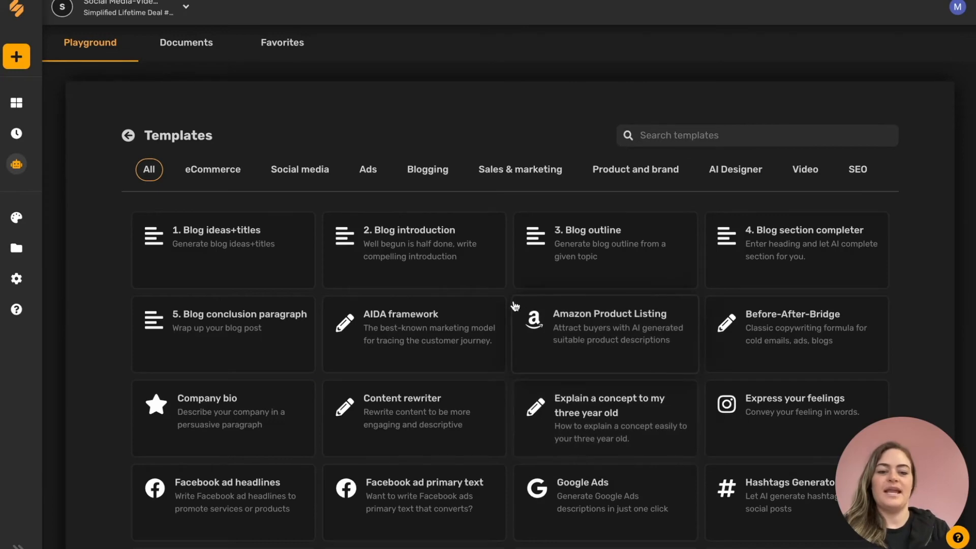
scroll(down, 3)
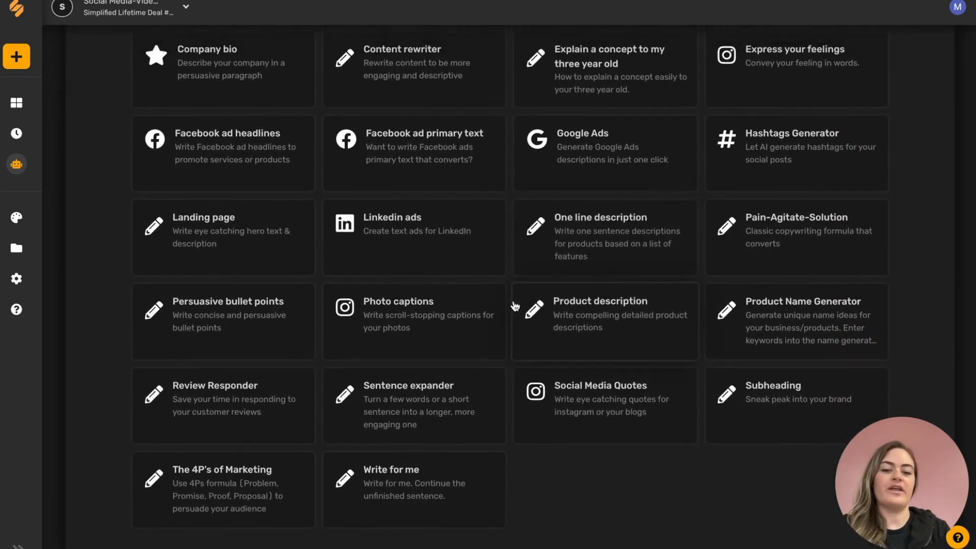
scroll(up, 3)
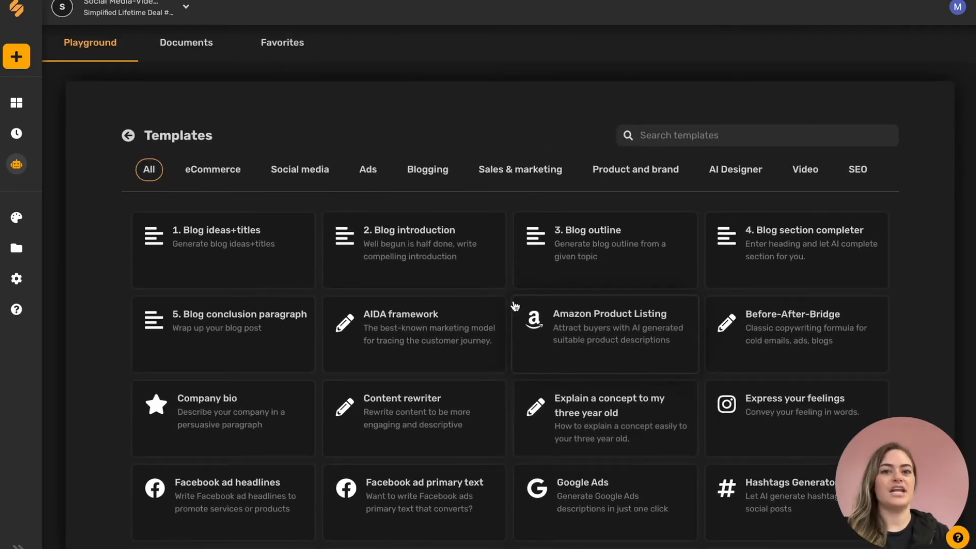
Browse the eCommerce, Ads, Blogging, Product and brand, Video and SEO categories, ending on Sales & marketing
click(213, 169)
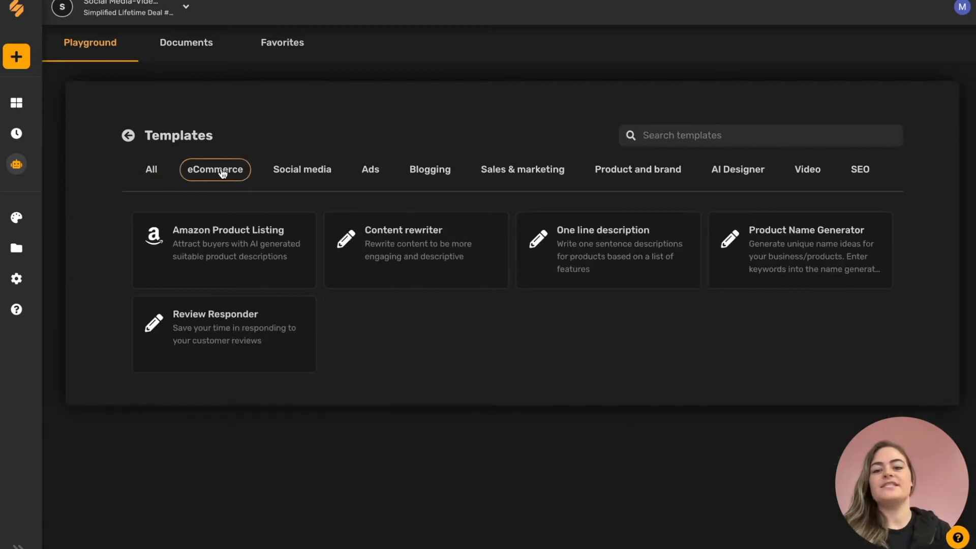
click(369, 169)
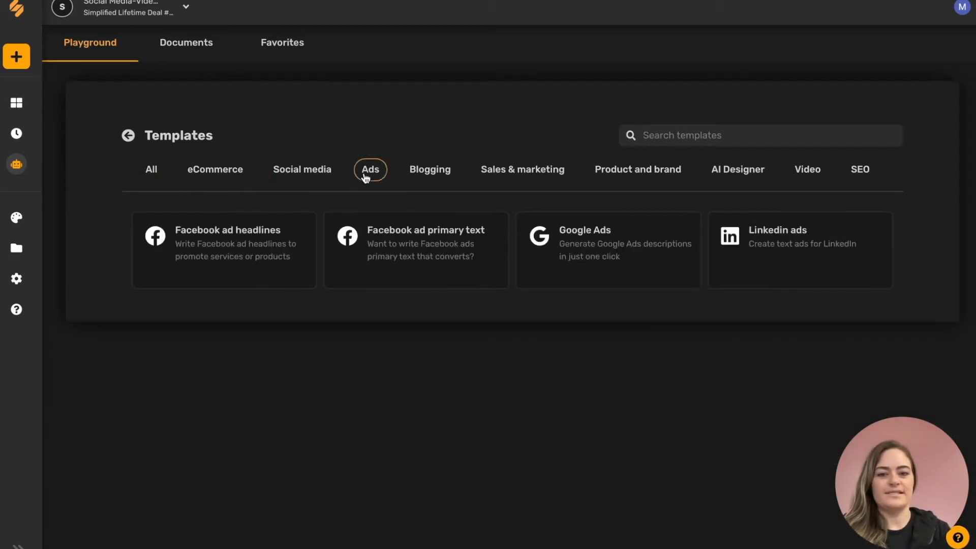
click(428, 169)
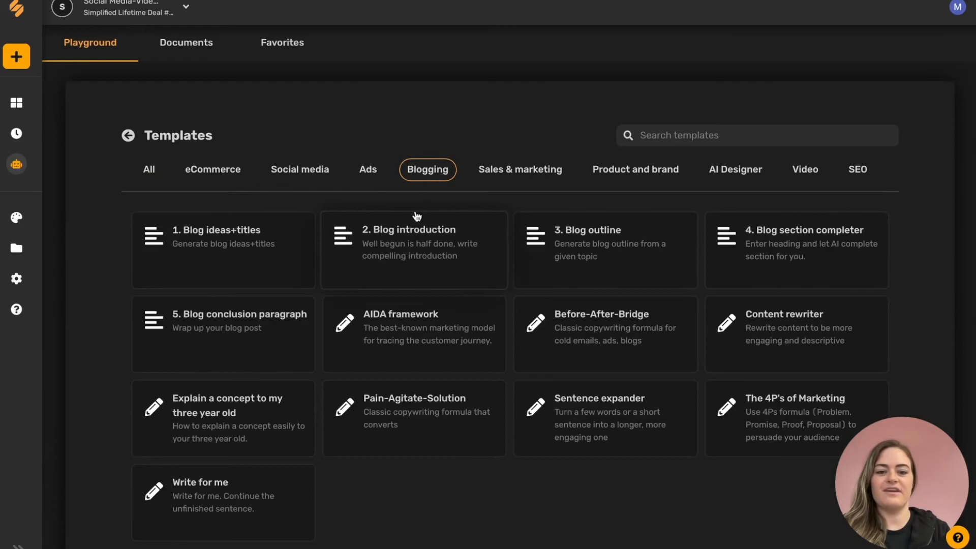
click(522, 169)
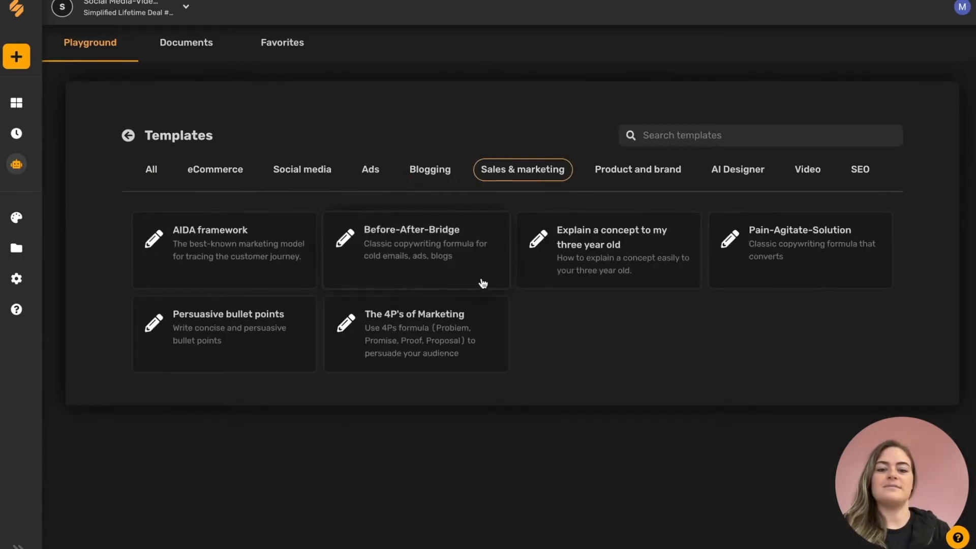
mouse_move(637, 170)
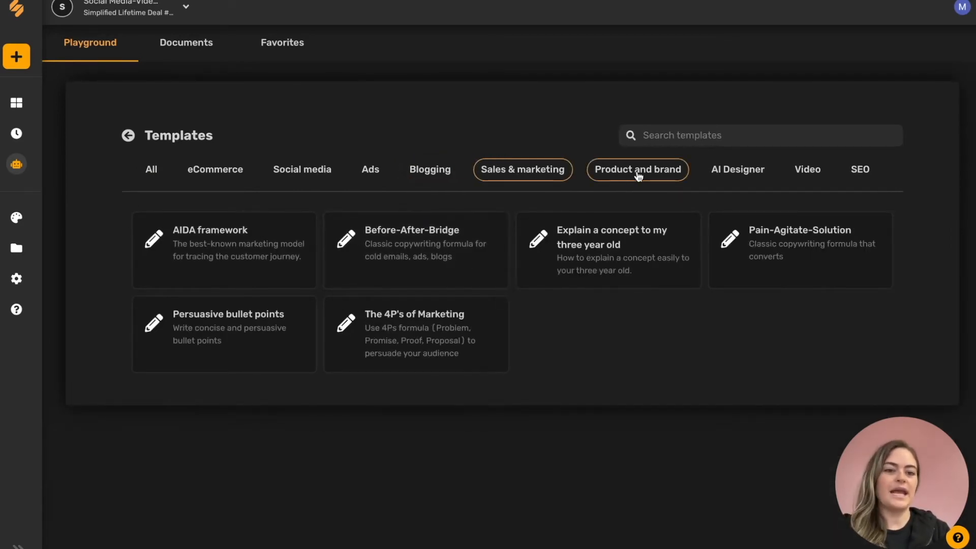
click(636, 169)
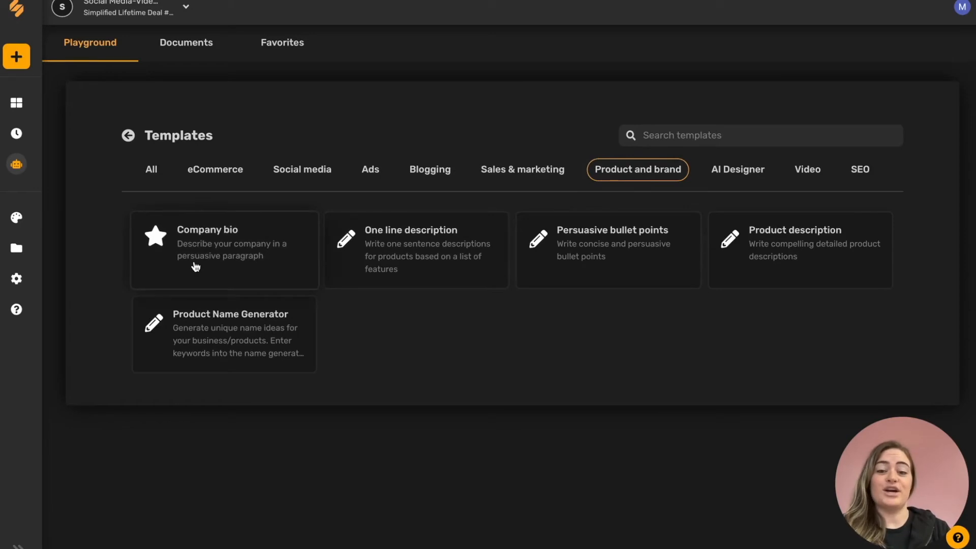
mouse_move(391, 280)
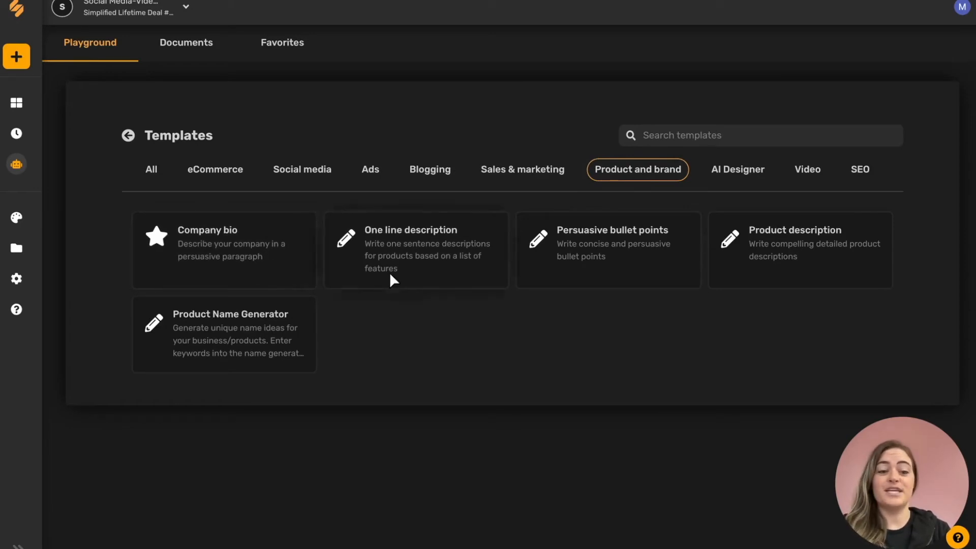
mouse_move(266, 365)
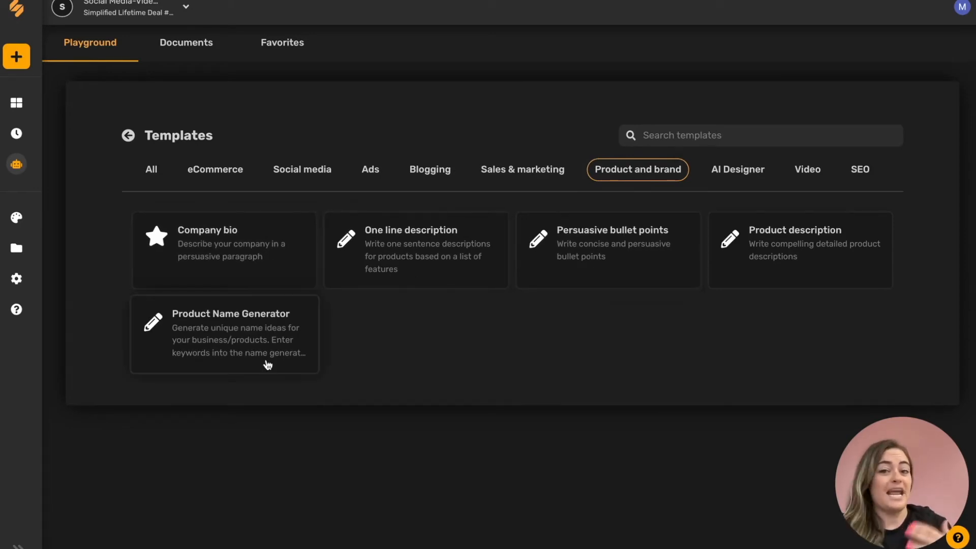
mouse_move(724, 184)
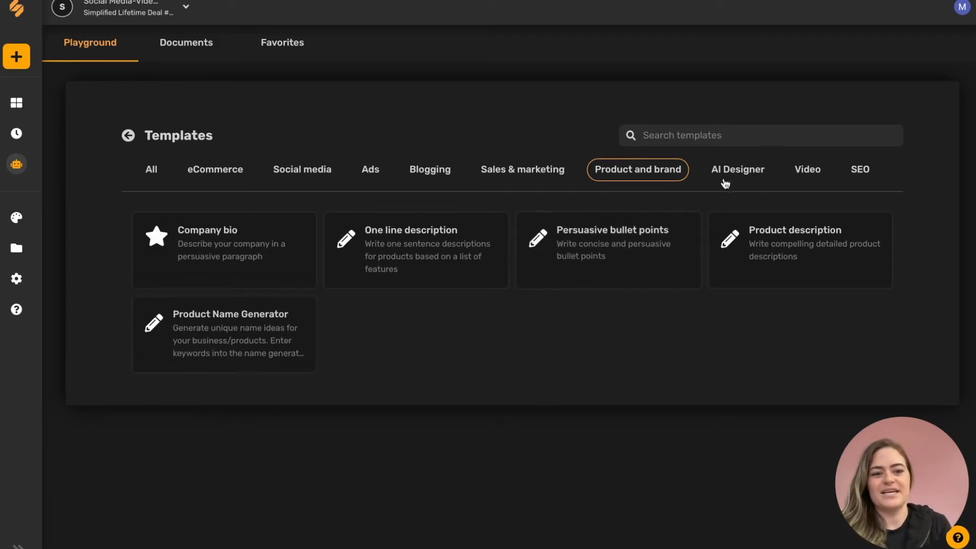
click(807, 169)
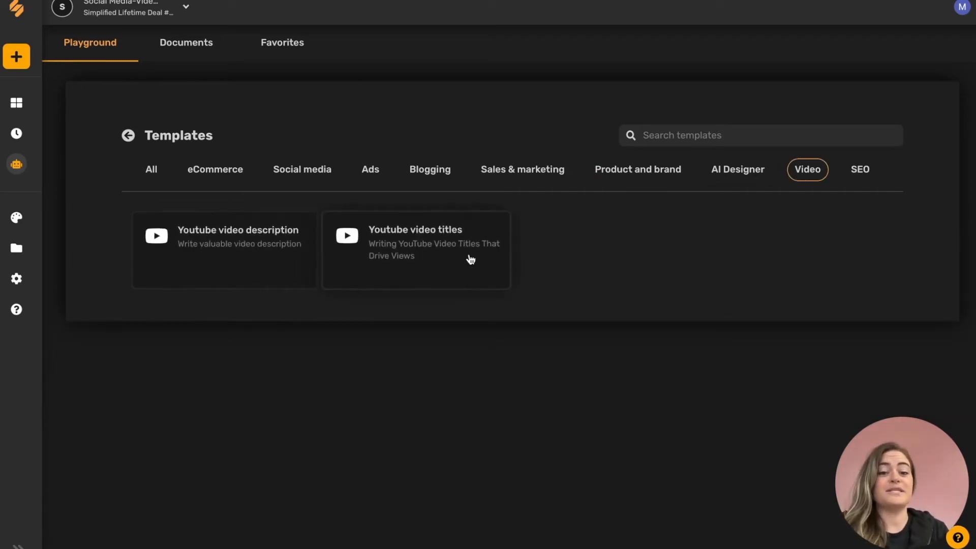
click(859, 169)
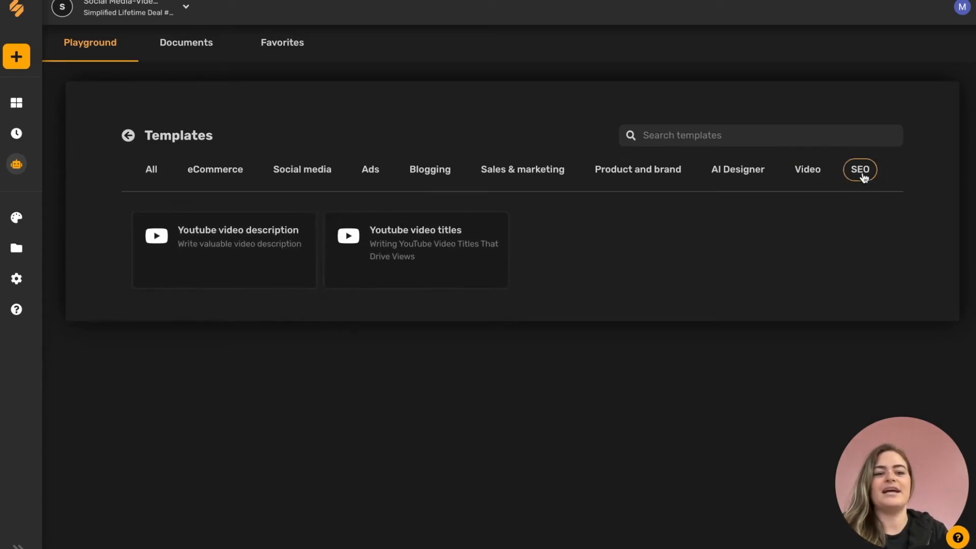
click(522, 169)
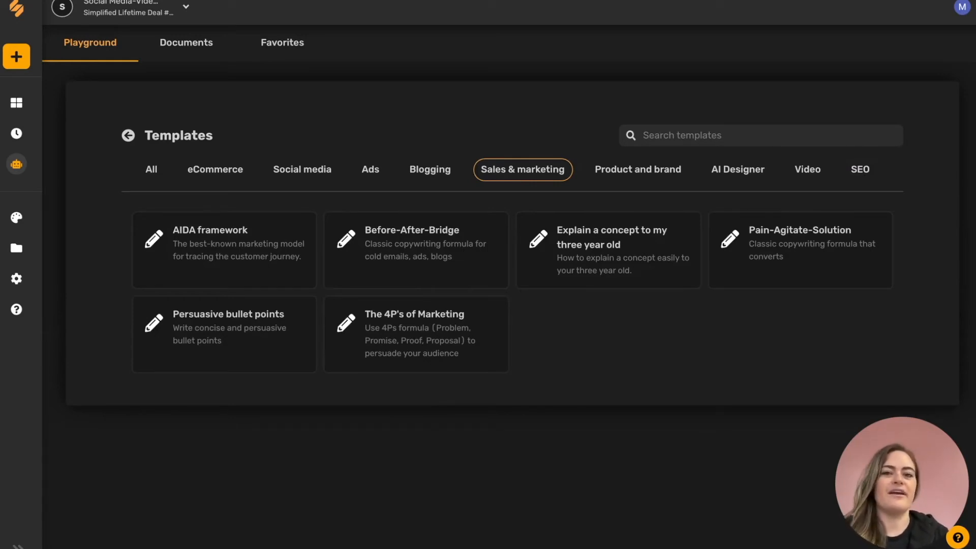
mouse_move(258, 254)
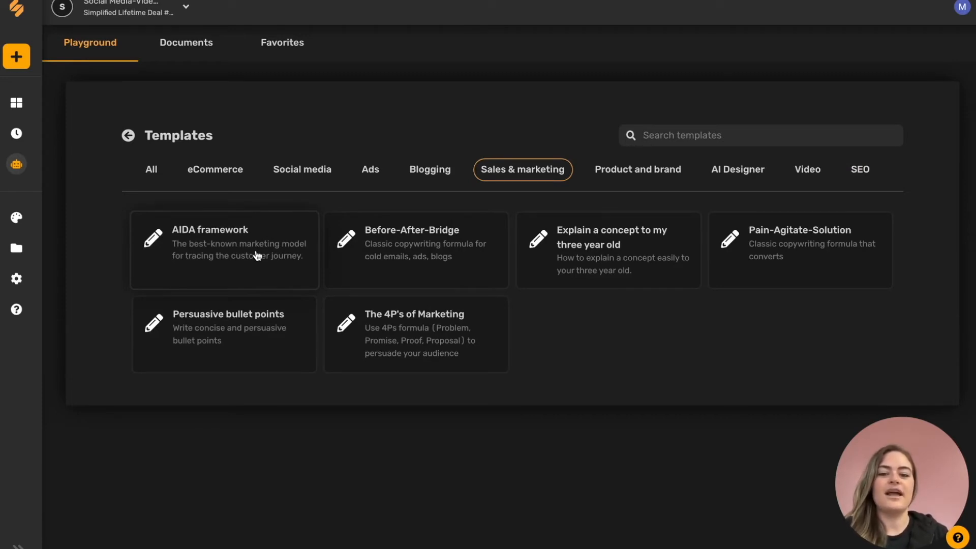
Generate AIDA framework copy for products 'Digital Planner, goal setting, online courses'
click(224, 250)
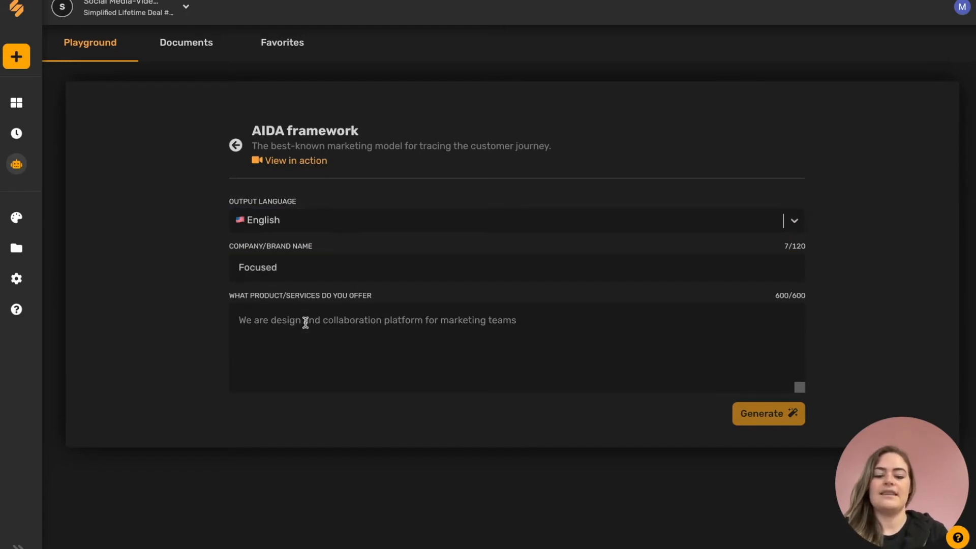
text(Digital Planner, goal setting, online courses)
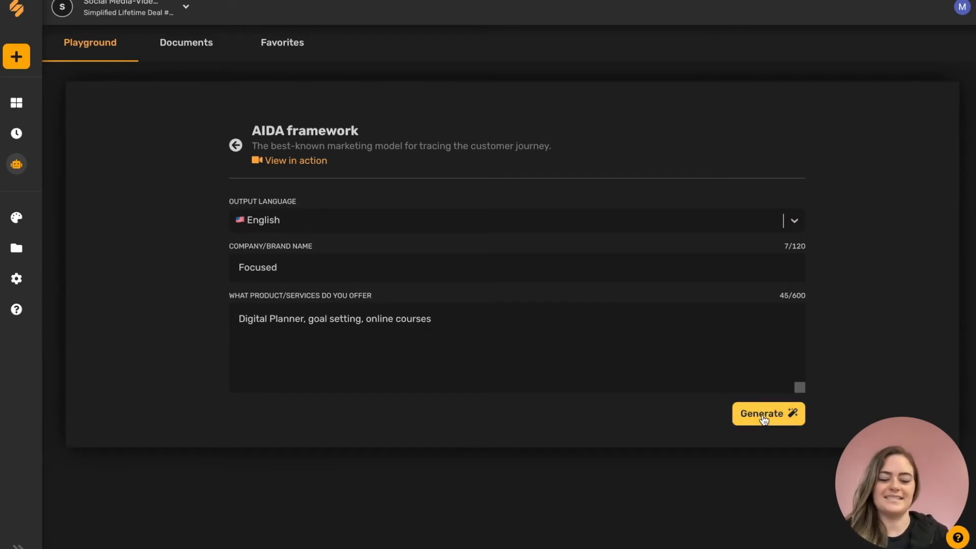
click(767, 414)
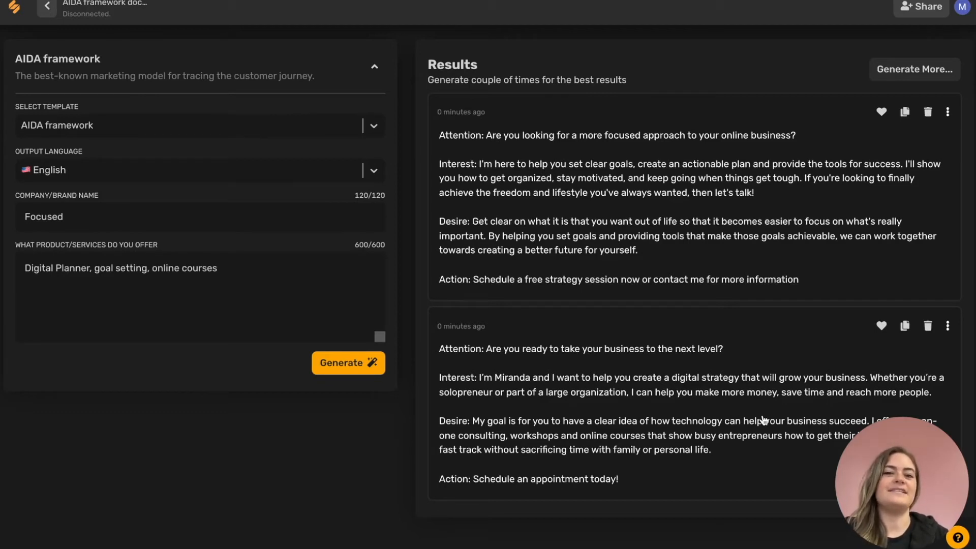
mouse_move(454, 140)
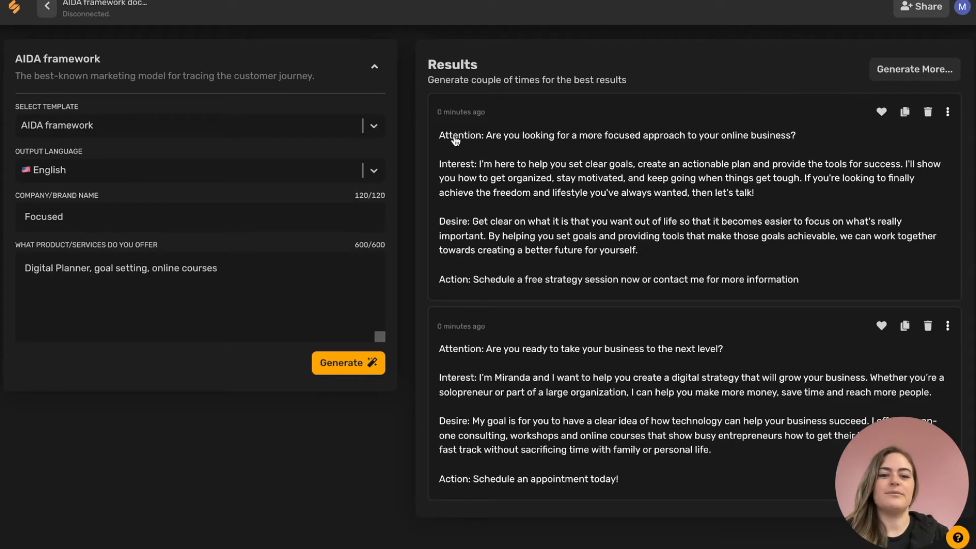
mouse_move(454, 273)
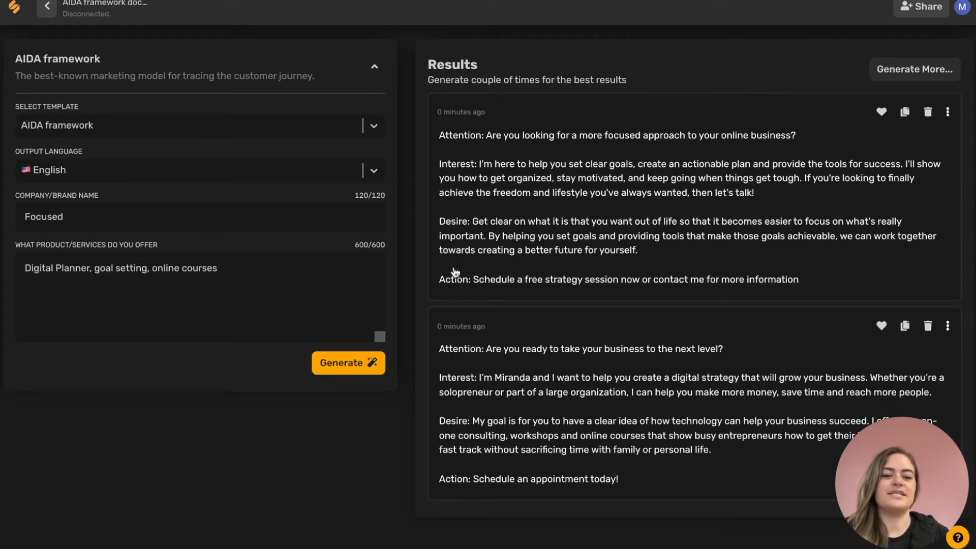
mouse_move(475, 320)
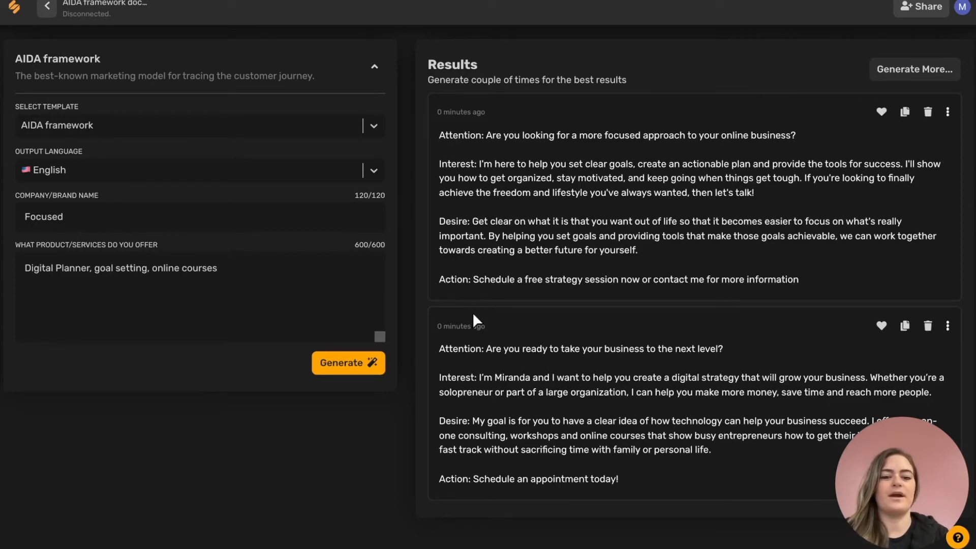
mouse_move(614, 200)
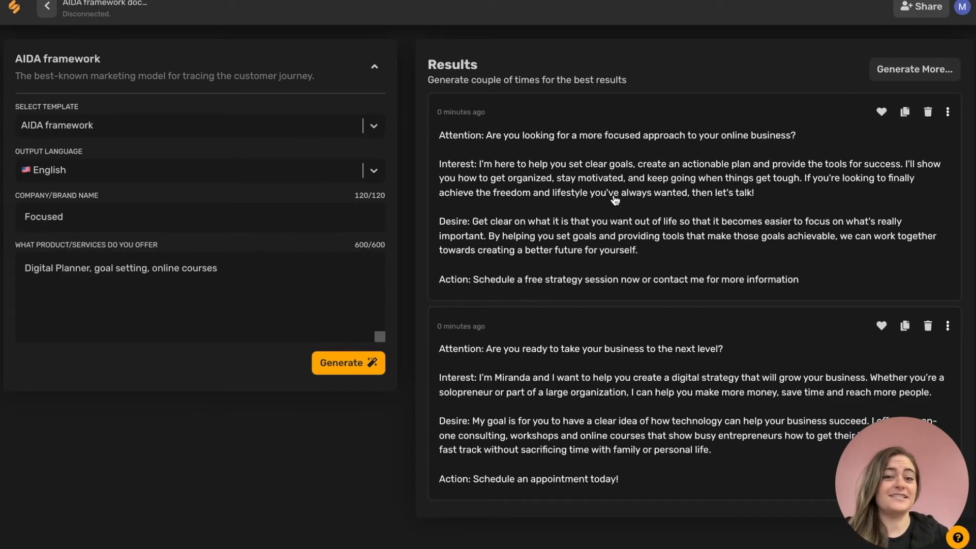
mouse_move(427, 342)
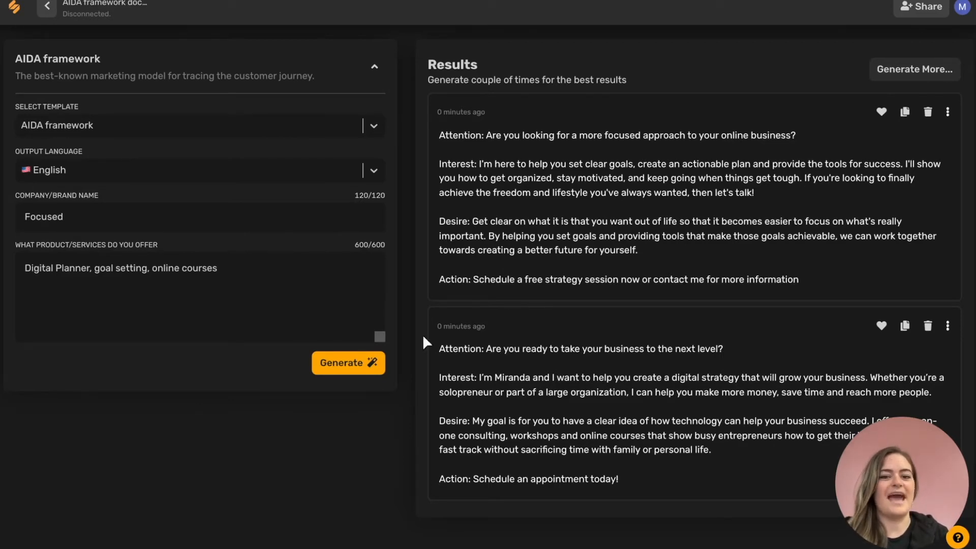
Generate more AIDA framework copy variations for Focused
click(914, 69)
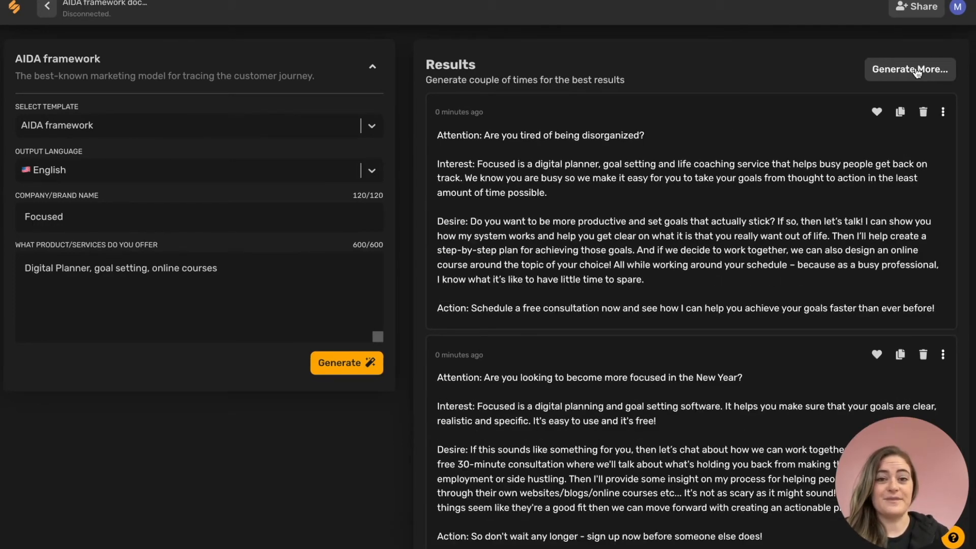
mouse_move(670, 141)
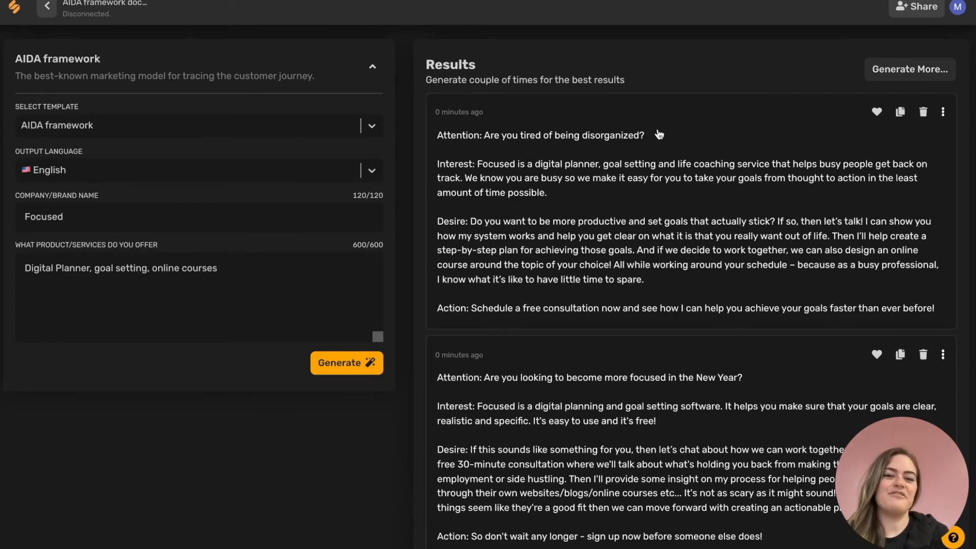
mouse_move(658, 135)
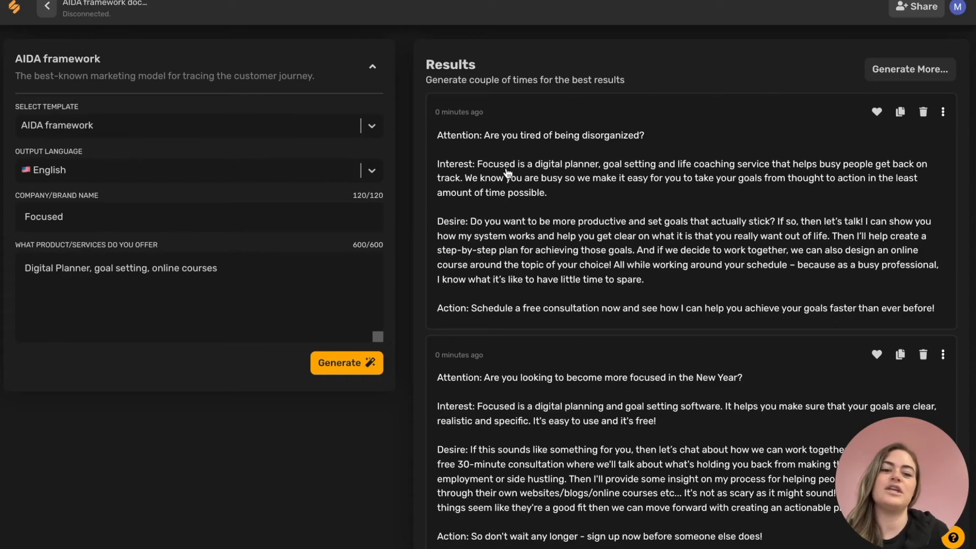
mouse_move(658, 255)
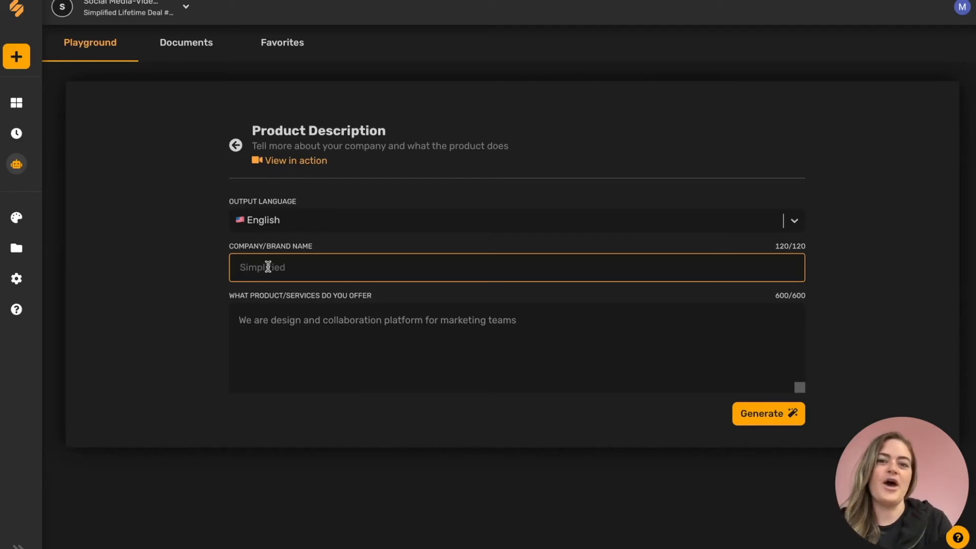
Generate Pain-Agitate-Solution copy for Focused offering Digital Planner, goal setting, online courses
text(Focused)
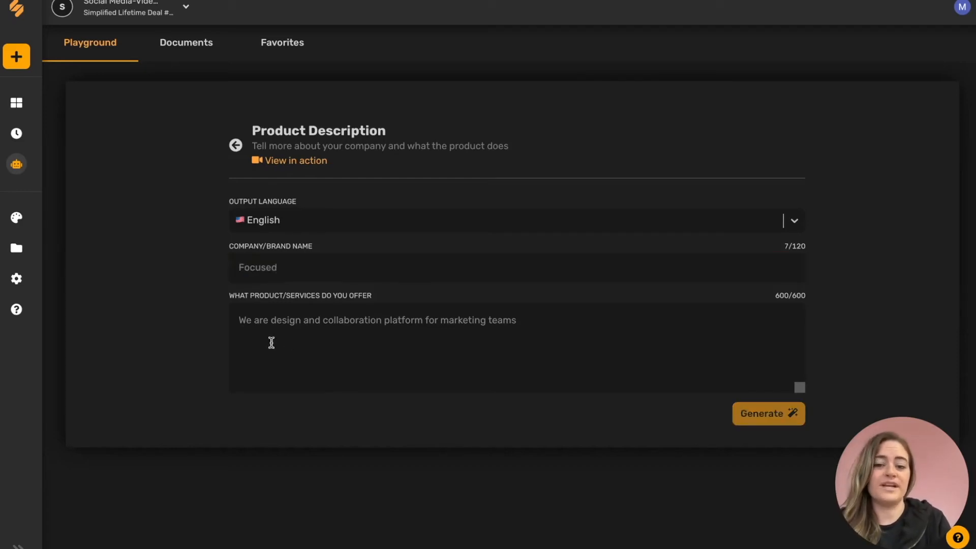
text(Digital Planner, goal setting, online courses)
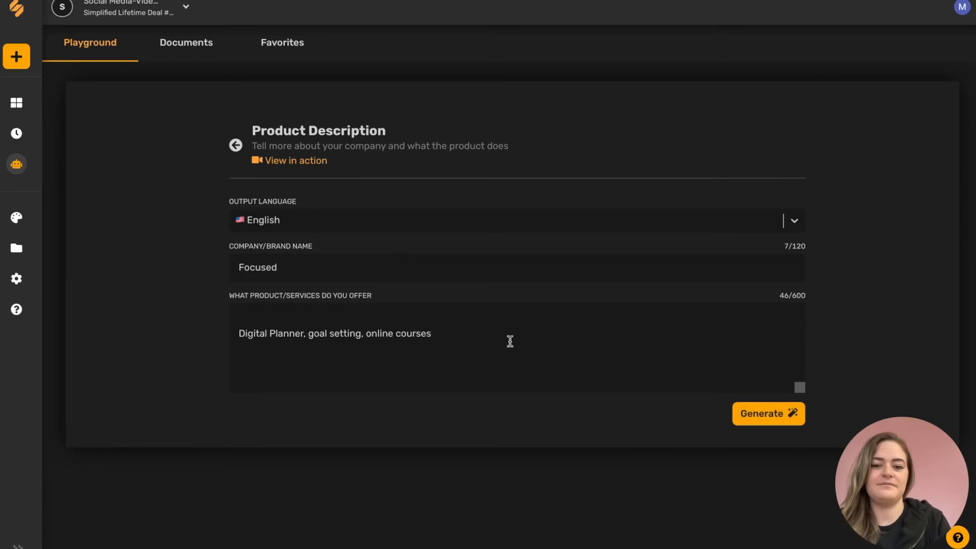
click(768, 413)
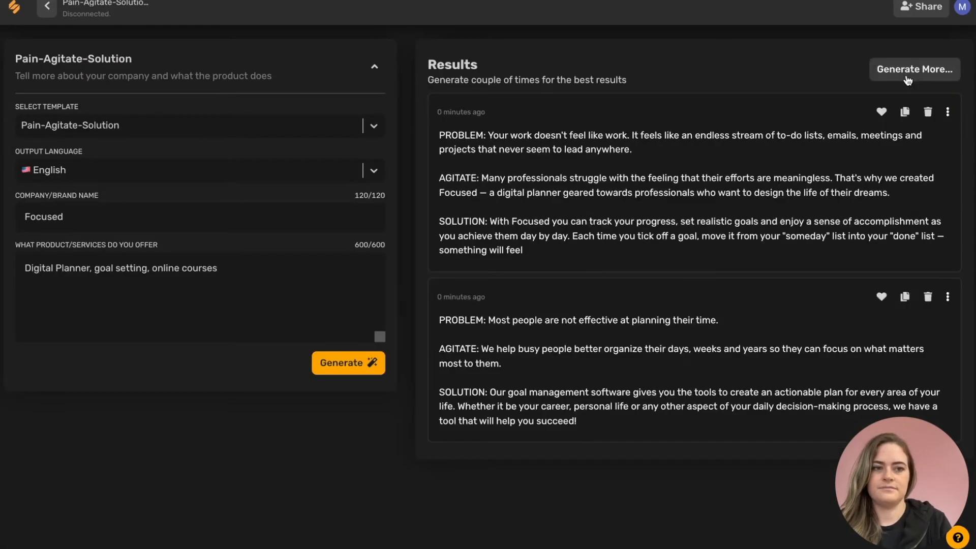
mouse_move(617, 159)
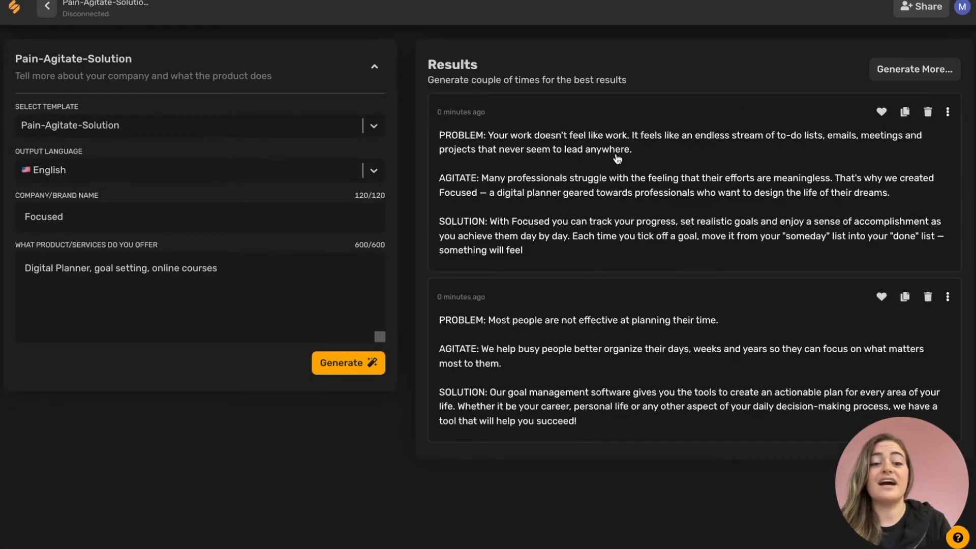
mouse_move(579, 201)
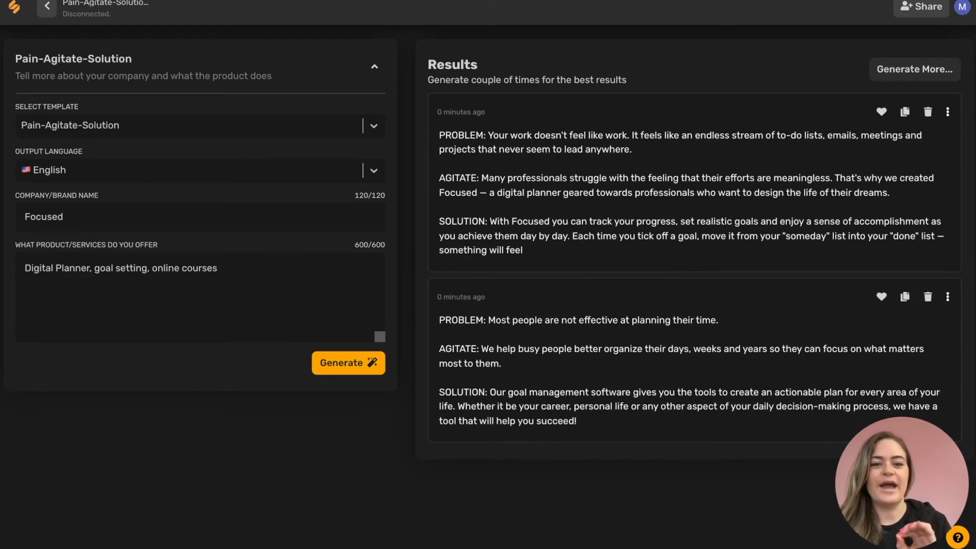
mouse_move(490, 139)
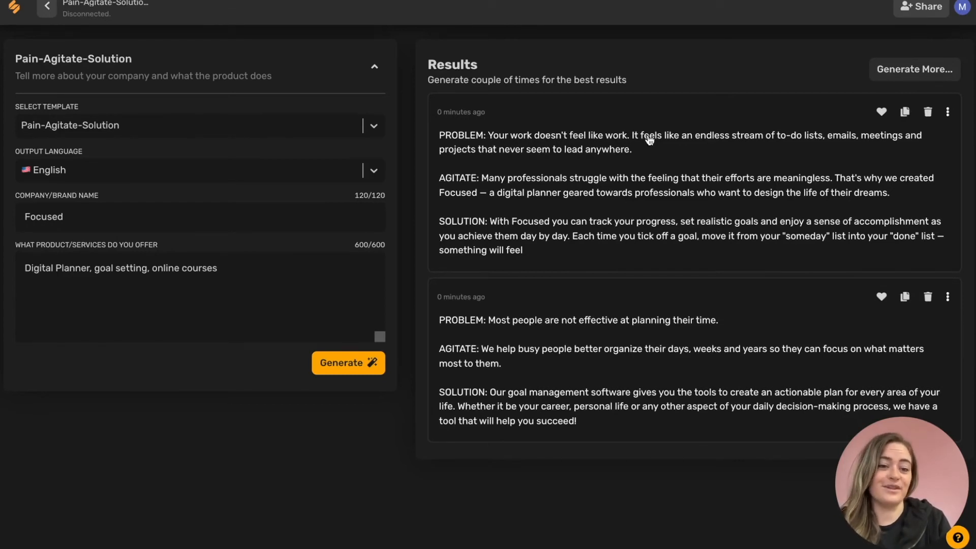
mouse_move(649, 141)
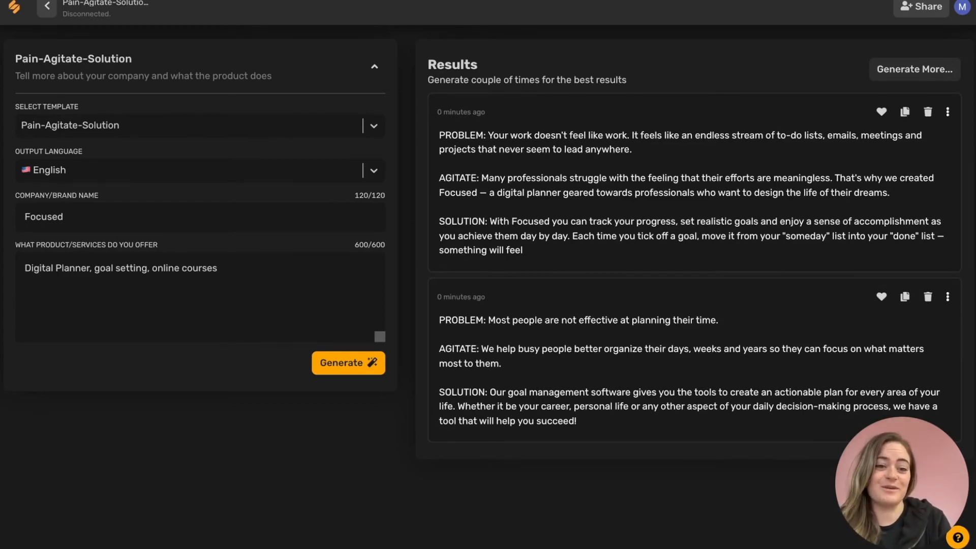
mouse_move(497, 184)
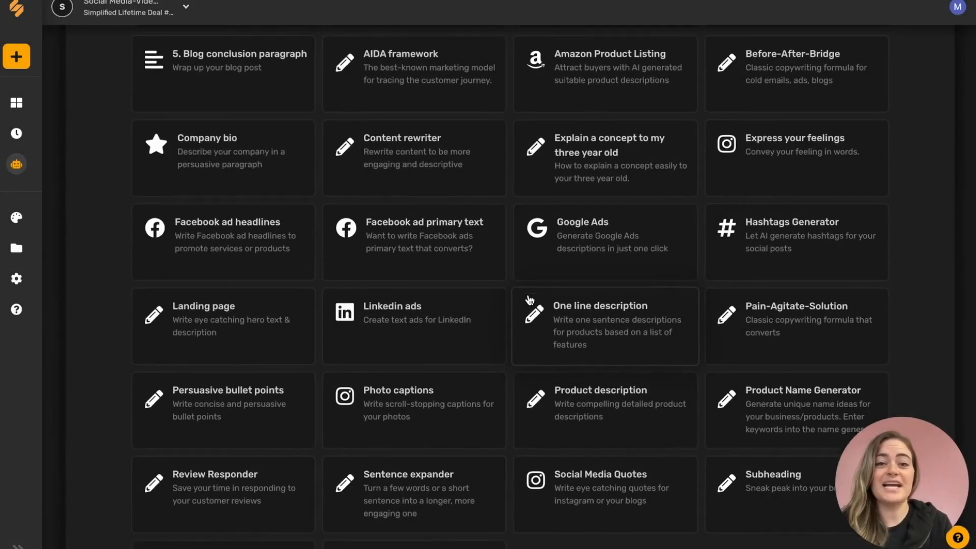
Generate and expand Review Responder replies to the Focused Digital Planner review, then return to templates
click(215, 485)
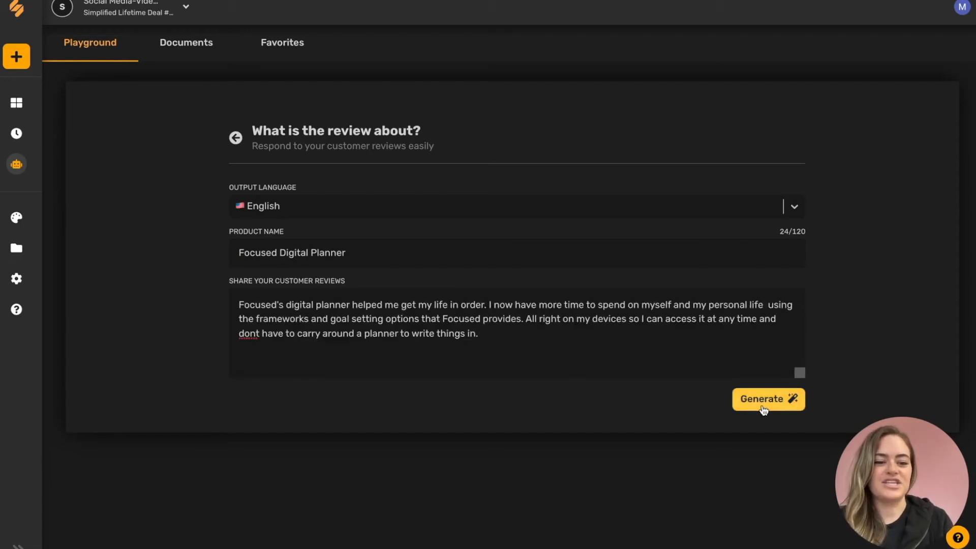
click(768, 399)
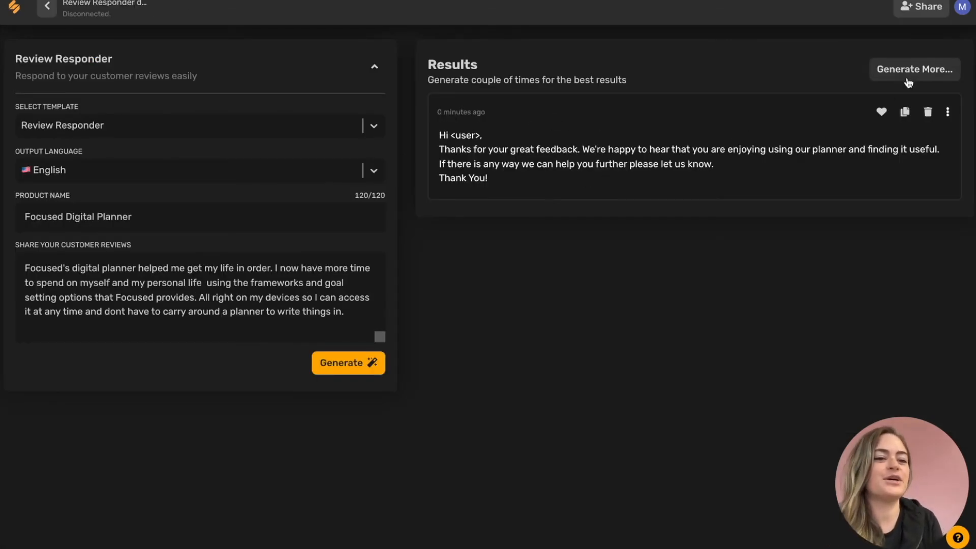
click(914, 69)
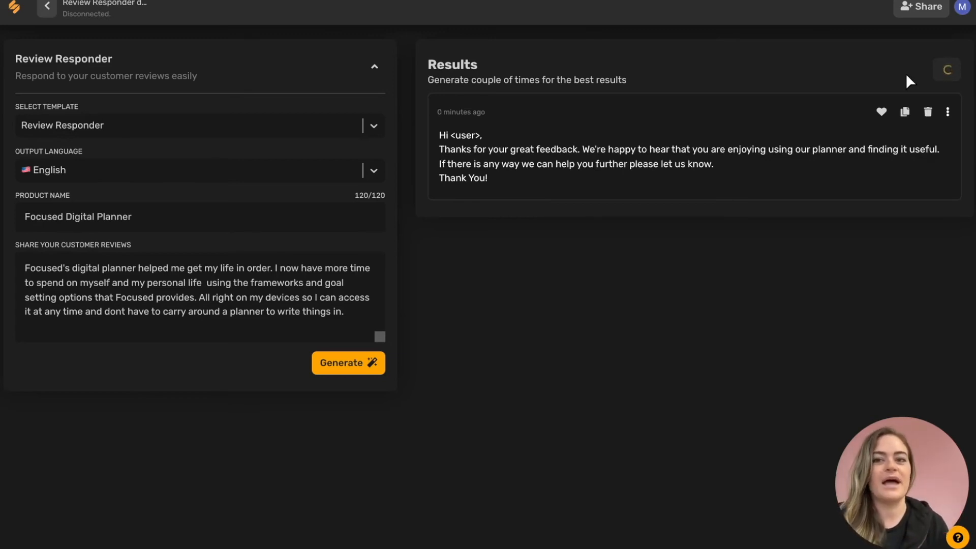
click(915, 69)
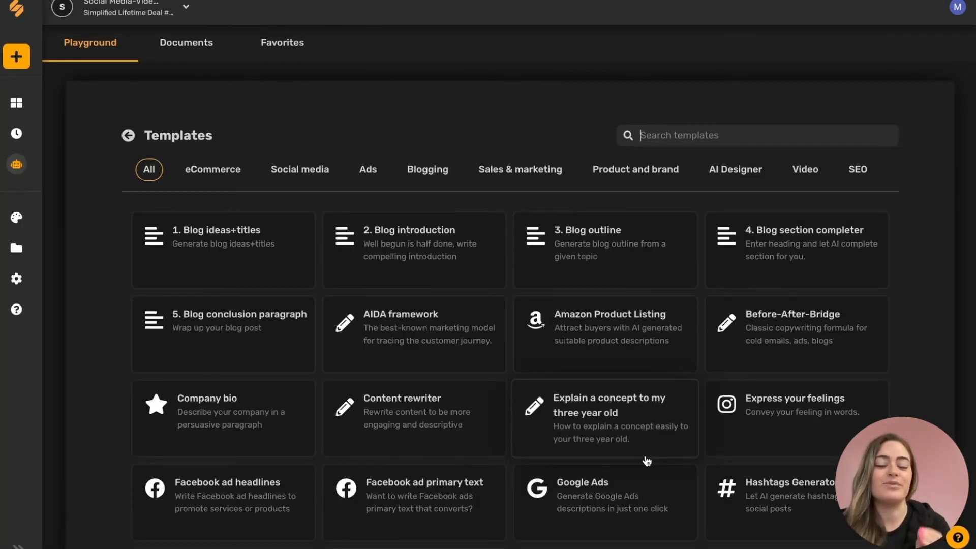
Start a Social Media Quotes generator with a motivational-quote topic about focus
scroll(down, 3)
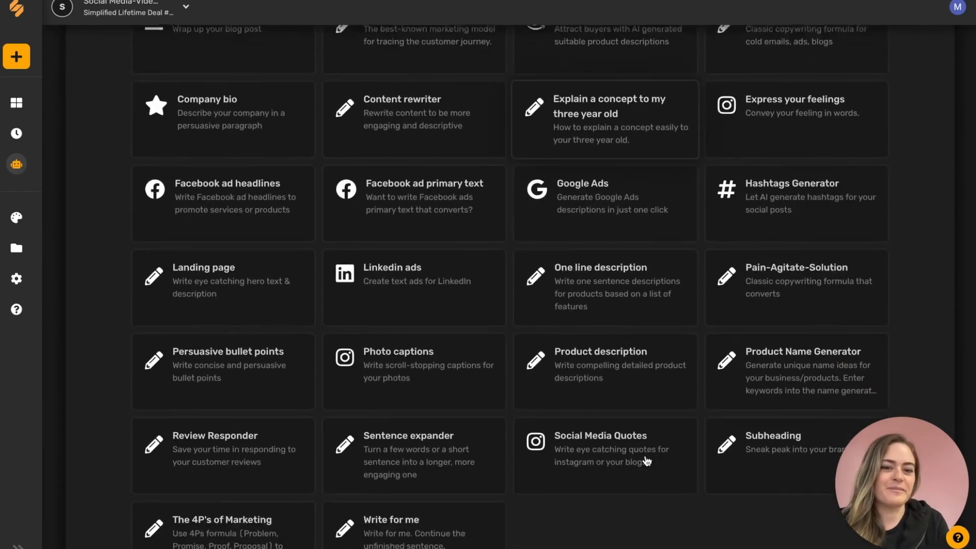
click(600, 449)
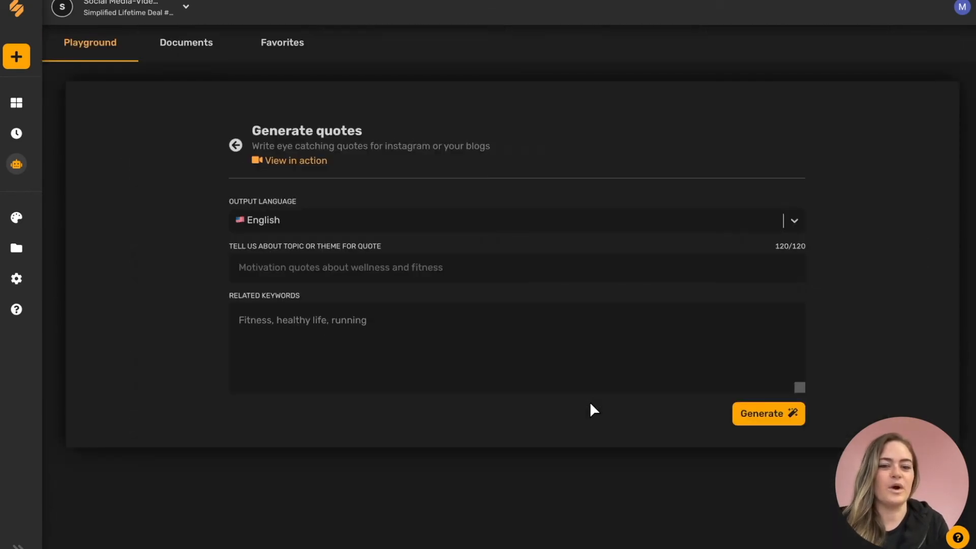
mouse_move(306, 250)
text(Motiva)
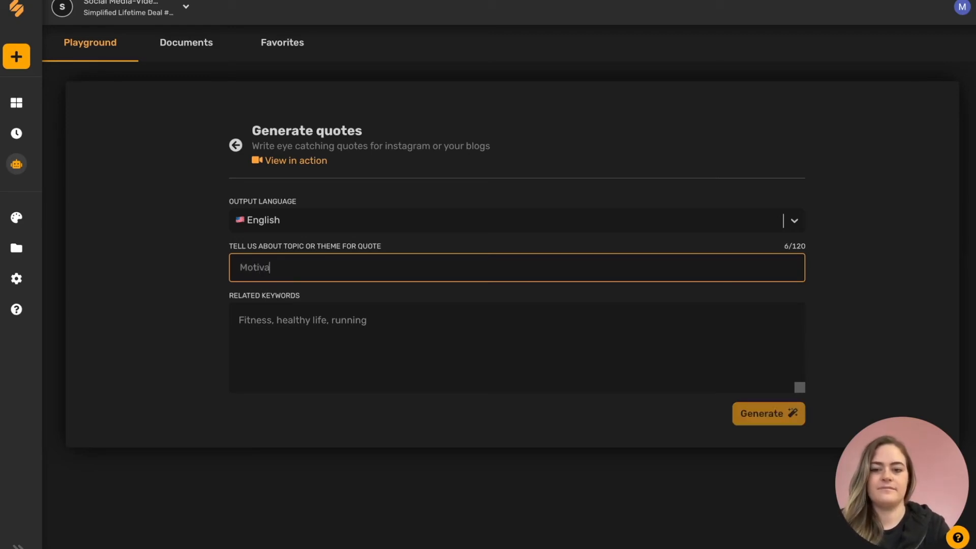
text(tional quotes for staying)
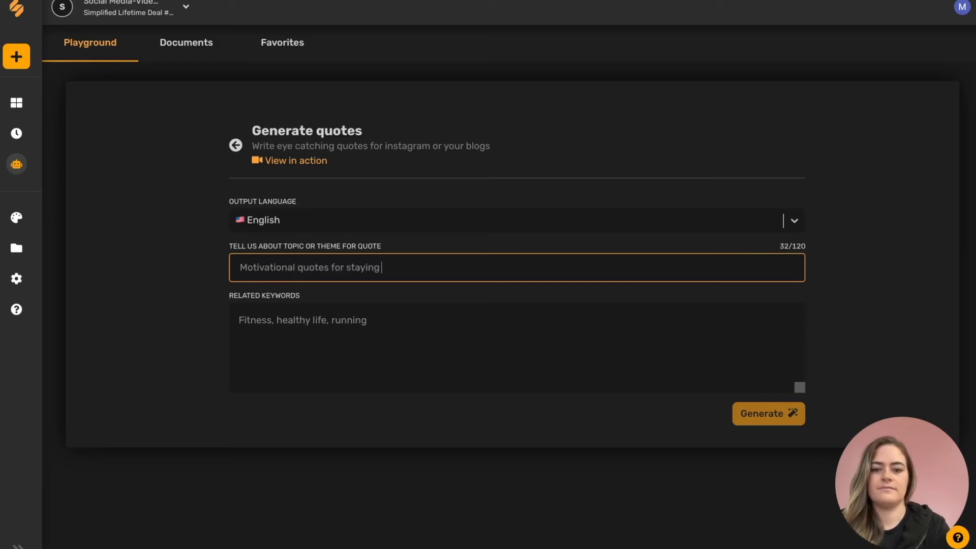
text(focus)
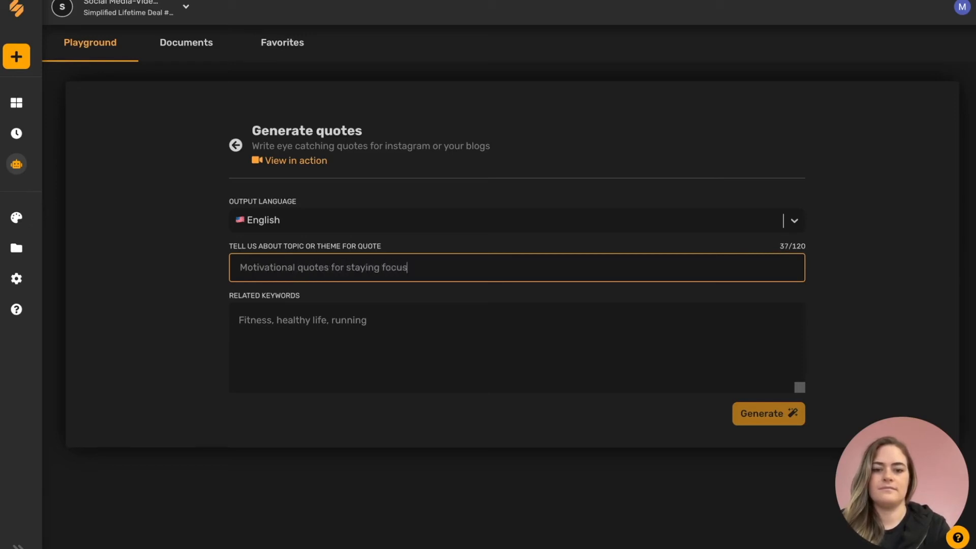
text(ed)
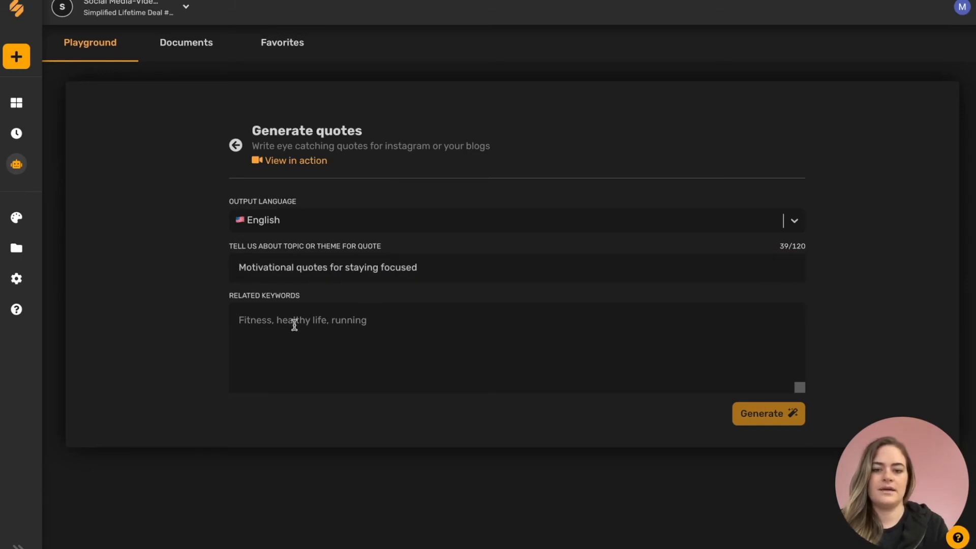
Generate quotes for keywords 'focus, productivity, efficiency' and turn Jim Ryun's into a design
text(focus, productivity, efficiency)
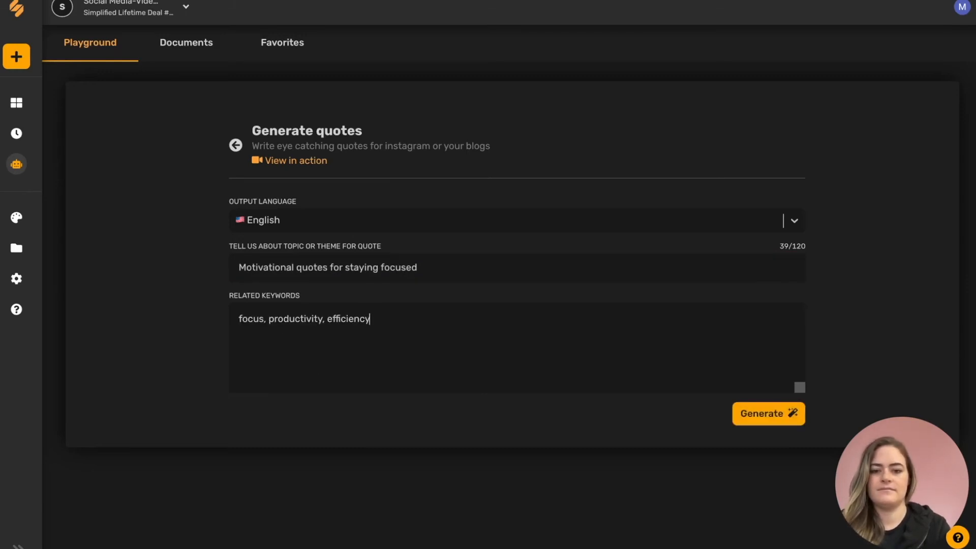
click(768, 413)
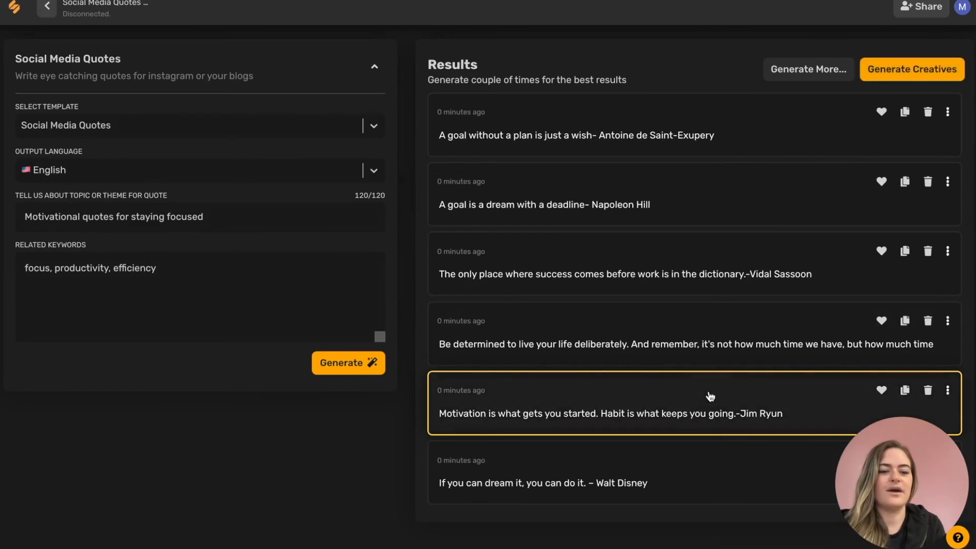
mouse_move(921, 65)
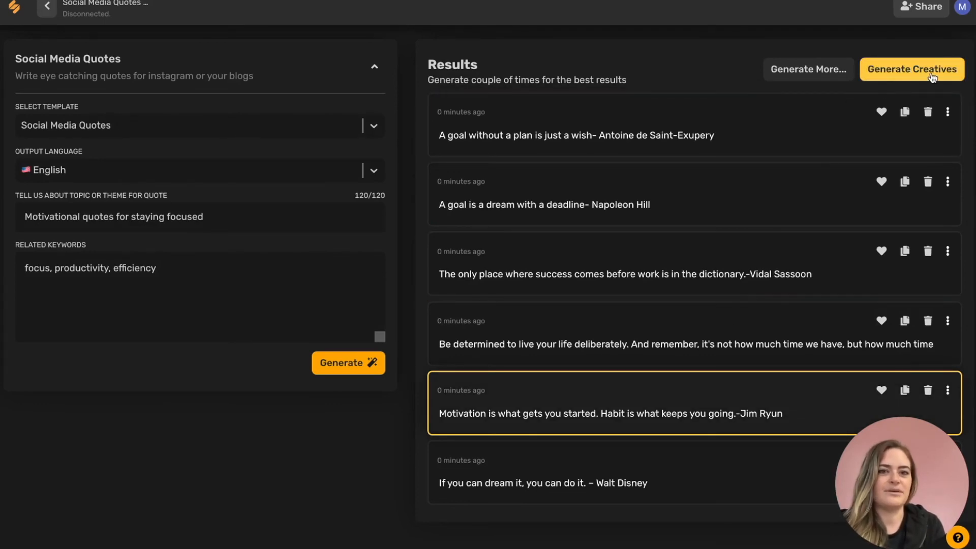
click(910, 69)
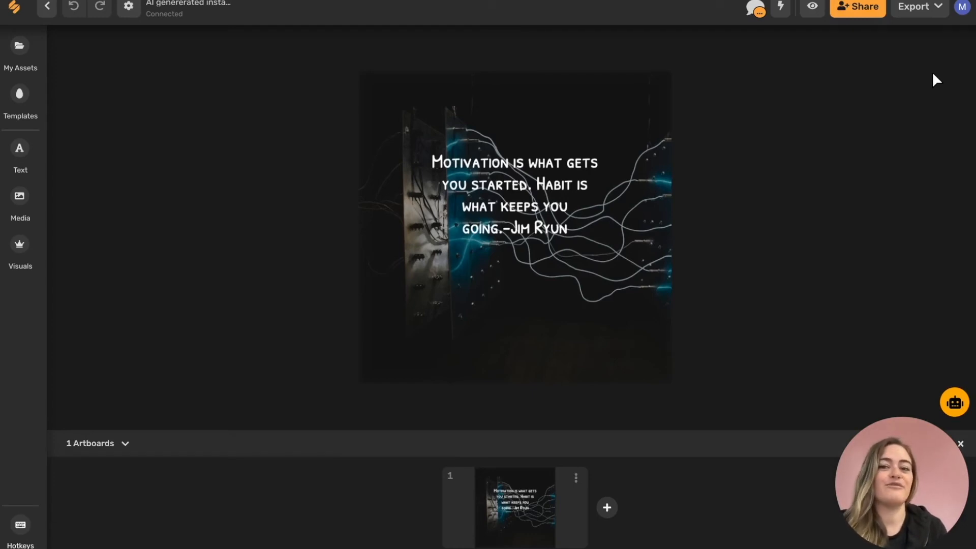
Switch the Jim Ryun quote to a bolder white layout and select the background photo
click(514, 194)
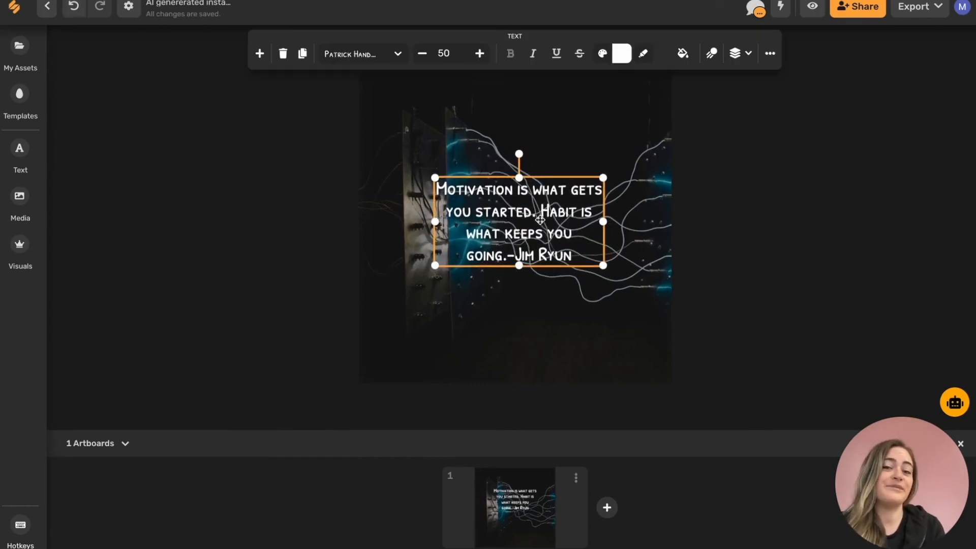
click(361, 53)
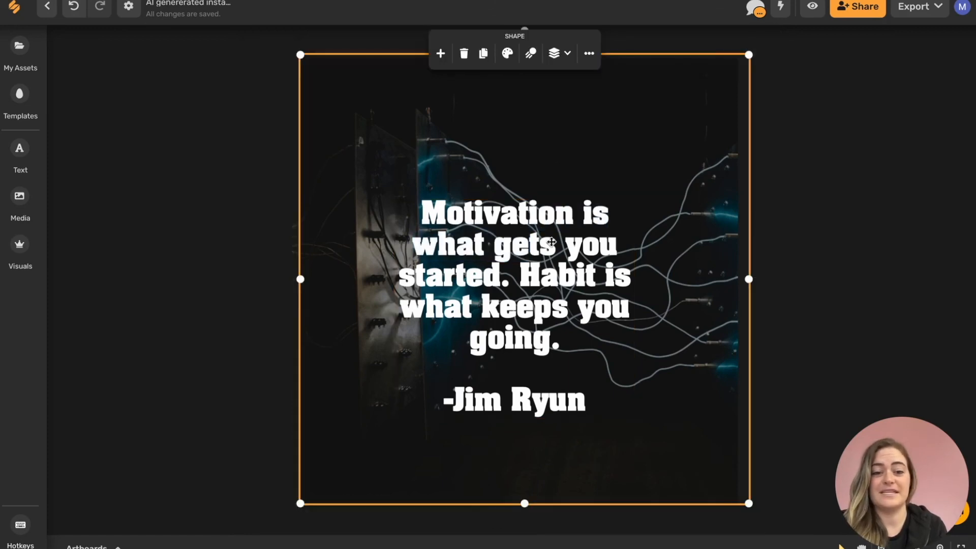
click(751, 277)
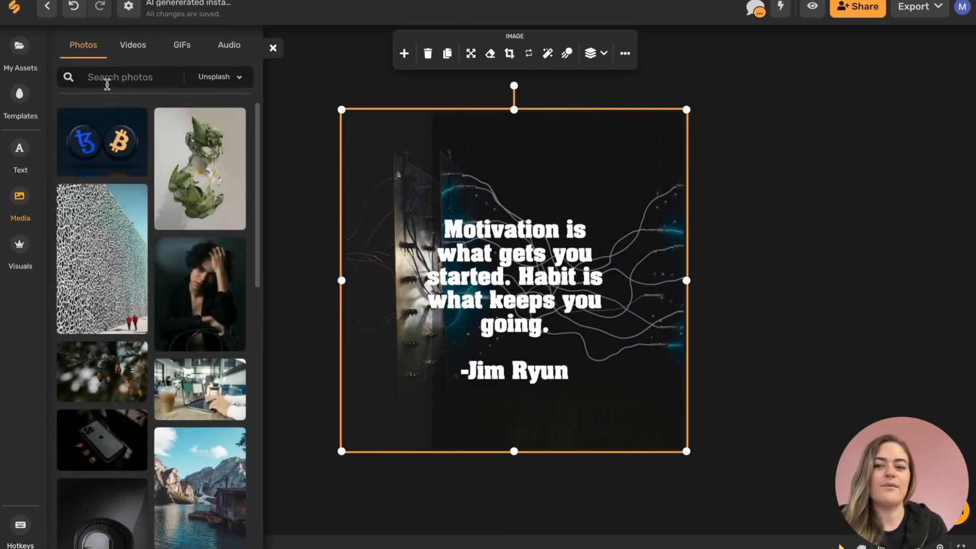
Swap the background for a 'digital planner' tablet-and-coffee photo and recolour the overlay shape
text(digita)
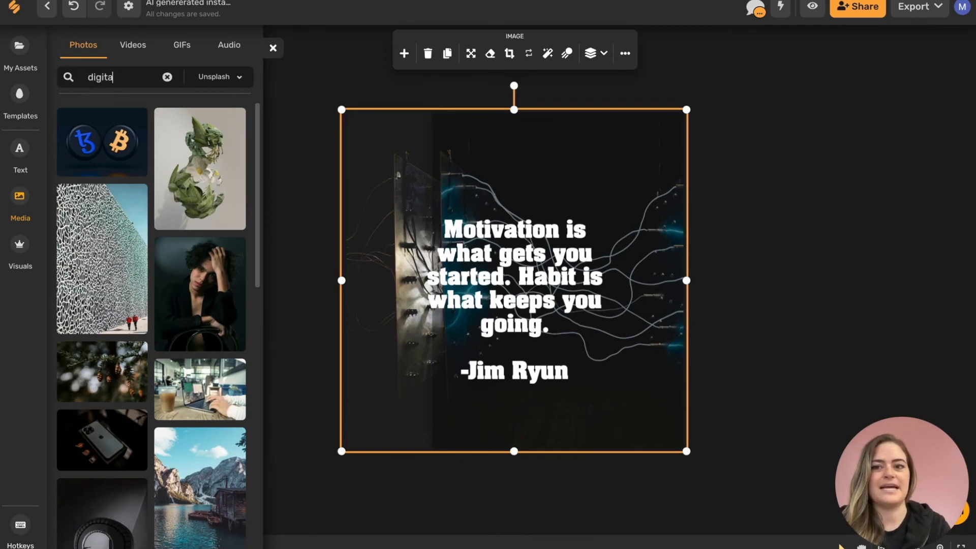
text(l planner)
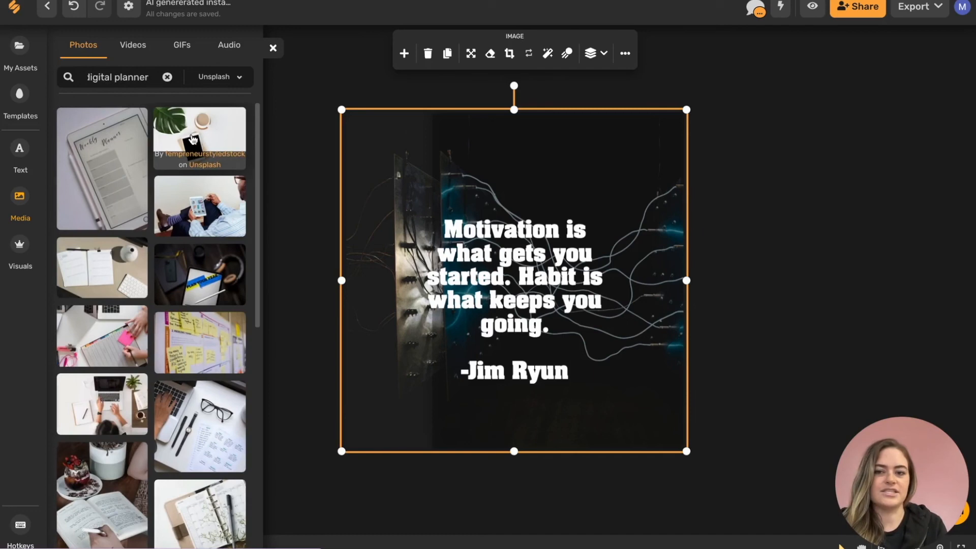
click(200, 137)
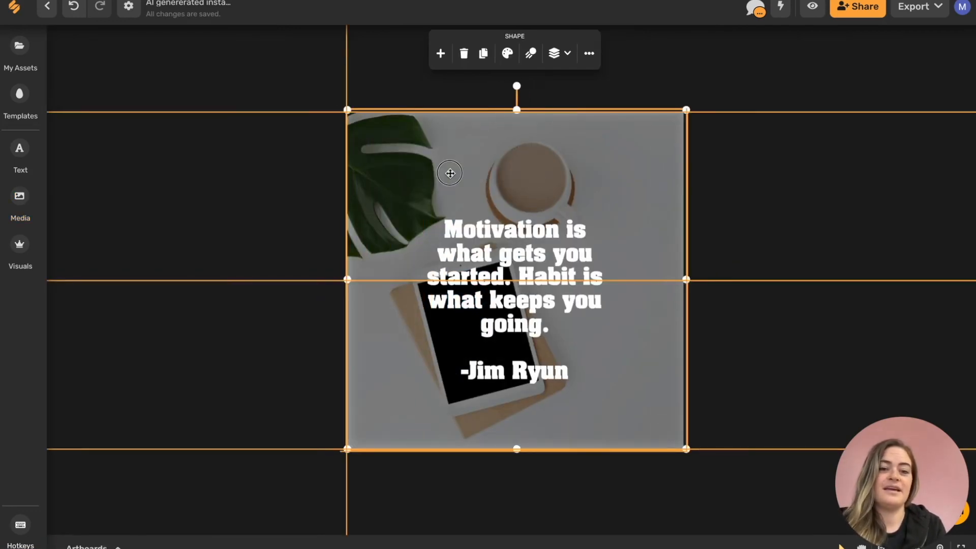
mouse_move(507, 53)
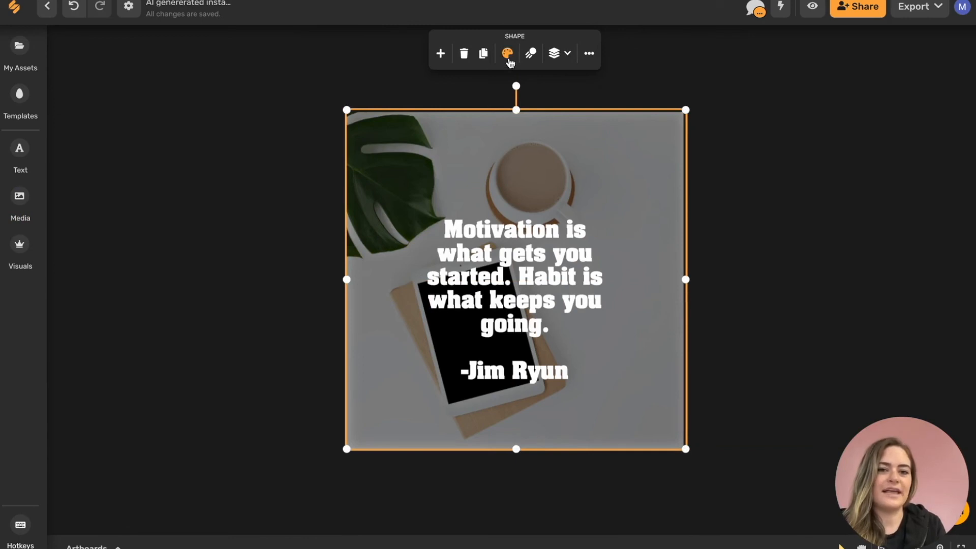
click(506, 53)
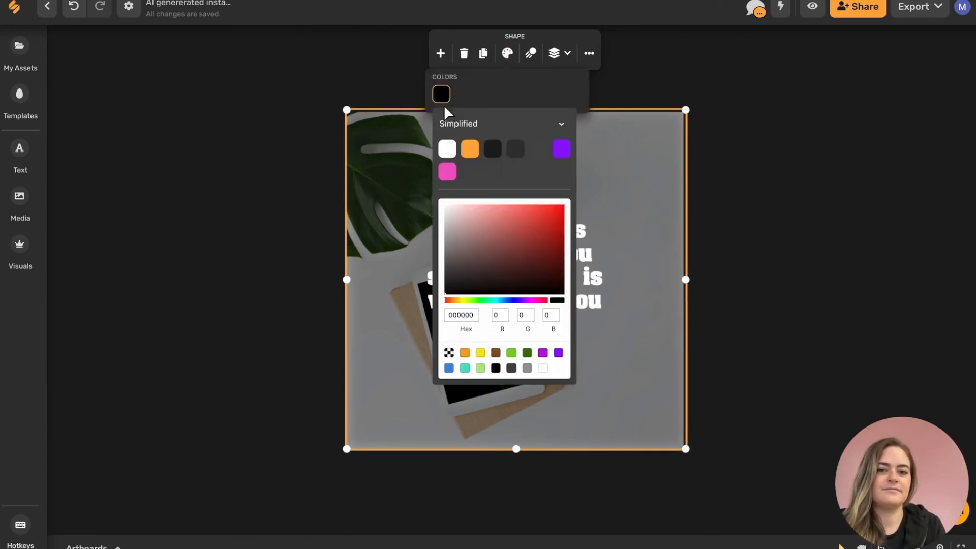
mouse_move(528, 157)
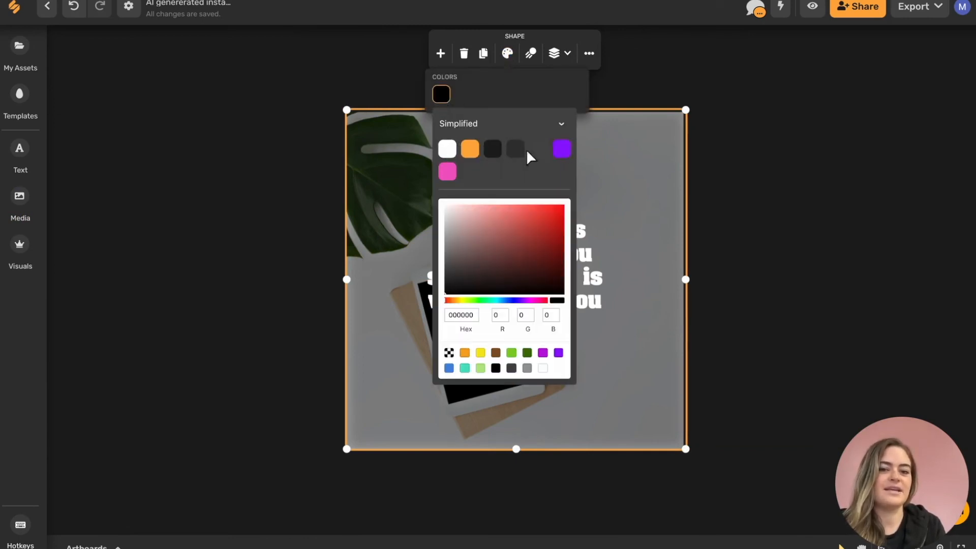
click(469, 149)
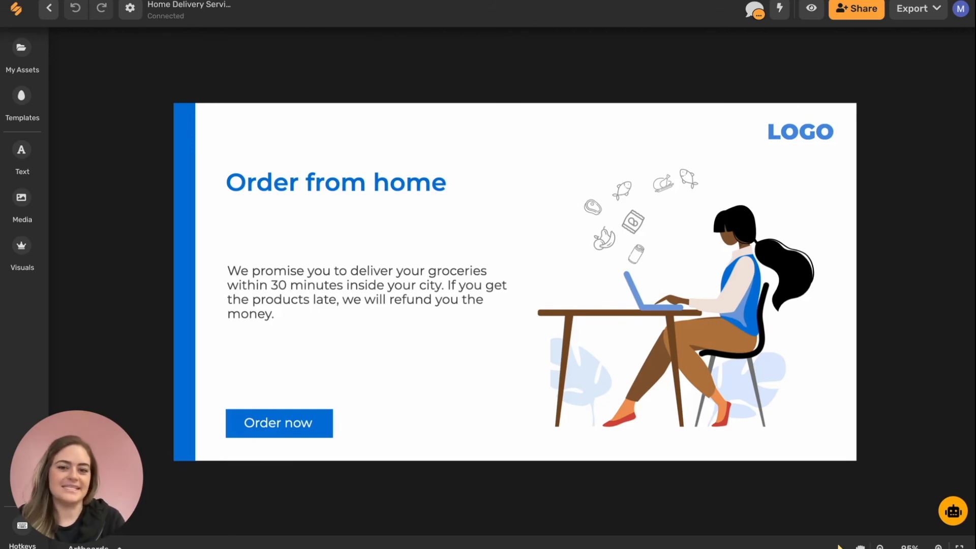
Generate Facebook ad headlines and add 'Use Focused to plan your goals…' to the design
click(779, 9)
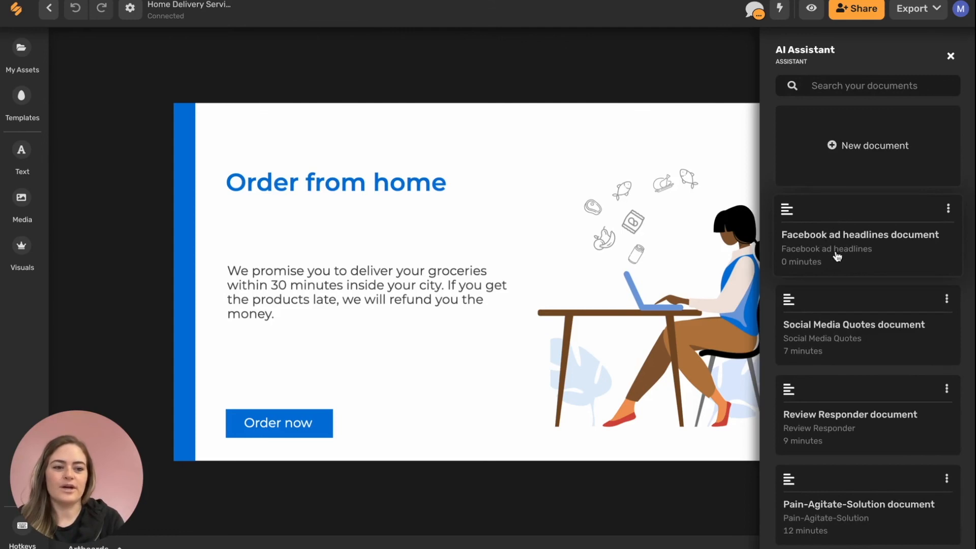
mouse_move(868, 355)
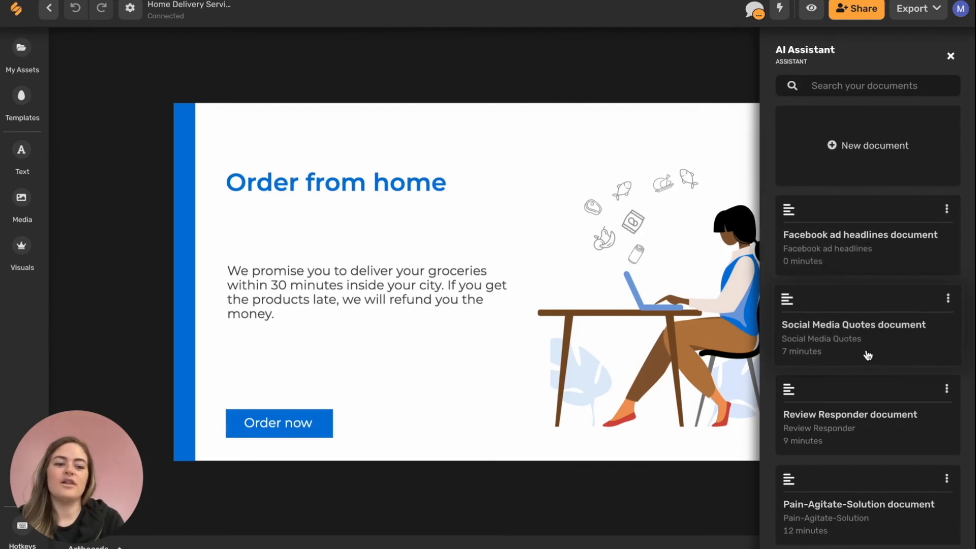
scroll(down, 3)
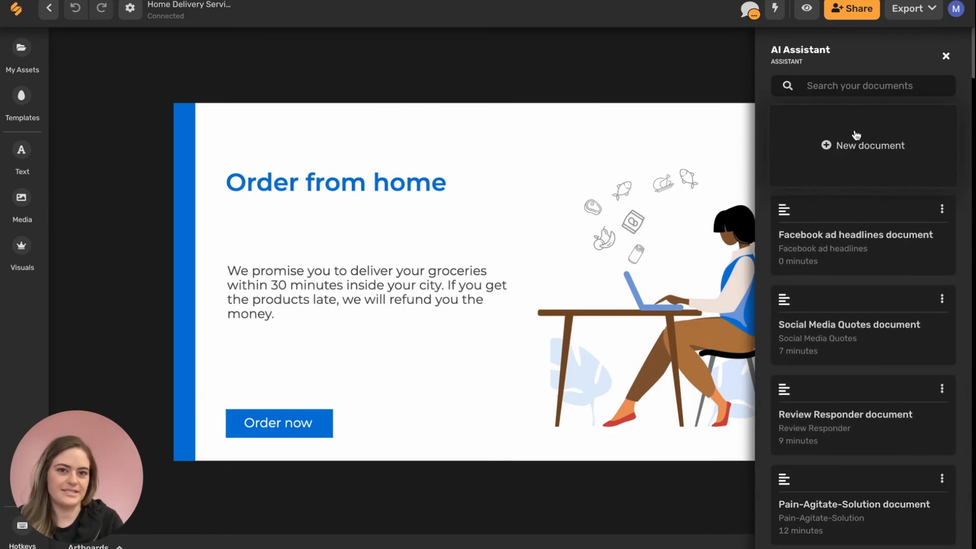
mouse_move(862, 232)
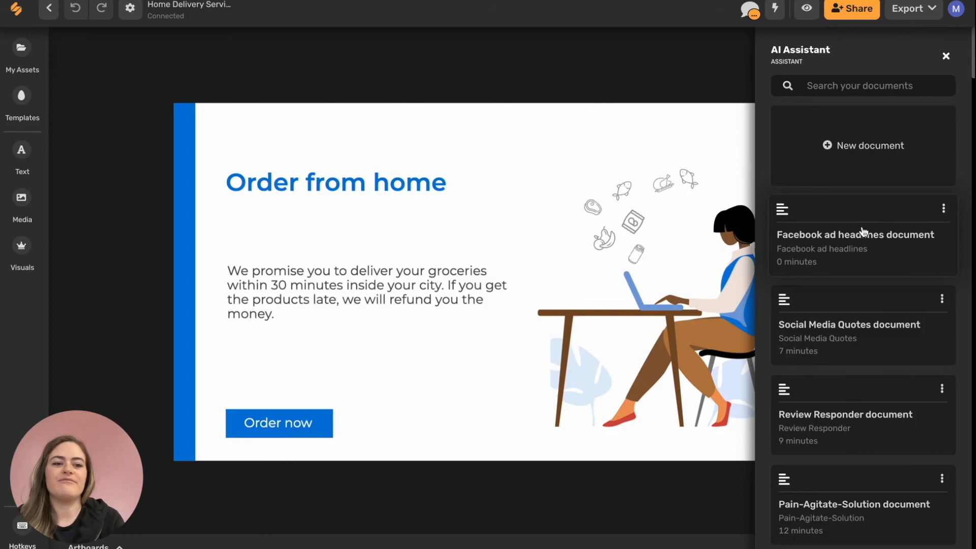
click(854, 235)
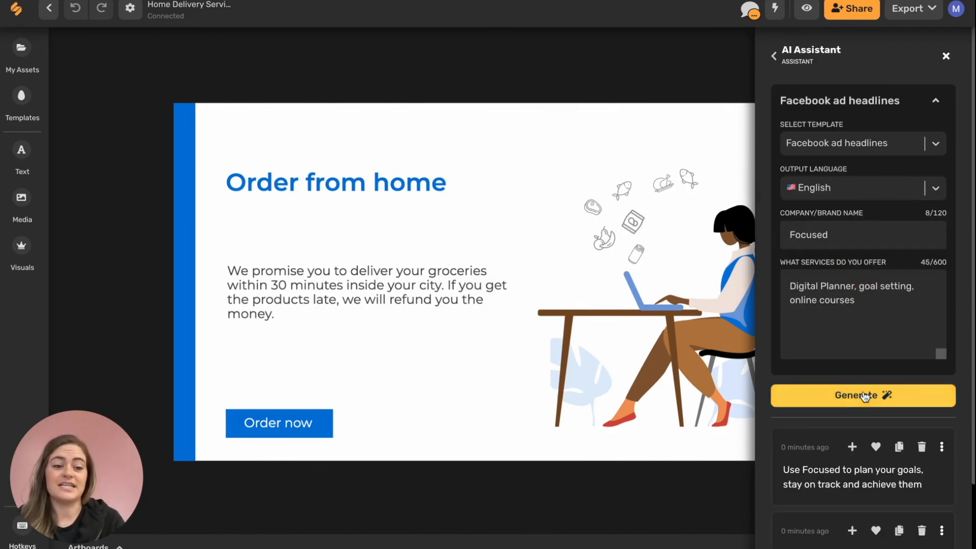
click(863, 395)
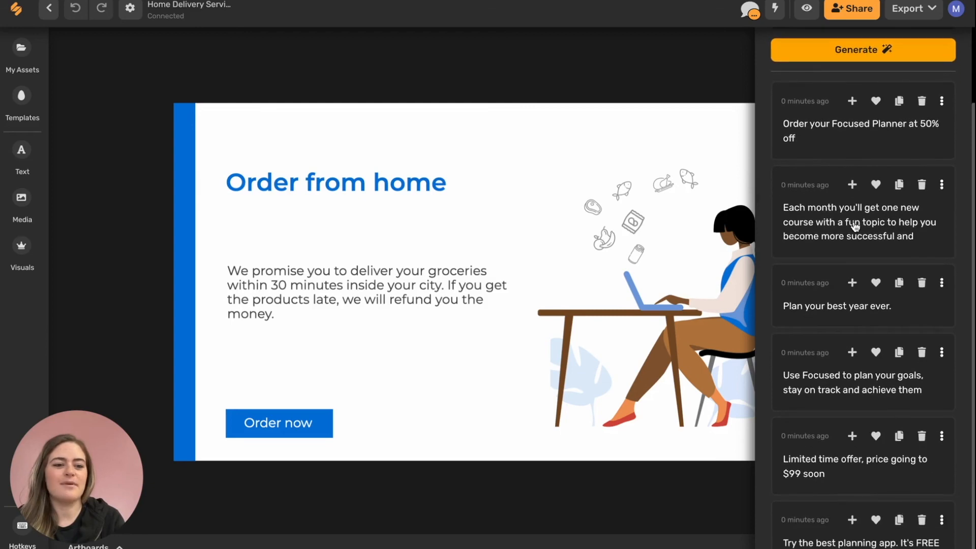
mouse_move(858, 362)
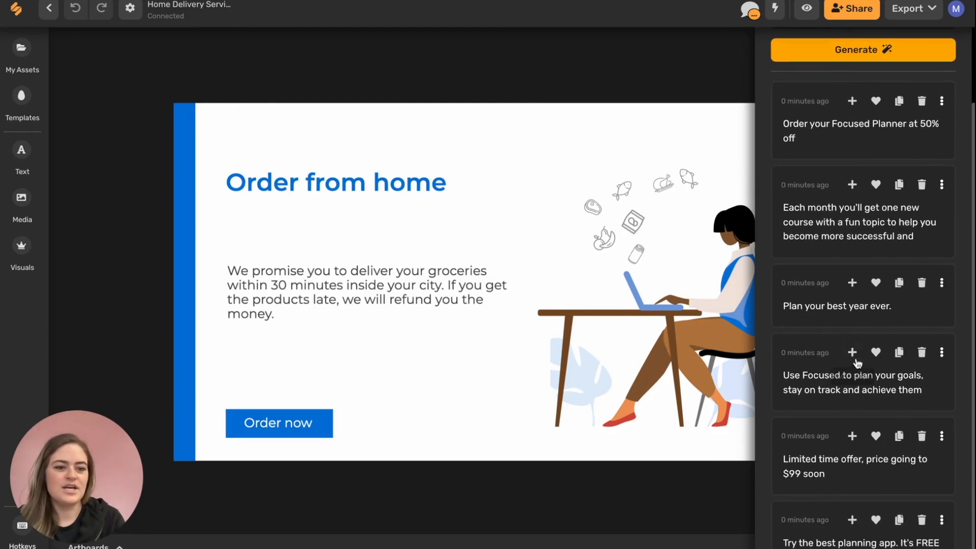
click(852, 352)
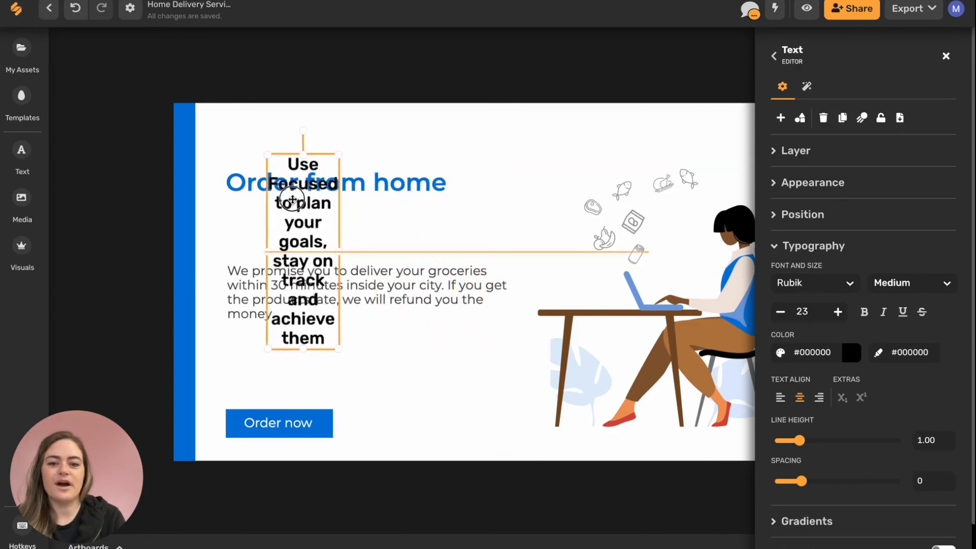
click(335, 182)
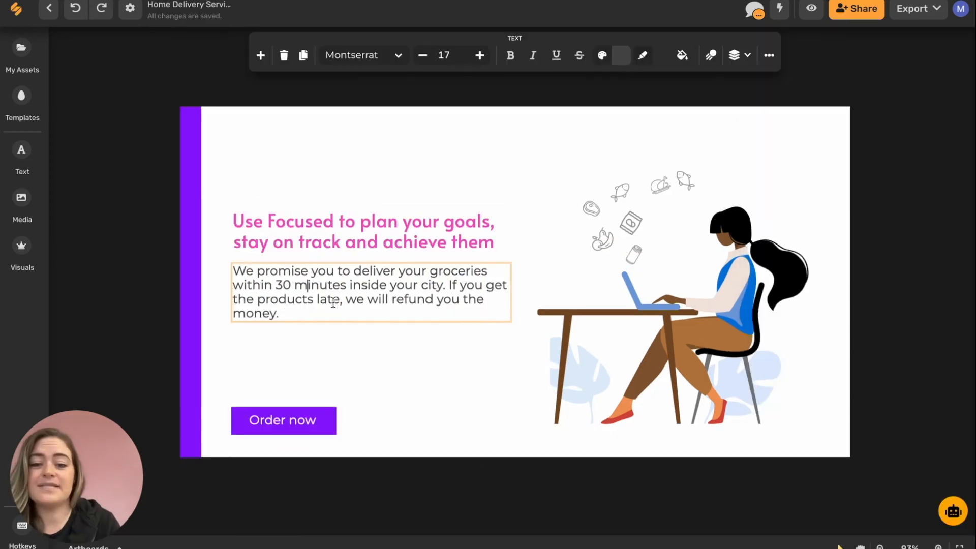
mouse_move(953, 511)
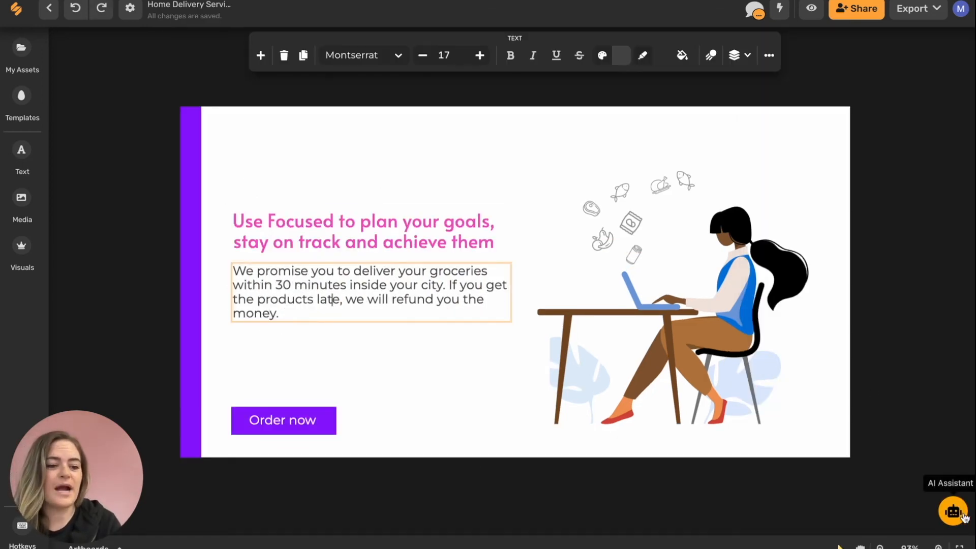
Edit the second generated Facebook ad primary text and use it as the body copy
click(952, 511)
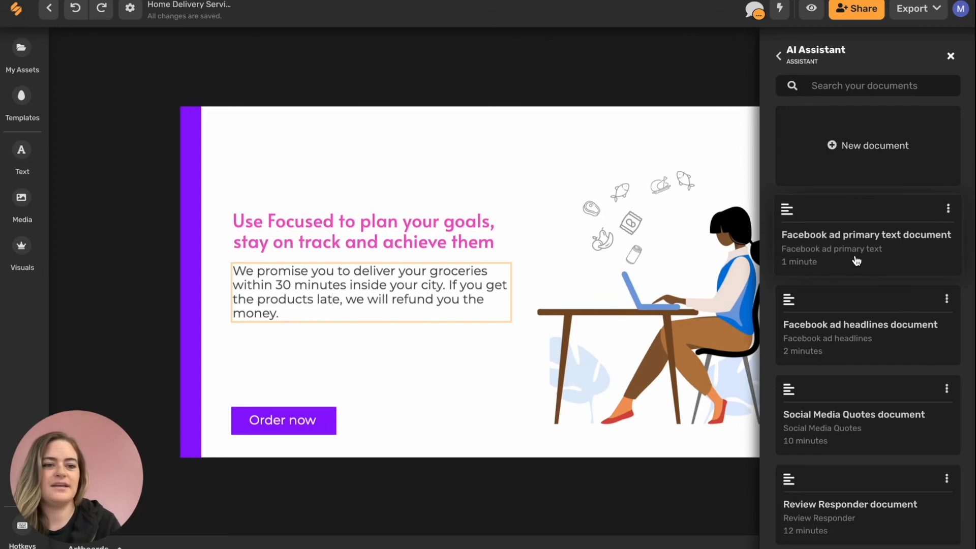
click(866, 235)
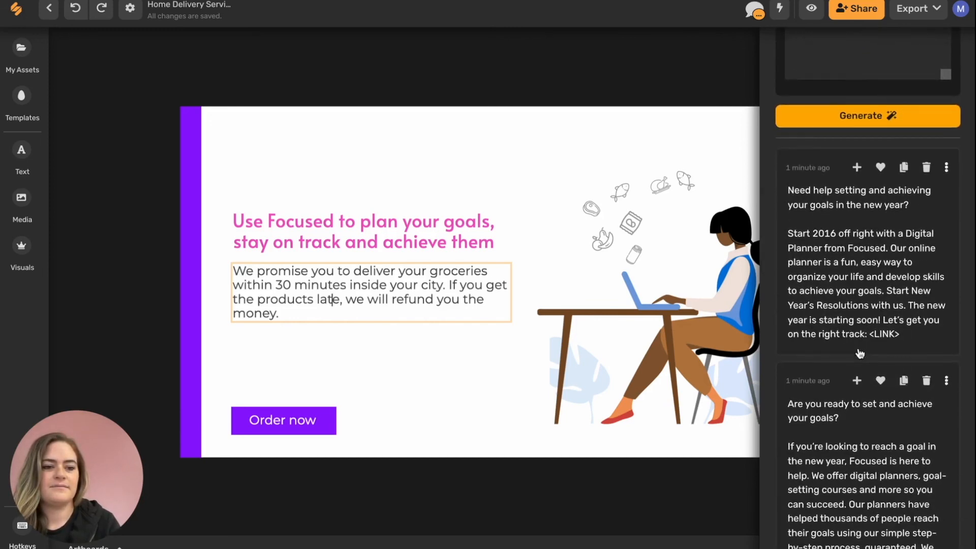
scroll(down, 3)
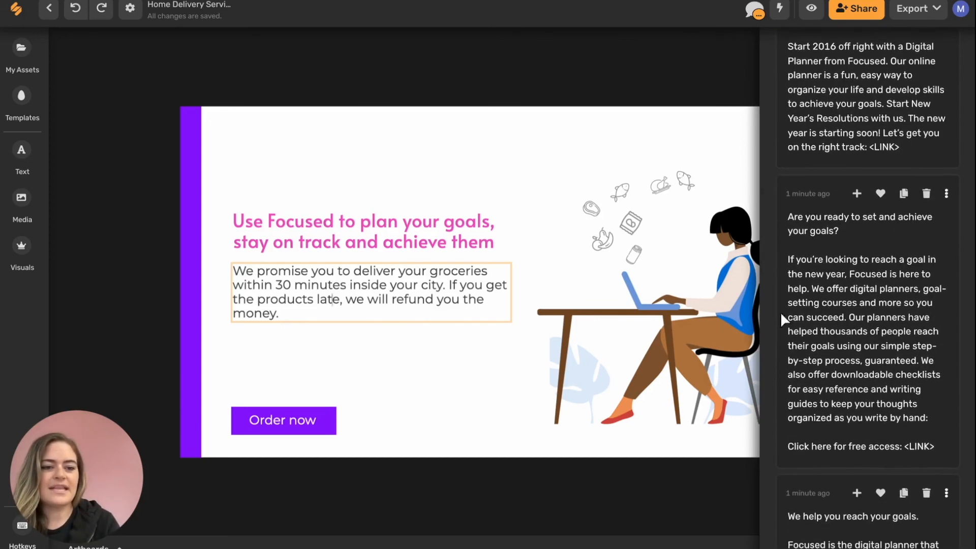
mouse_move(885, 324)
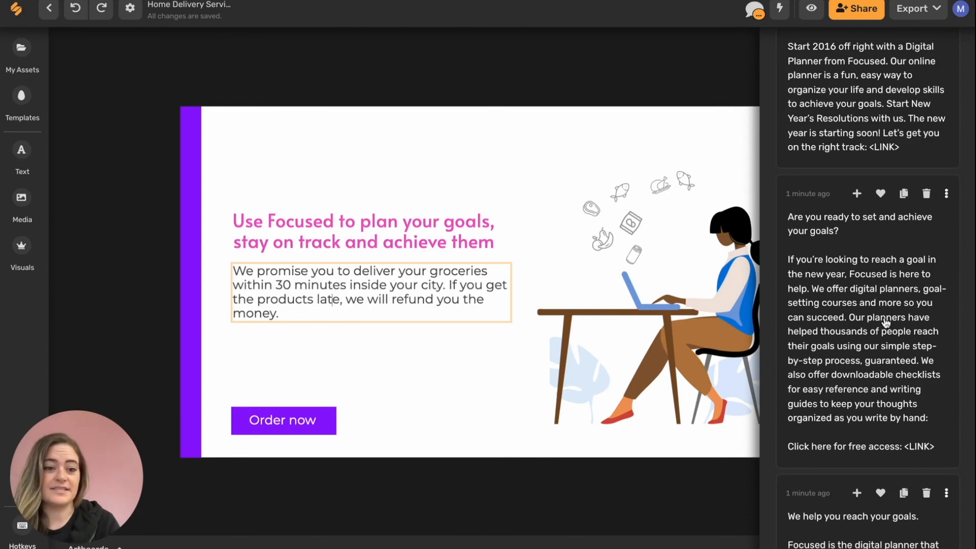
click(946, 194)
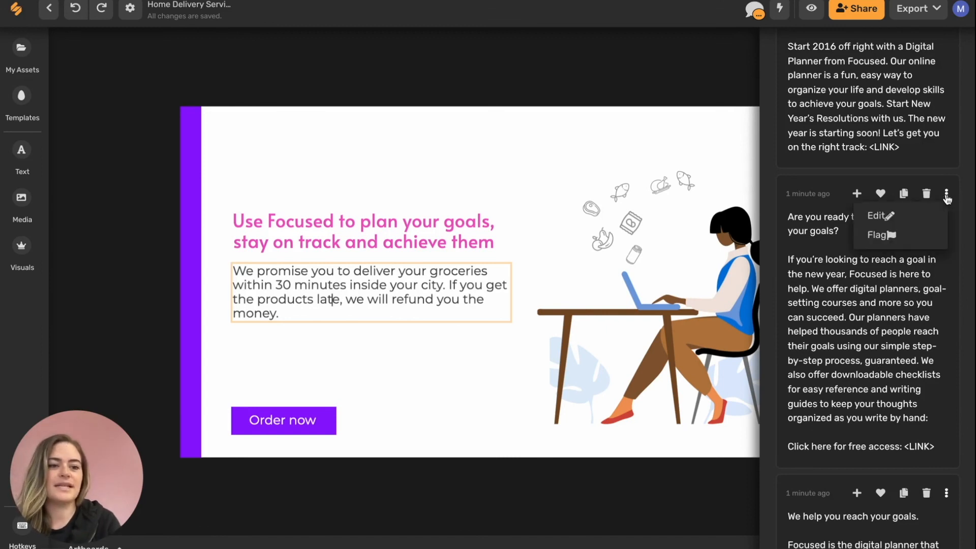
click(879, 215)
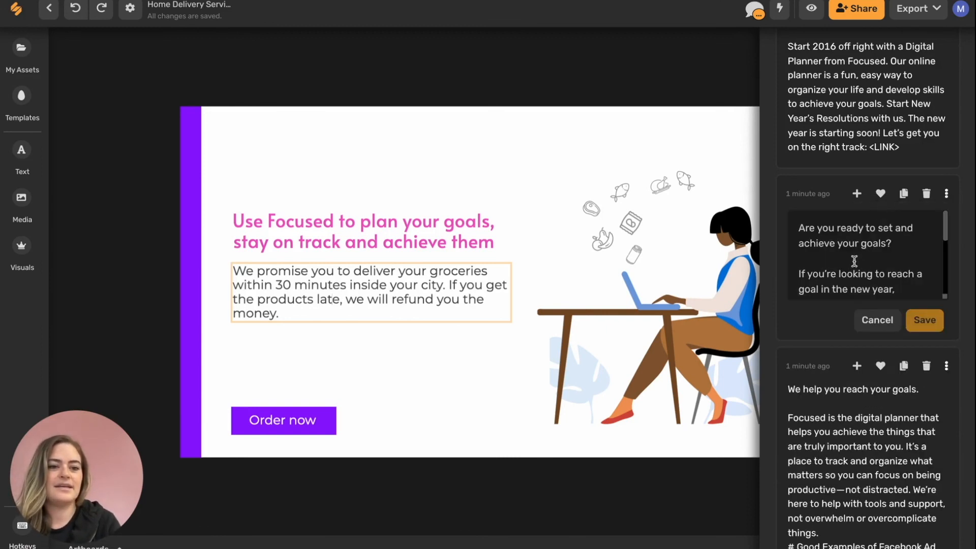
scroll(down, 3)
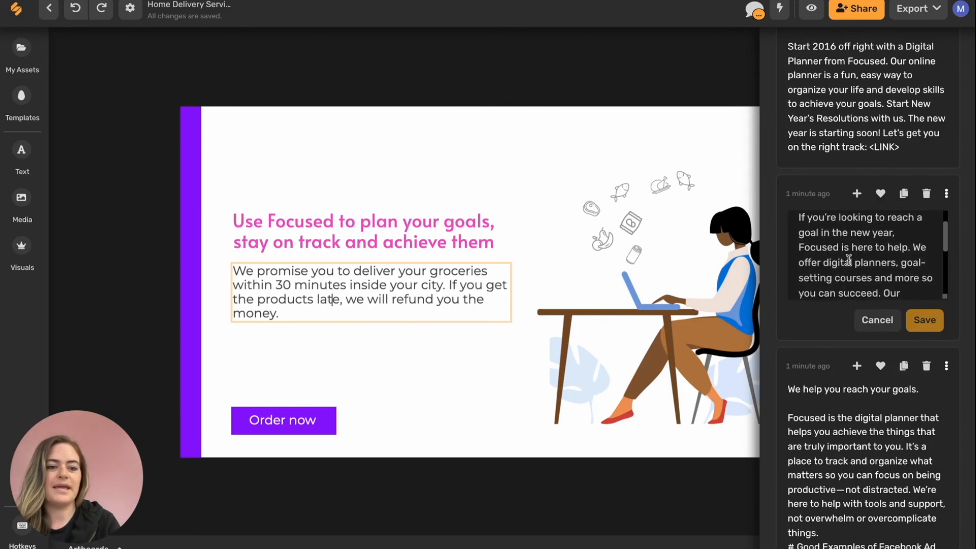
click(924, 319)
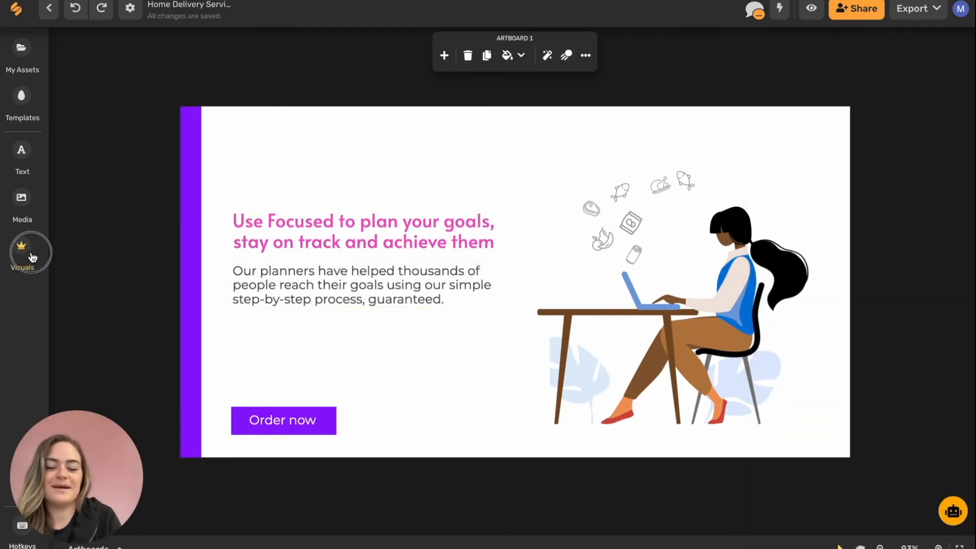
Look through the Media, Text and My Assets panels, then go to AI Assistant home
click(21, 205)
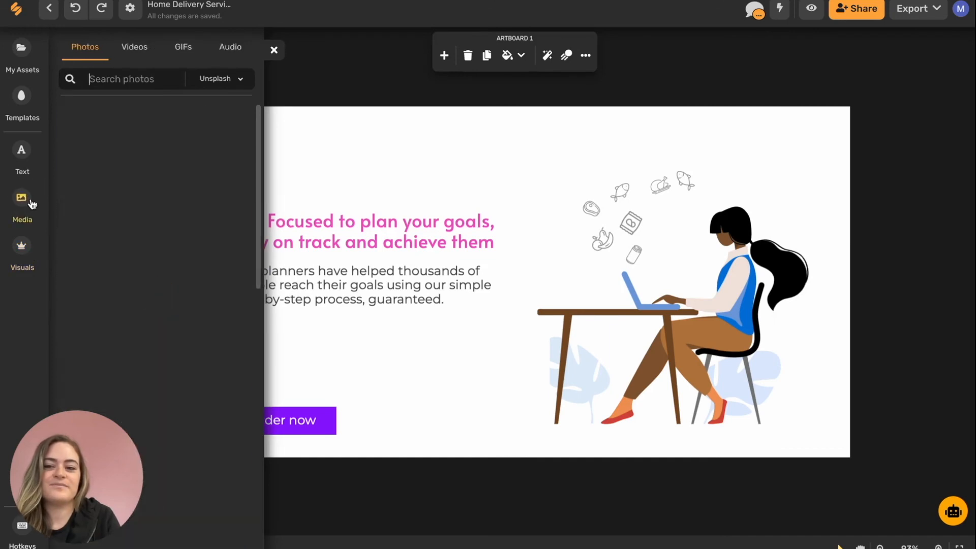
click(22, 158)
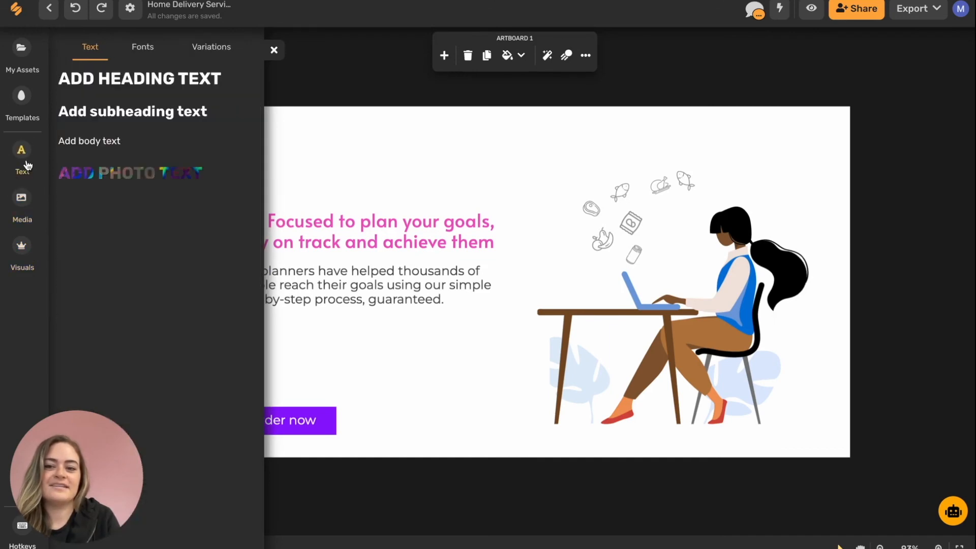
click(22, 55)
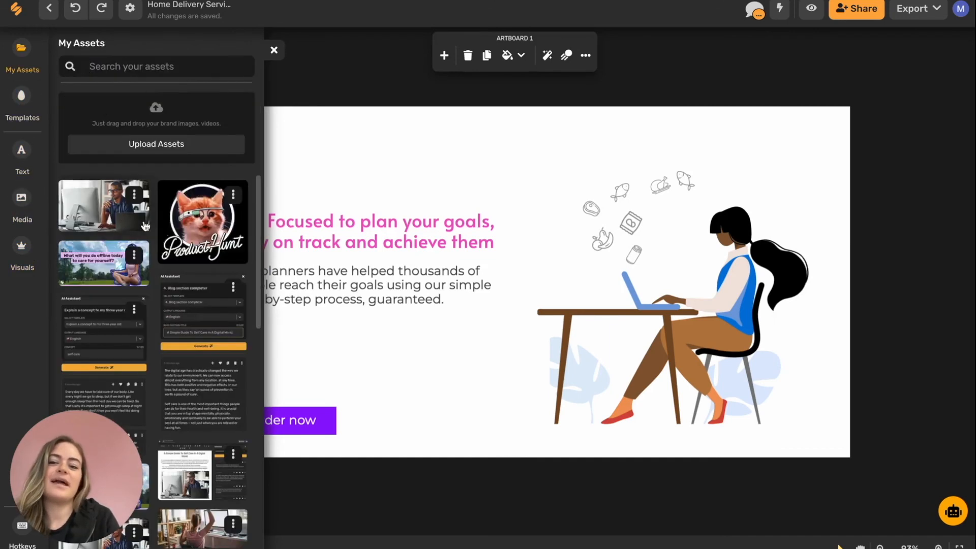
scroll(down, 3)
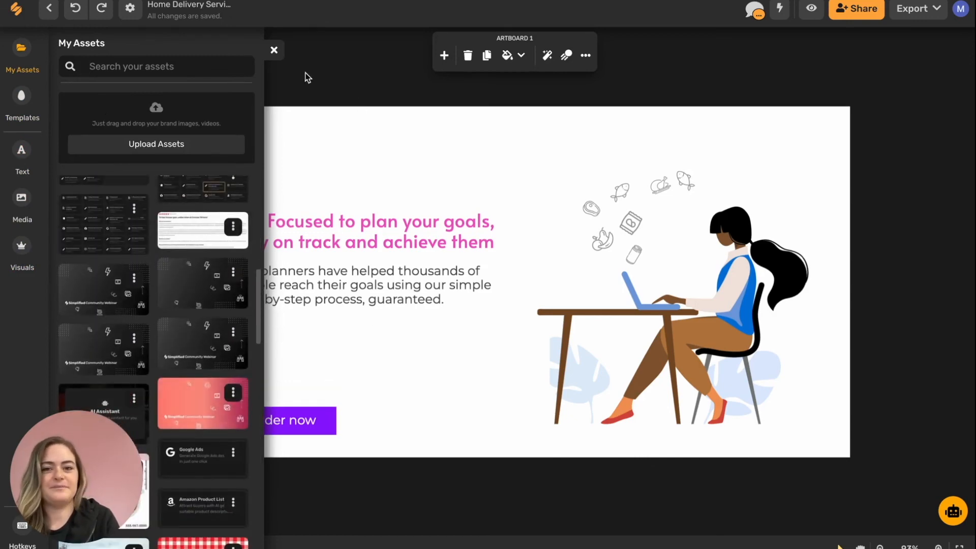
click(272, 50)
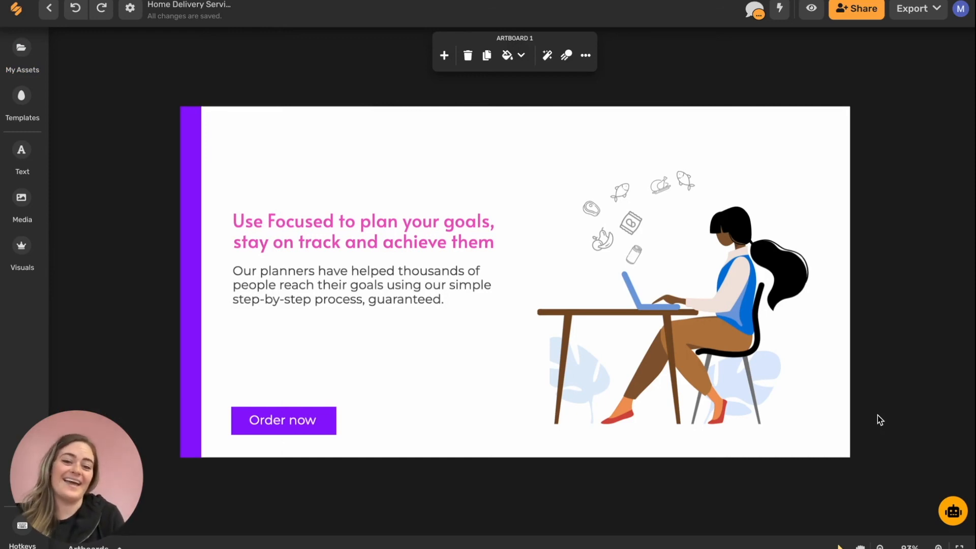
click(19, 166)
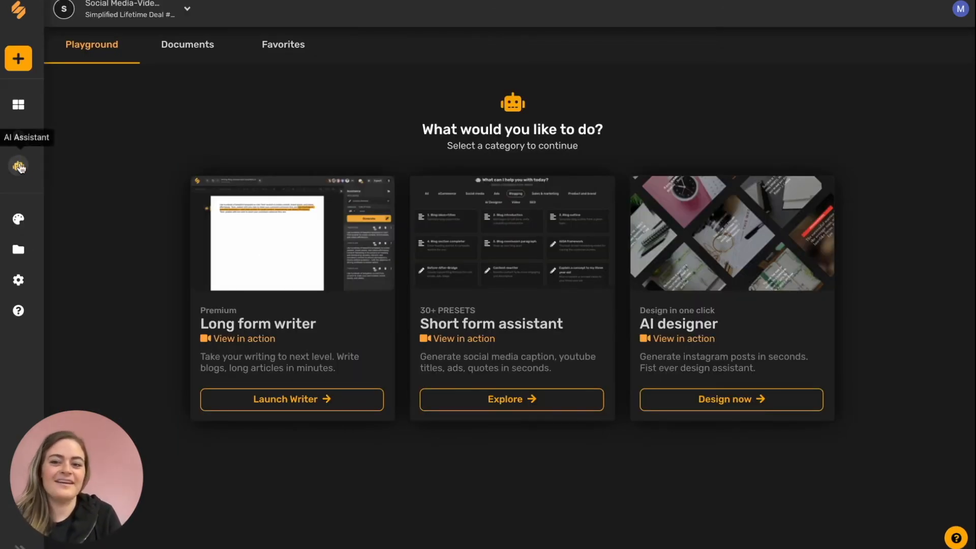